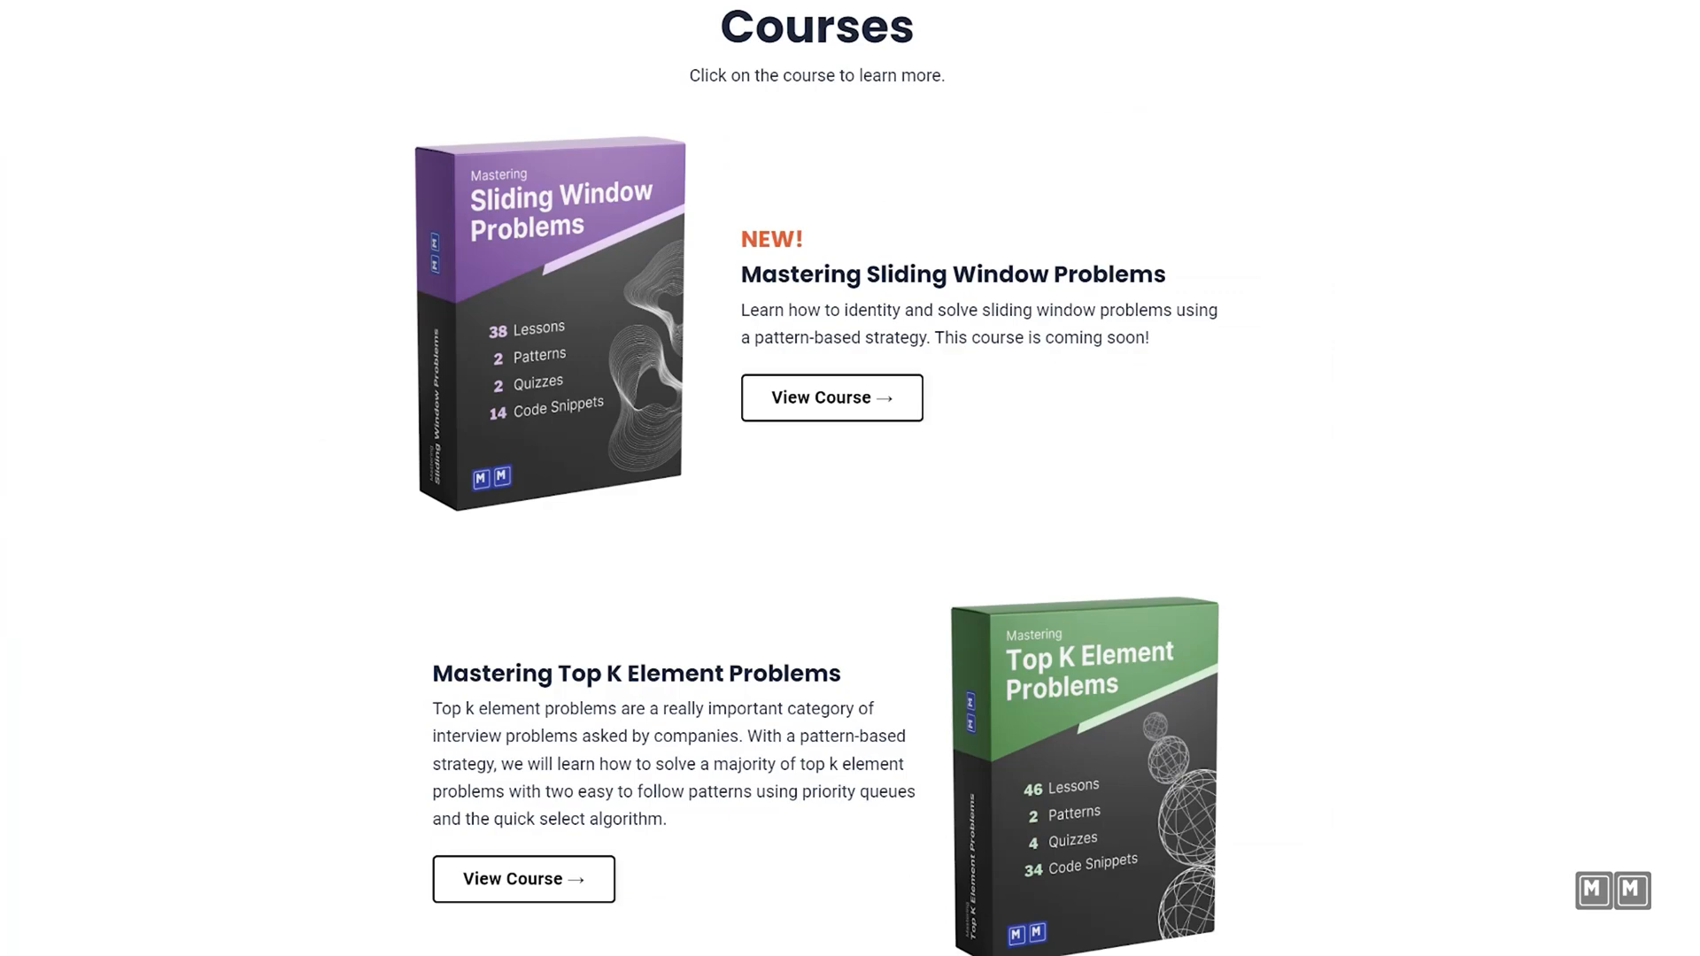
Step: Scroll down the Evaluate Reverse Polish Notation description to reach the examples
scroll(down, 3)
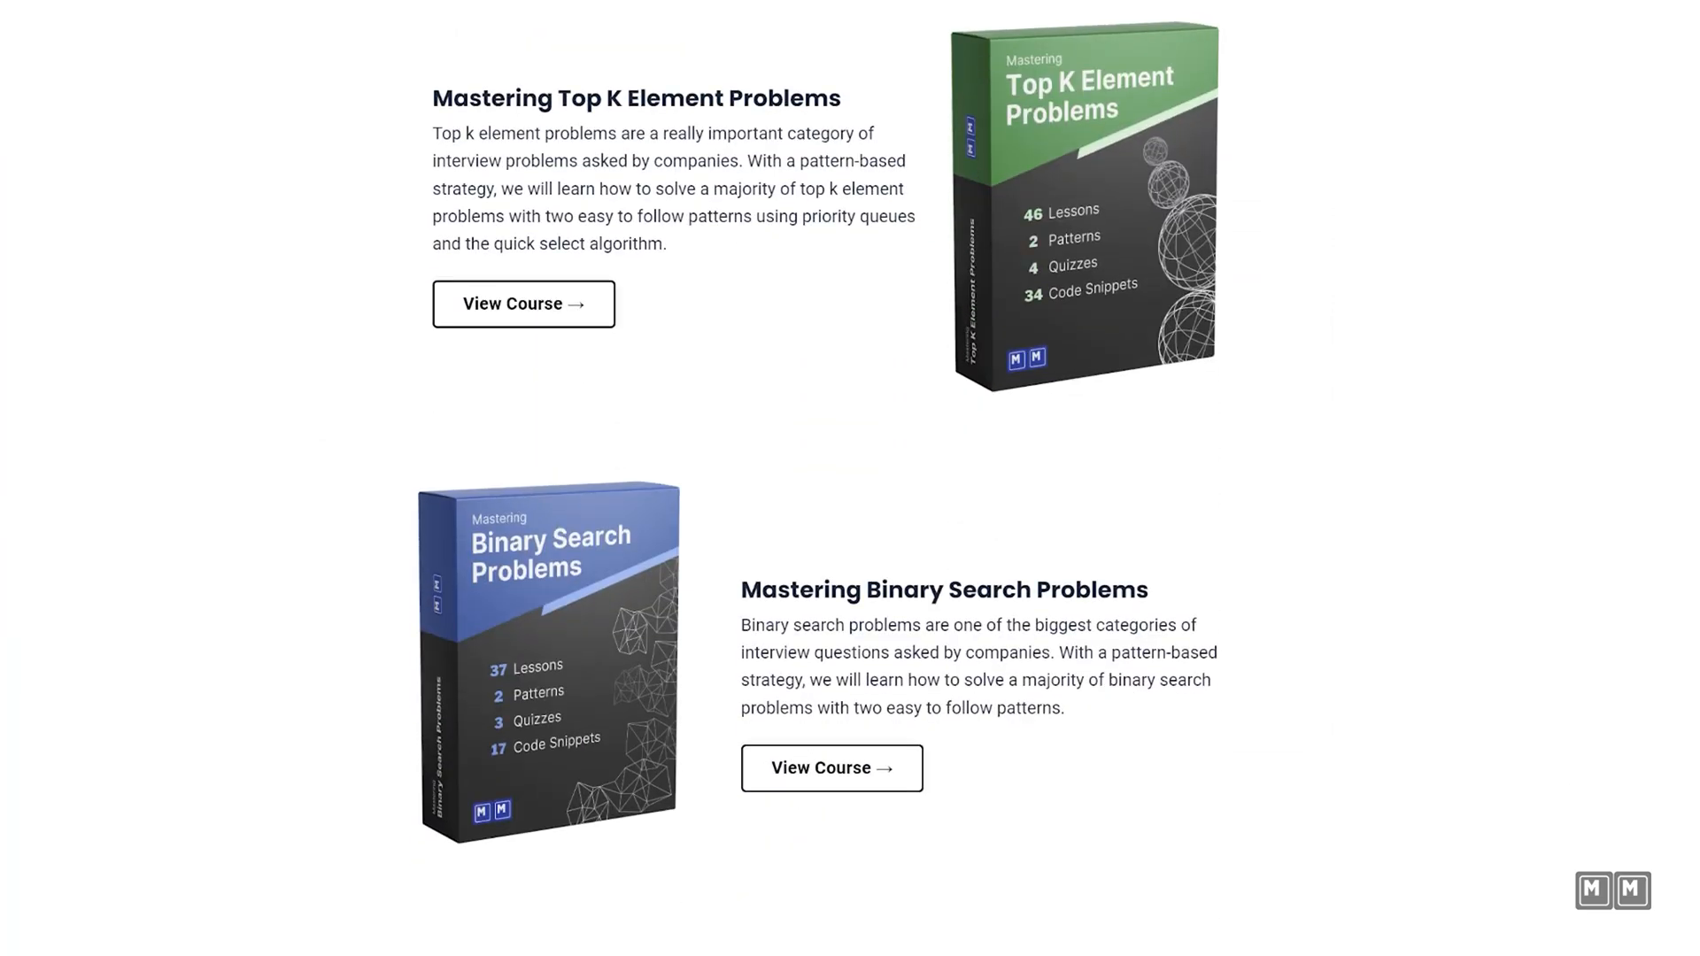
scroll(down, 3)
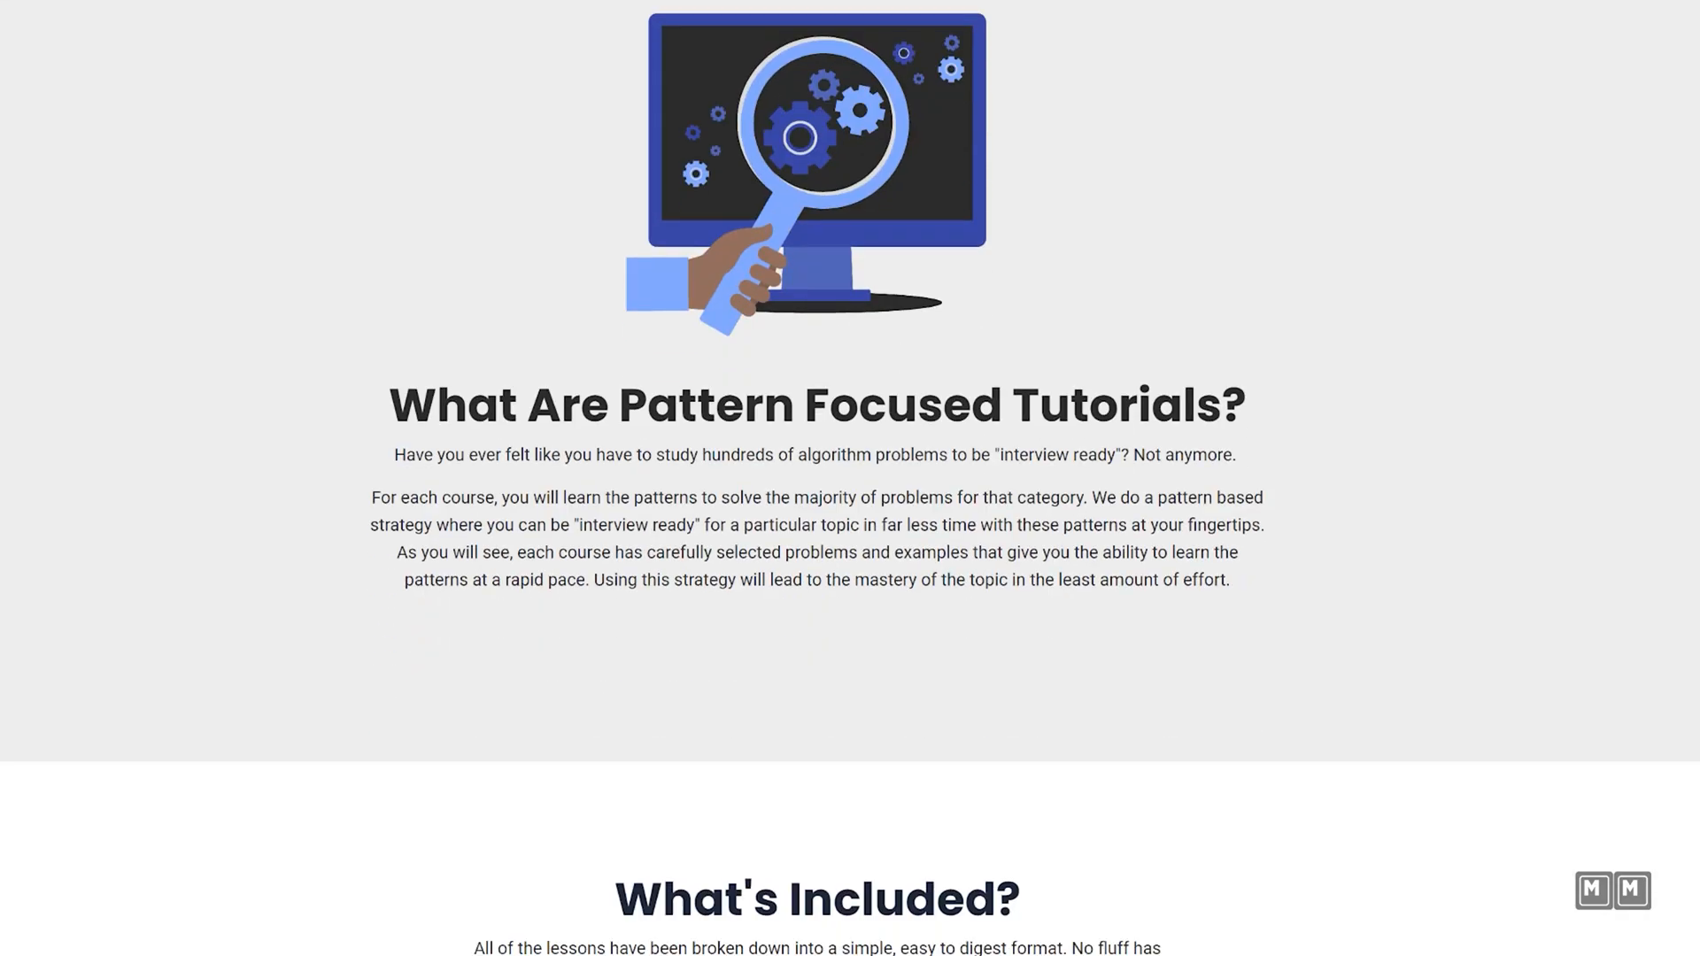
scroll(down, 3)
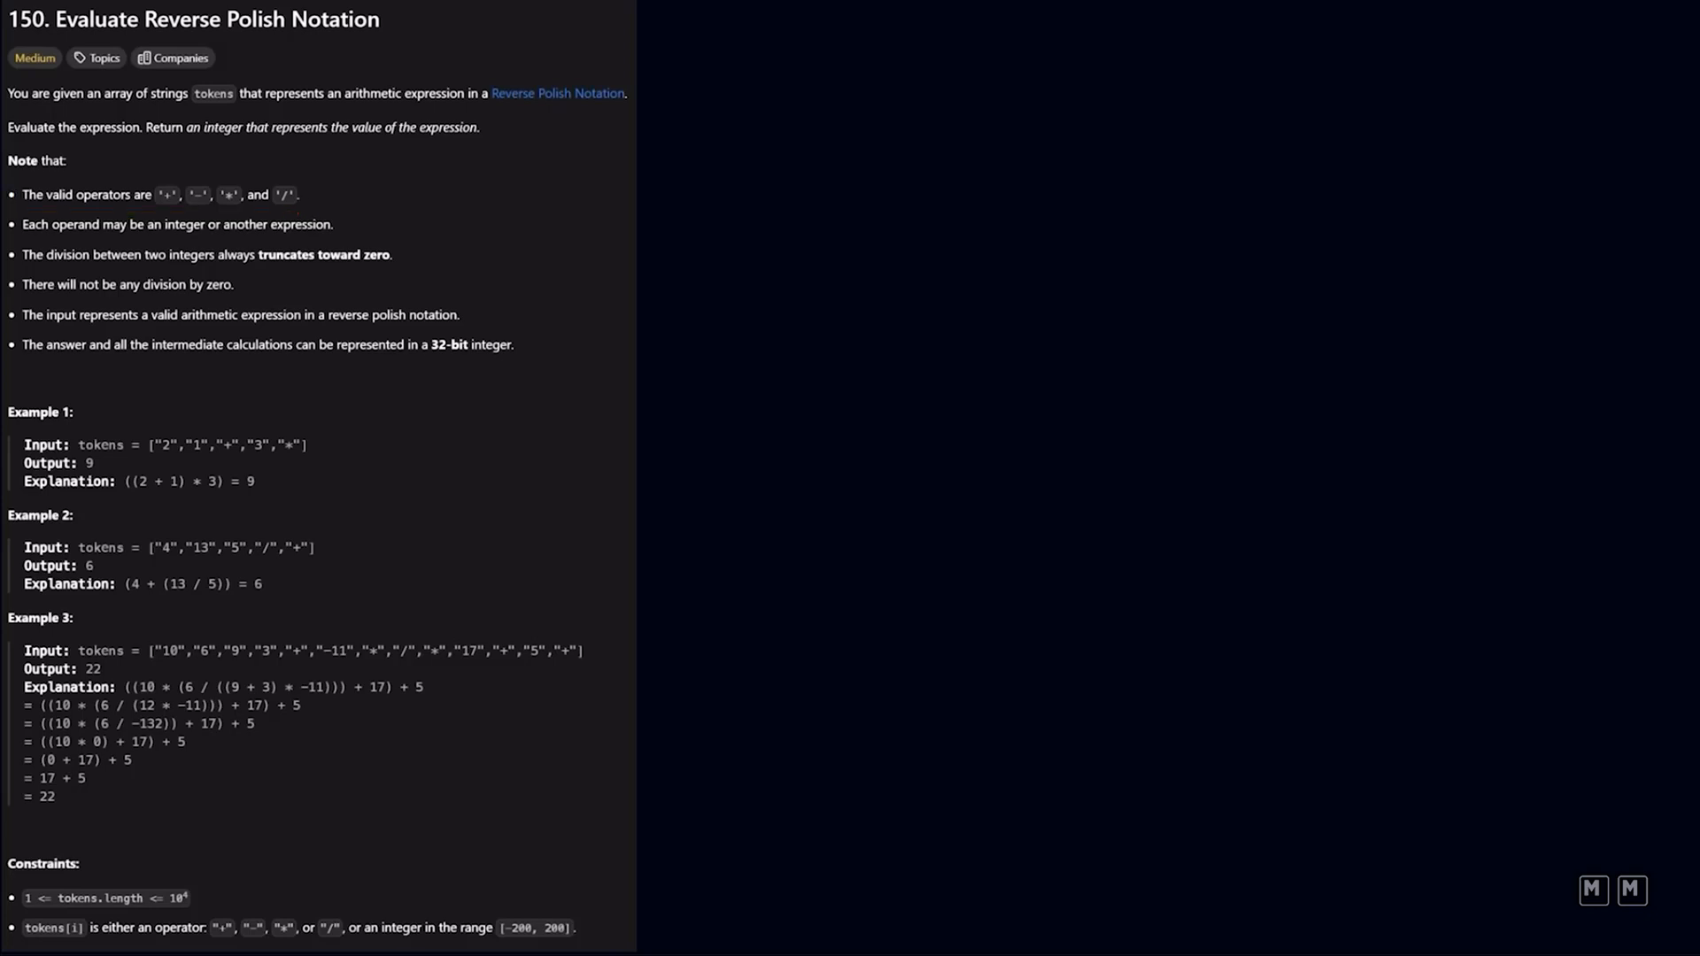
Step: Handwrite Example 1's tokens 2, 1, +, 3, * in the blank area beside the problem
drag(776, 49, 775, 129)
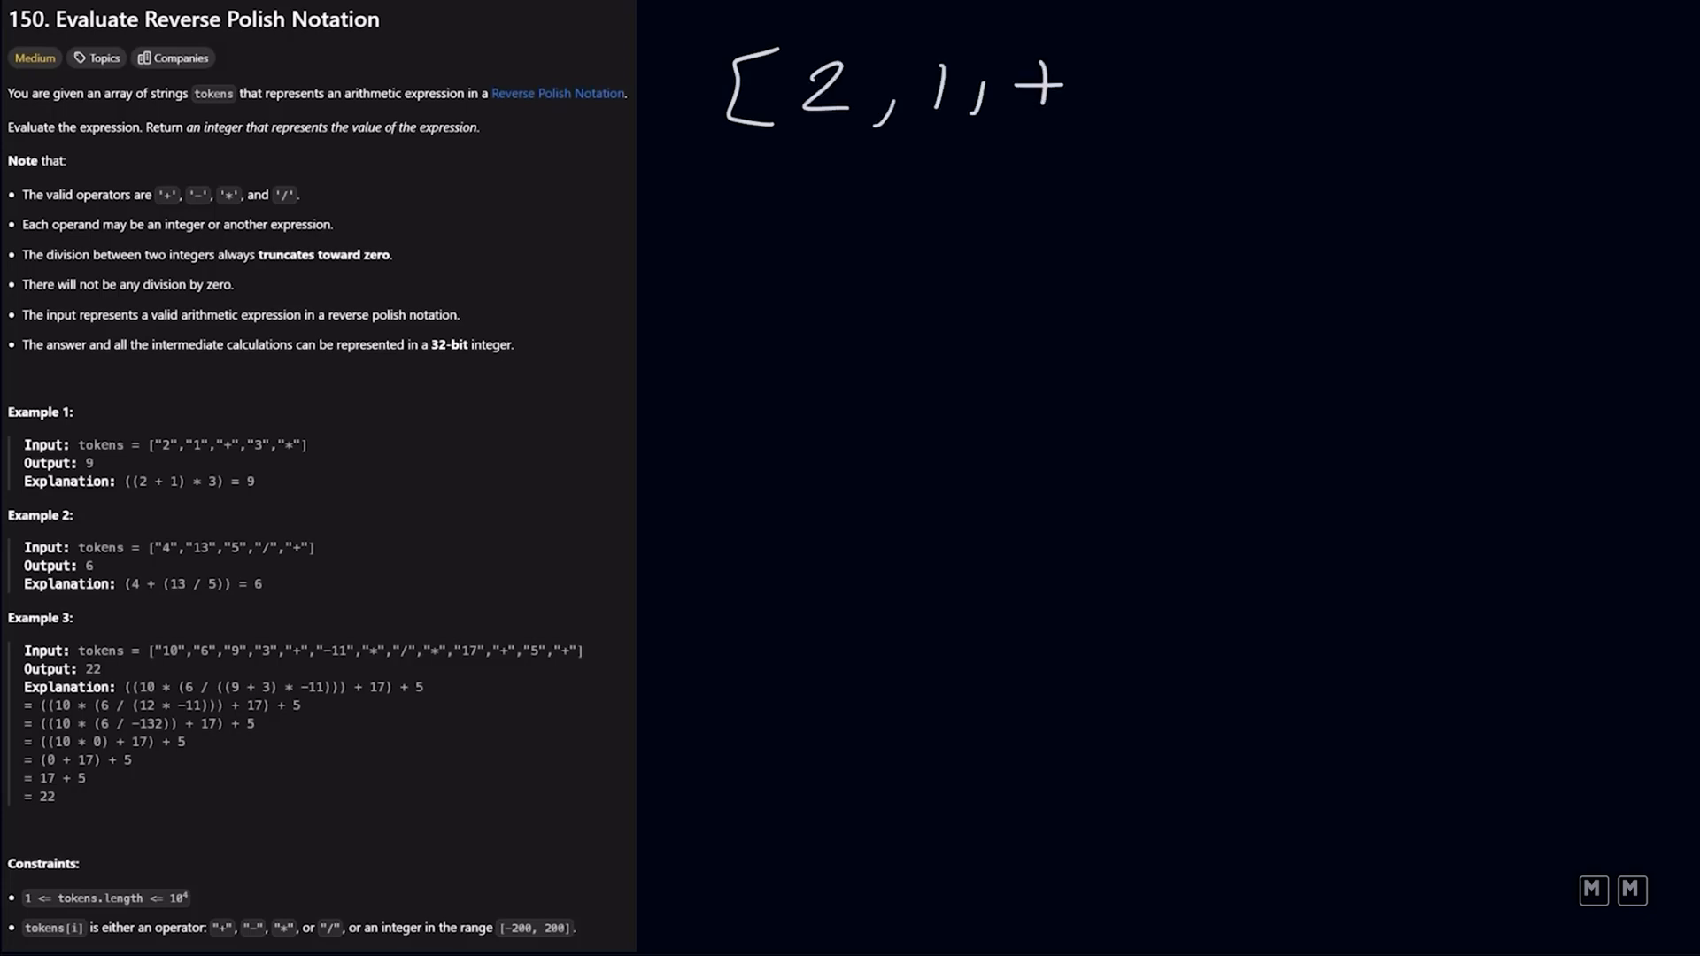
text(,3,*)
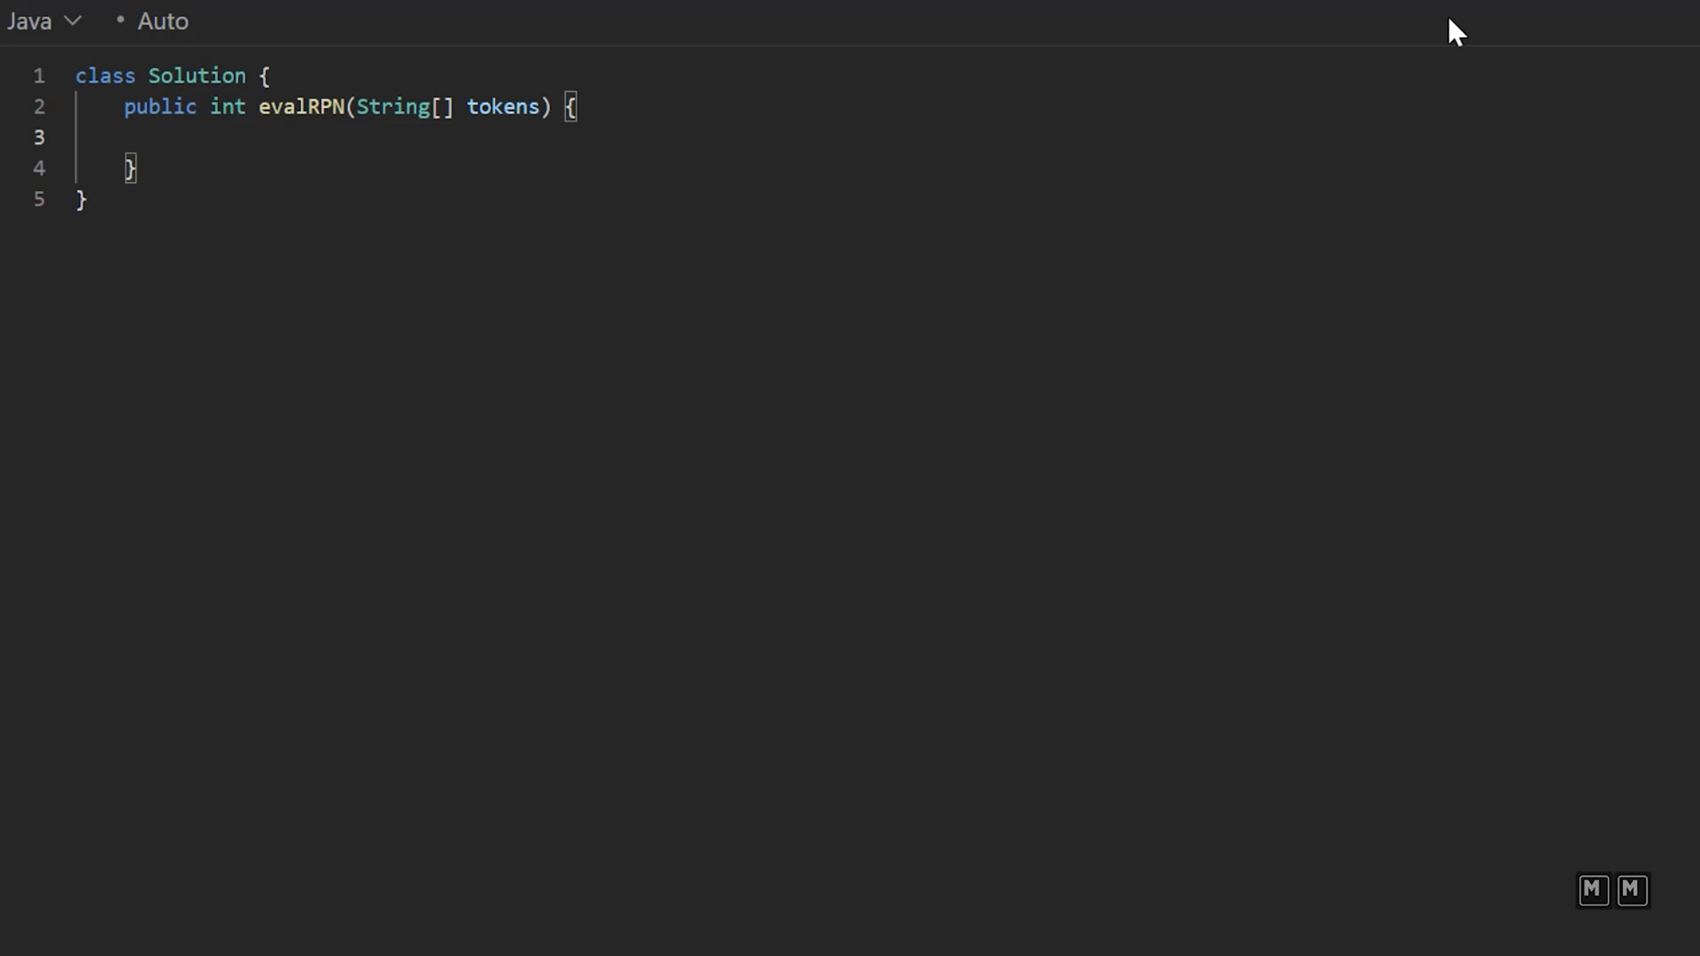
Step: Declare Stack<Integer> stack = new Stack<>() at the top of evalRPN
text(Stack)
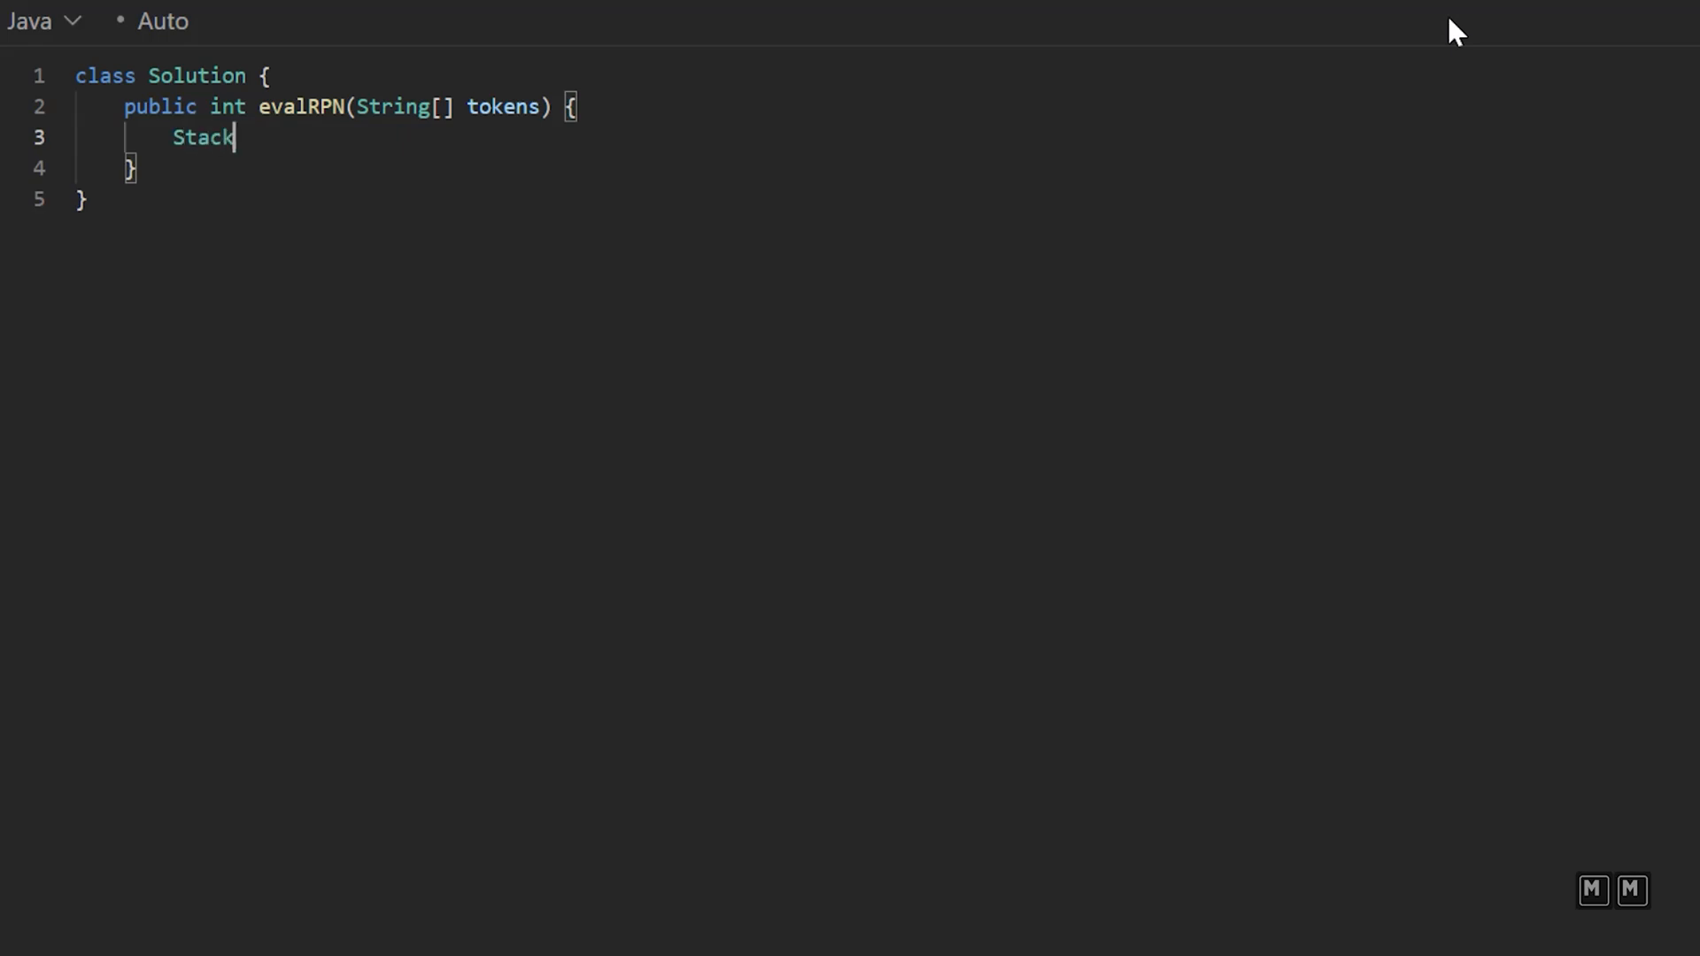
text(<>)
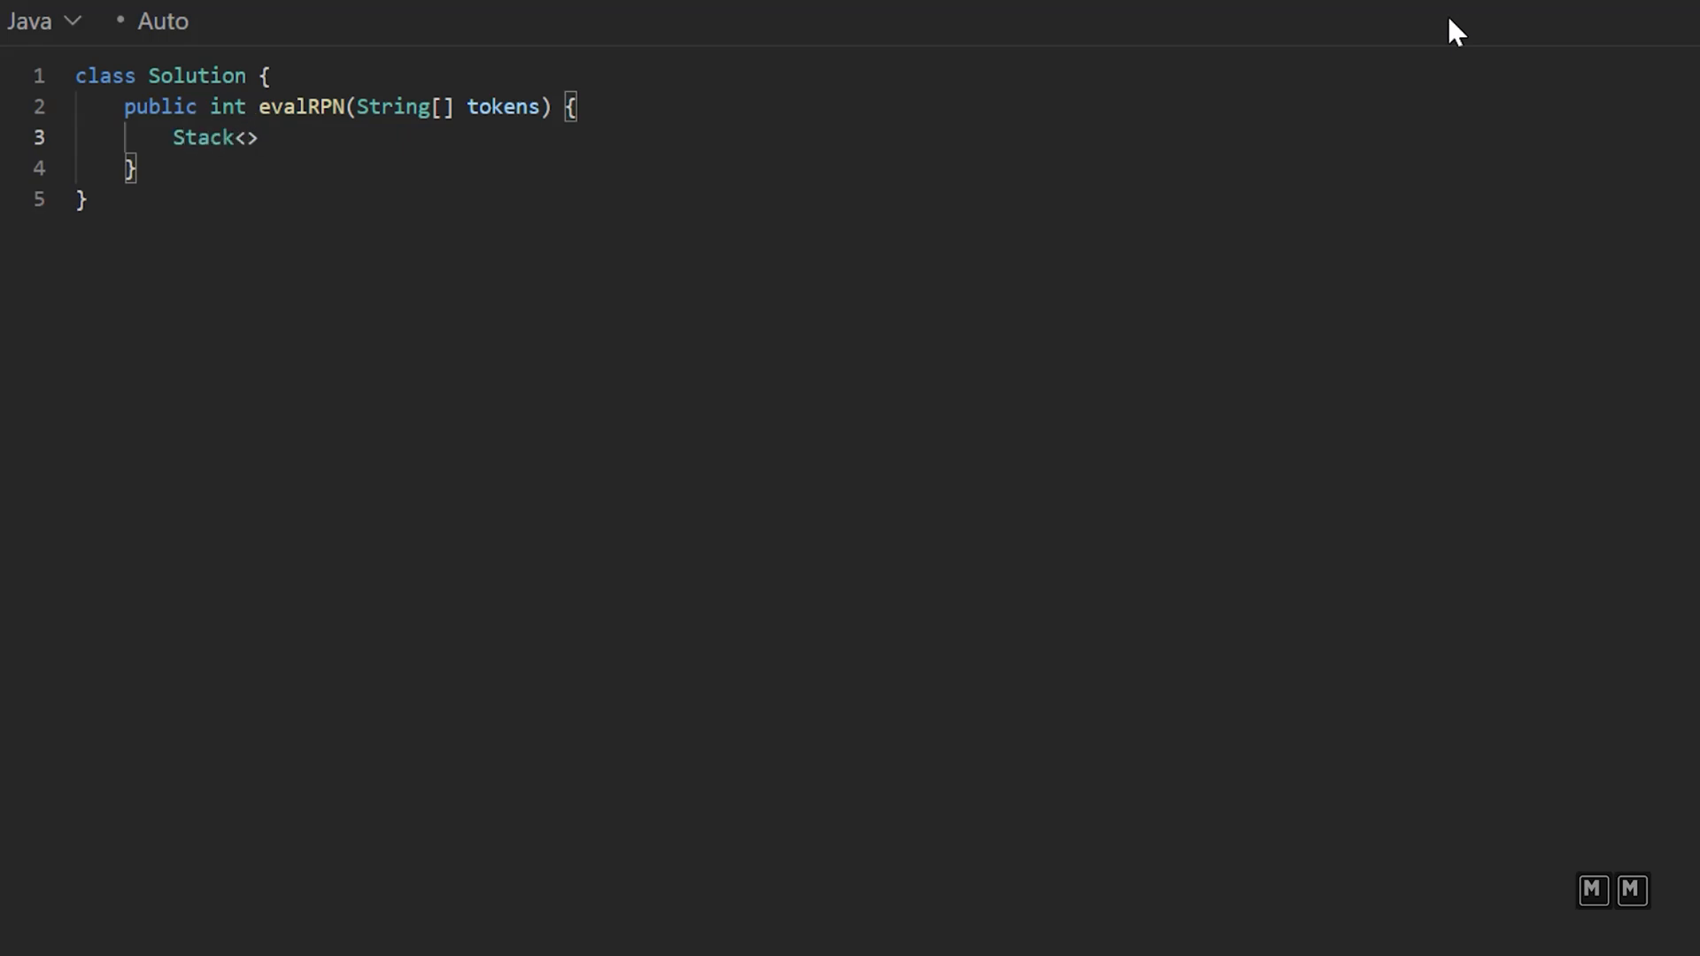
text(Integer)
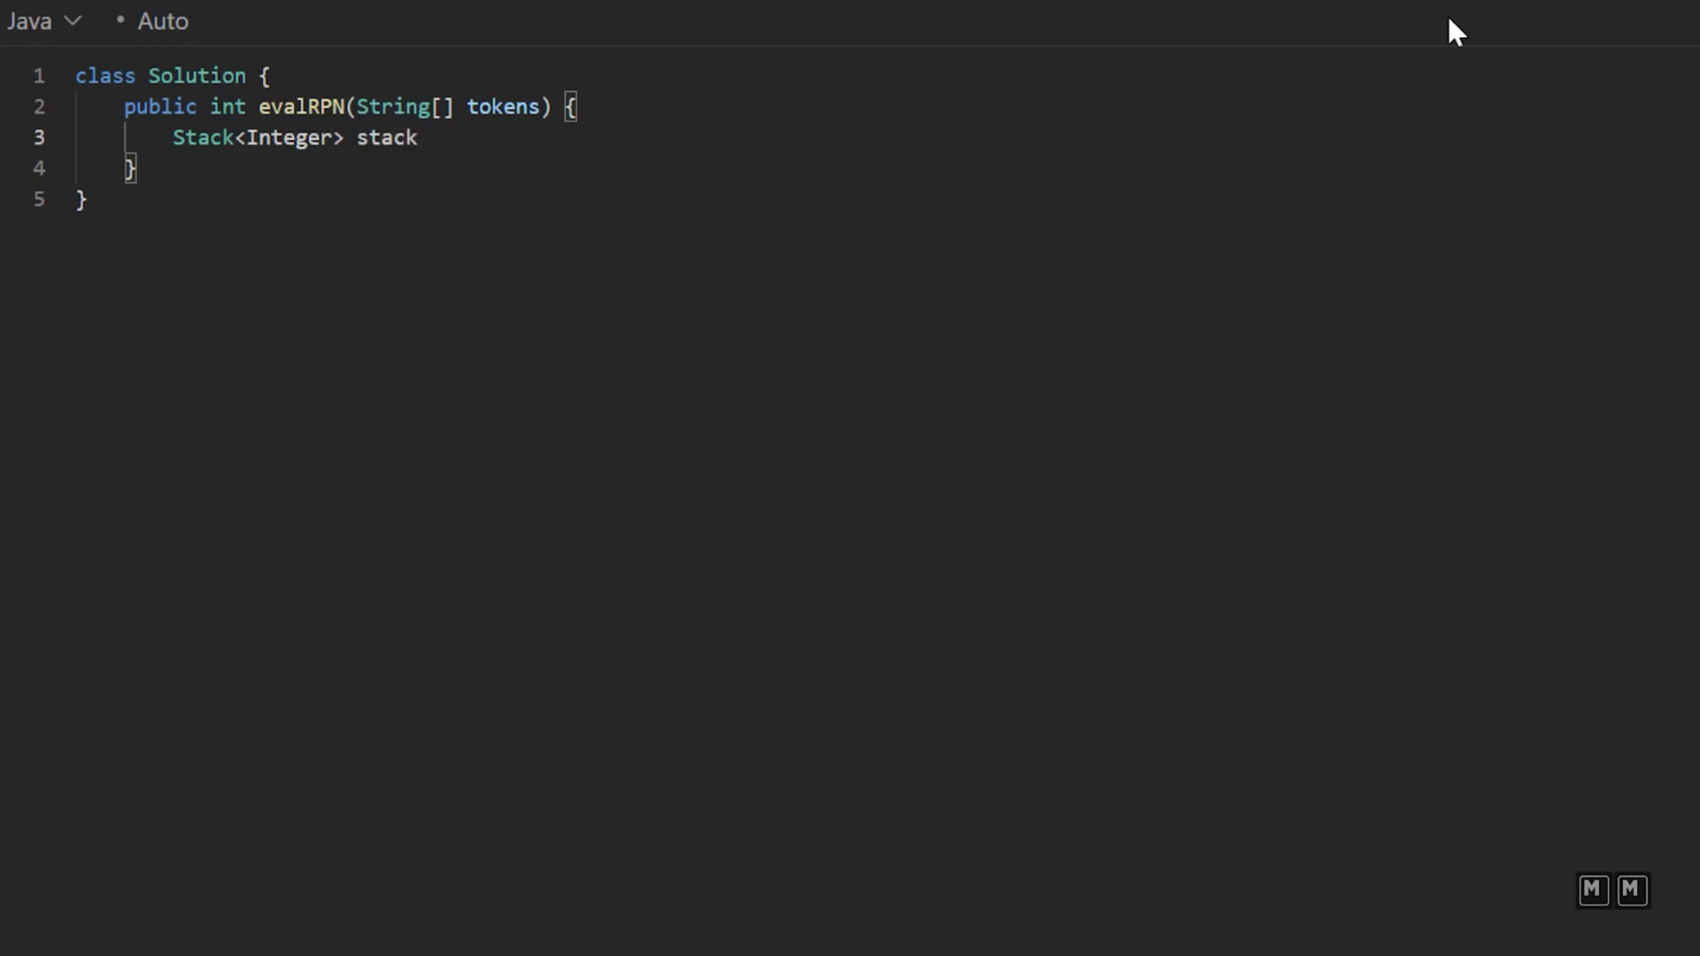
text(= new Stack)
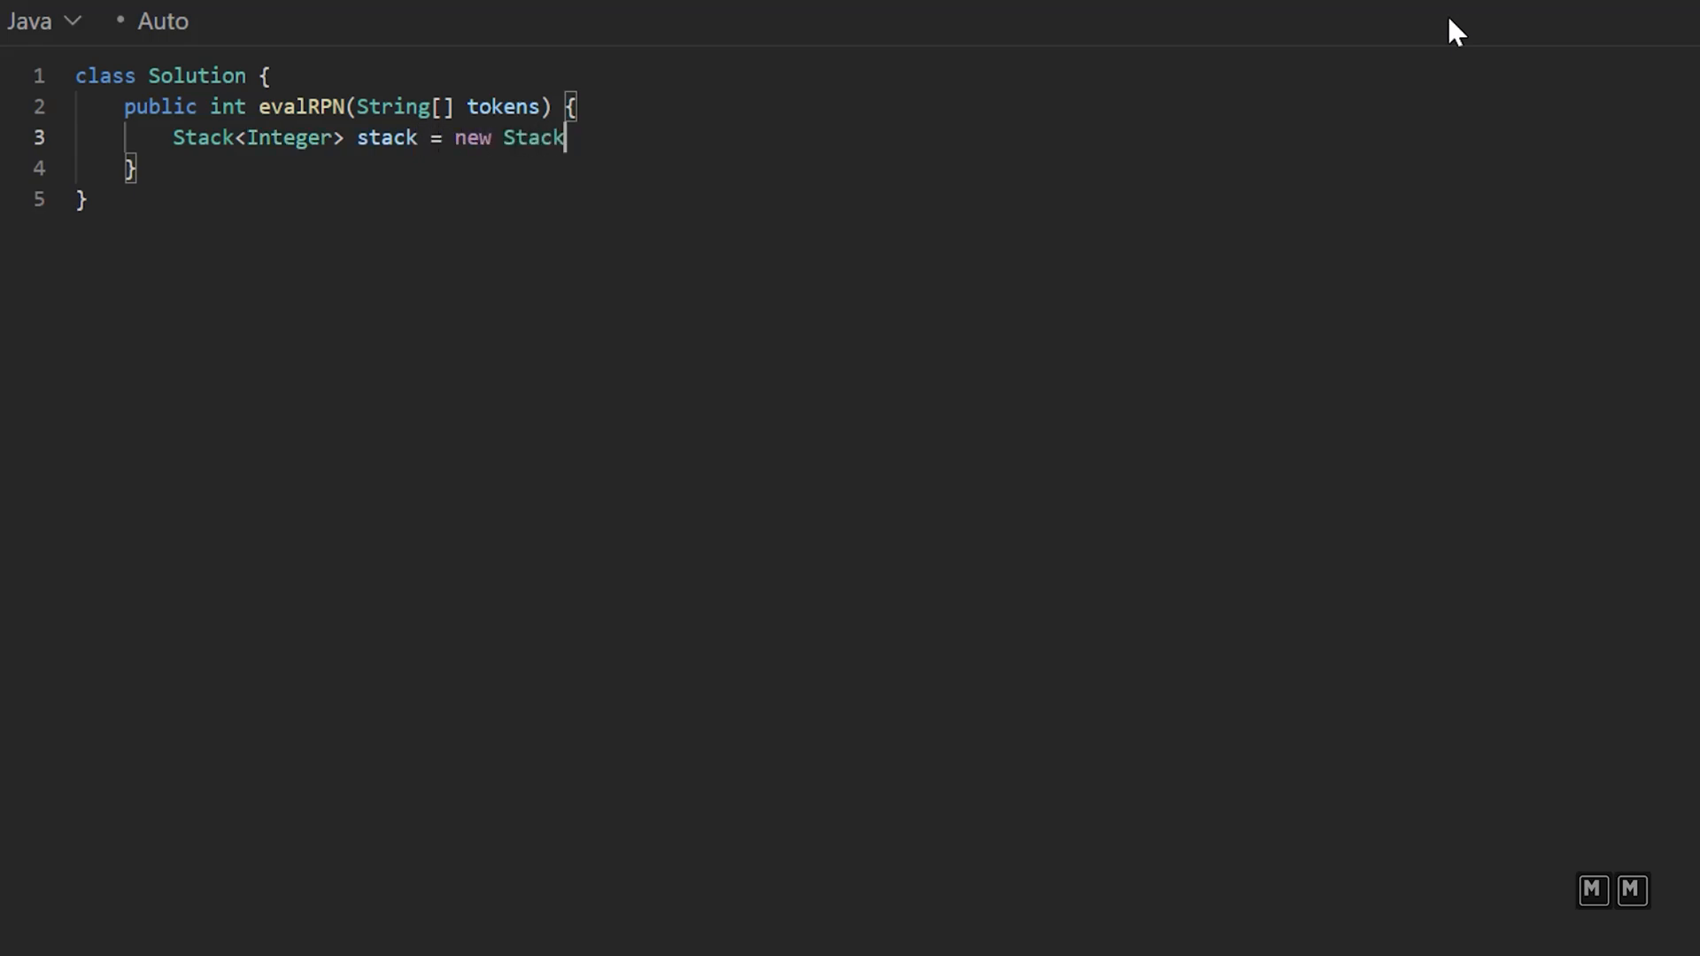
text(<>();)
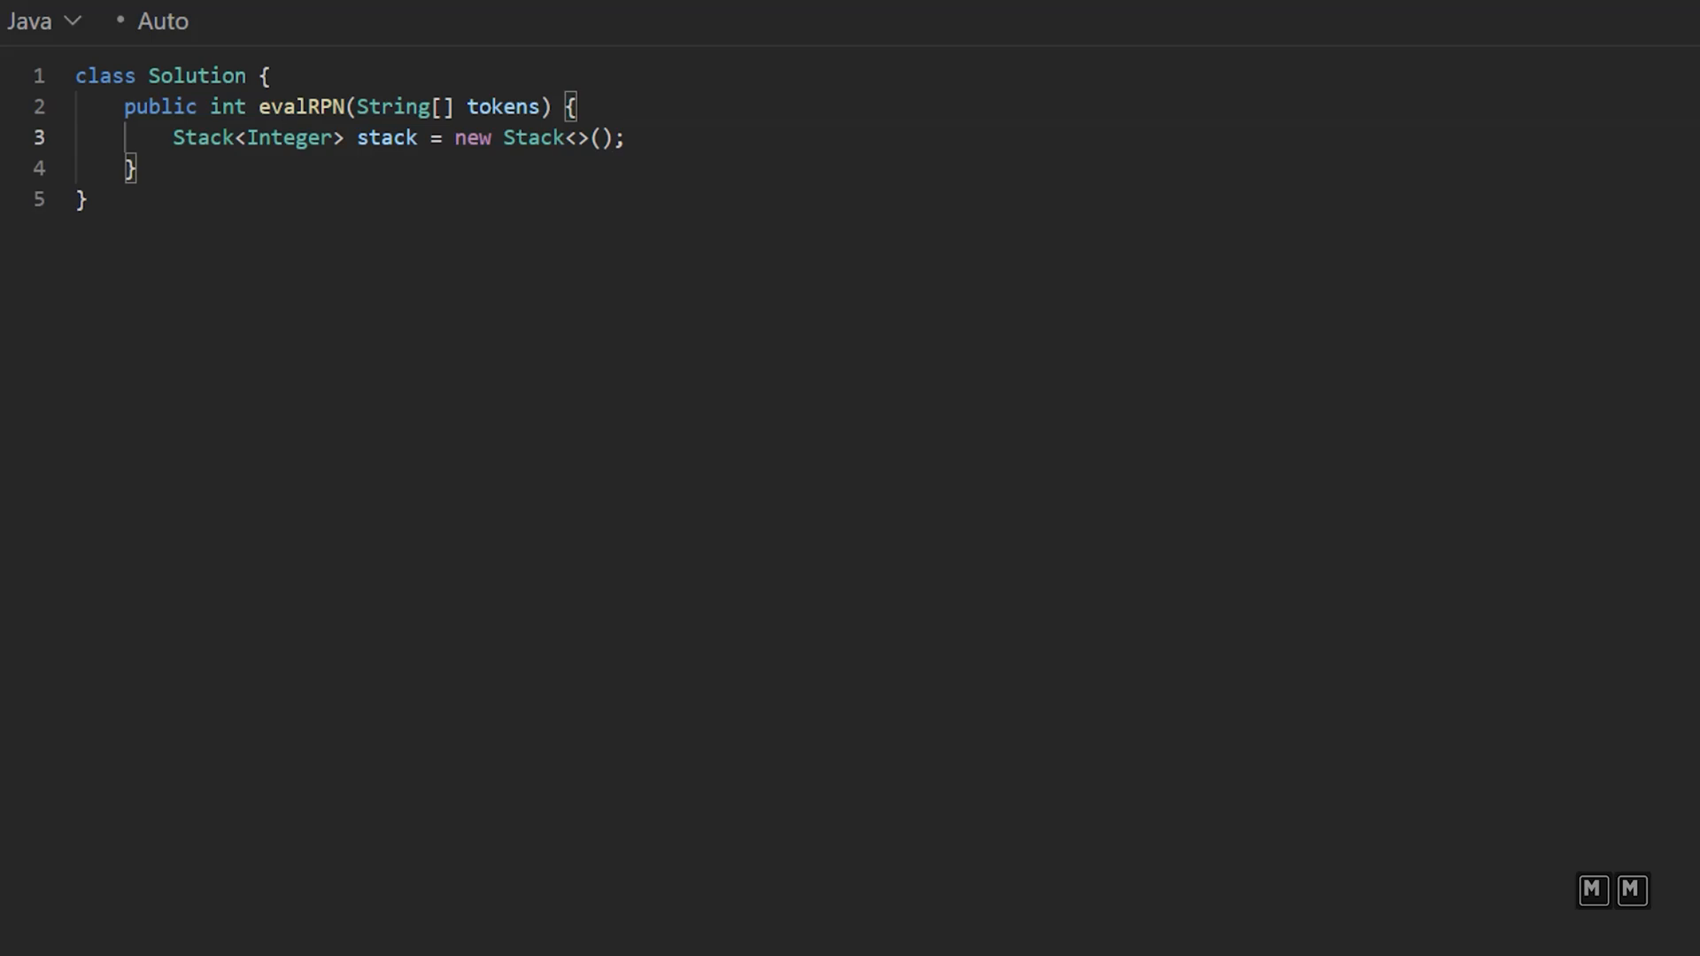
Step: Loop over the tokens with for (String token : tokens)
text(for ()
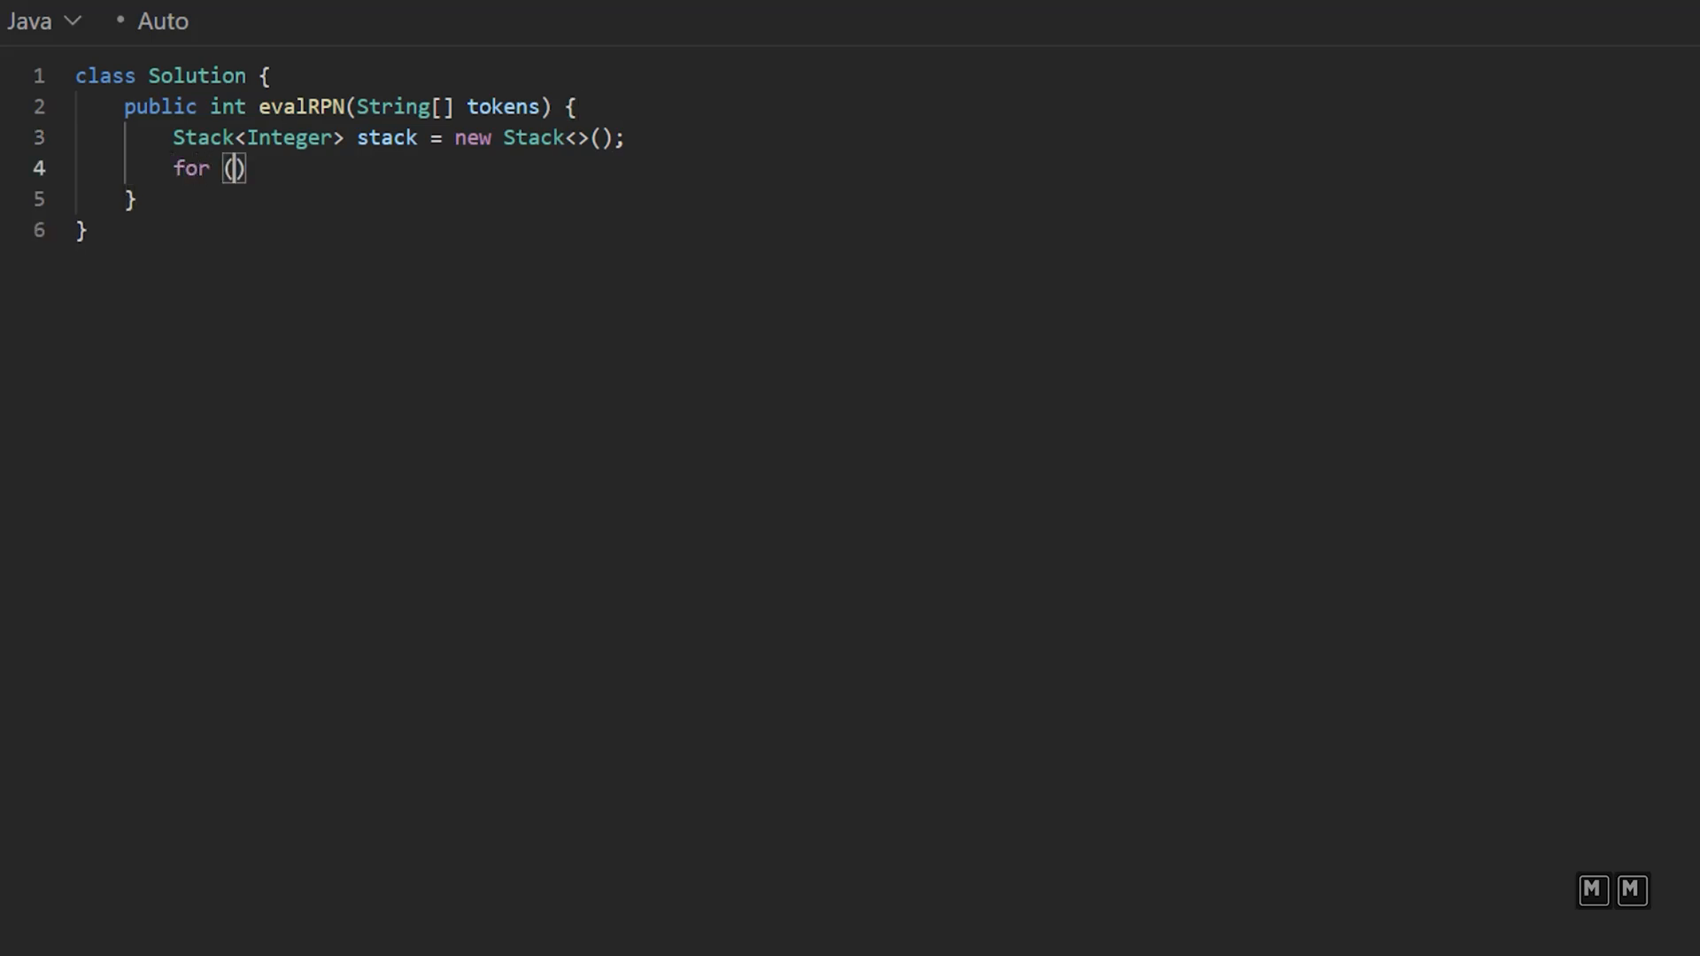
text(String token)
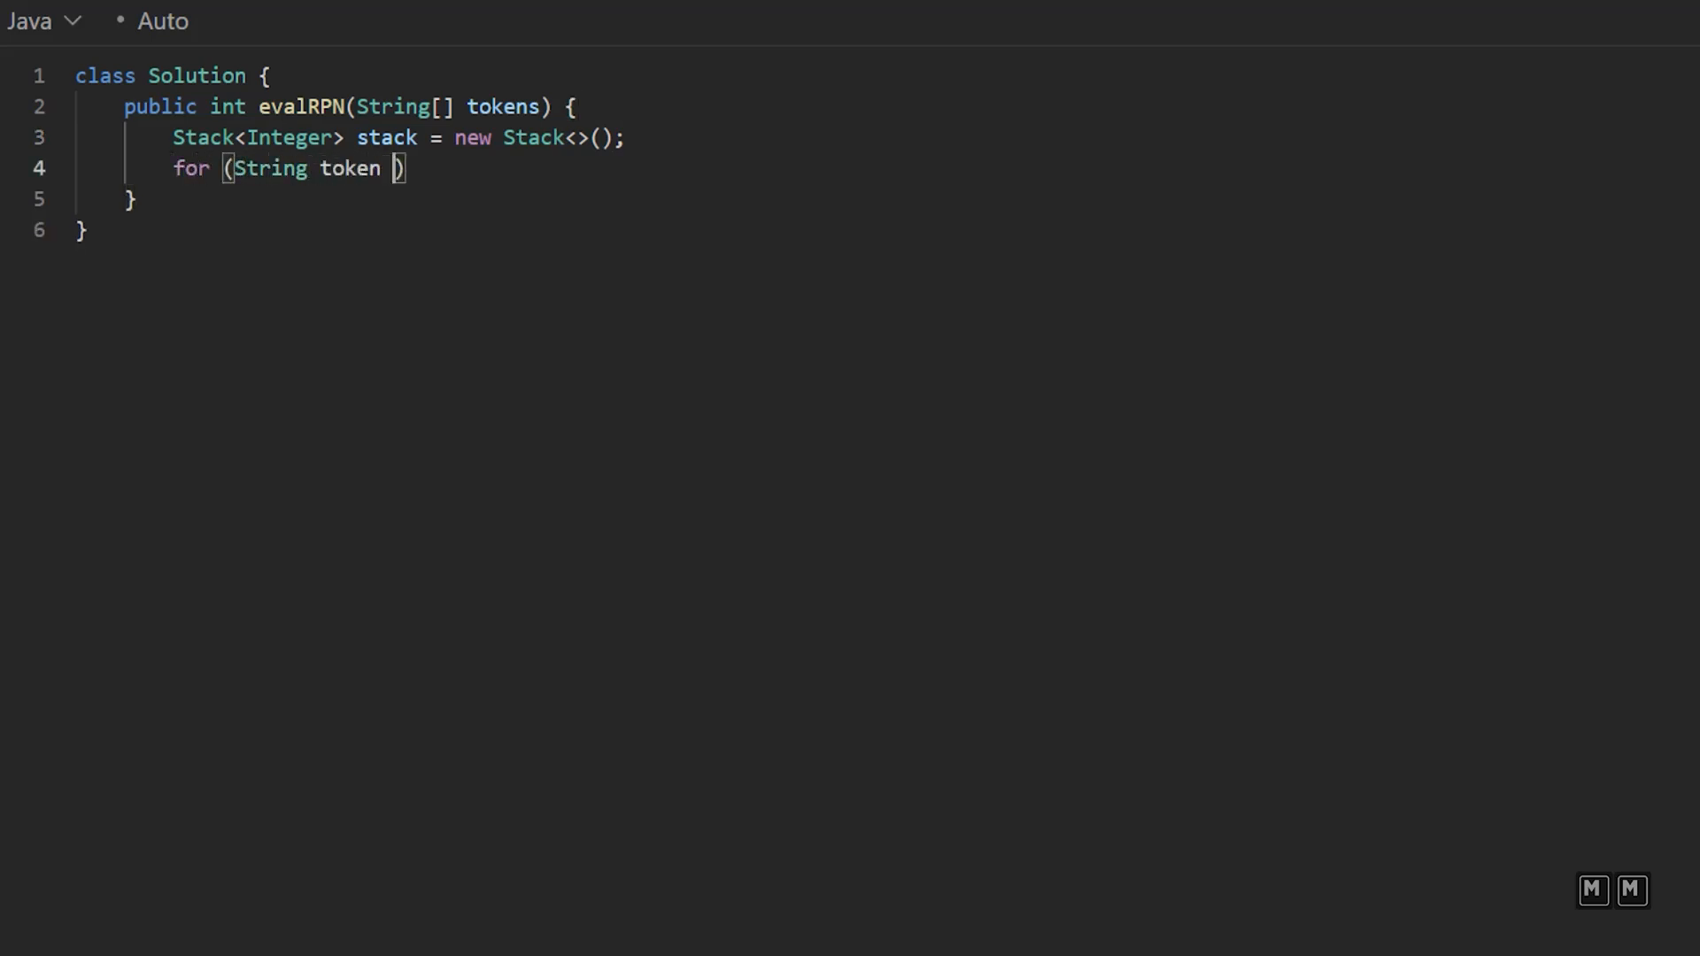
text(: tokens))
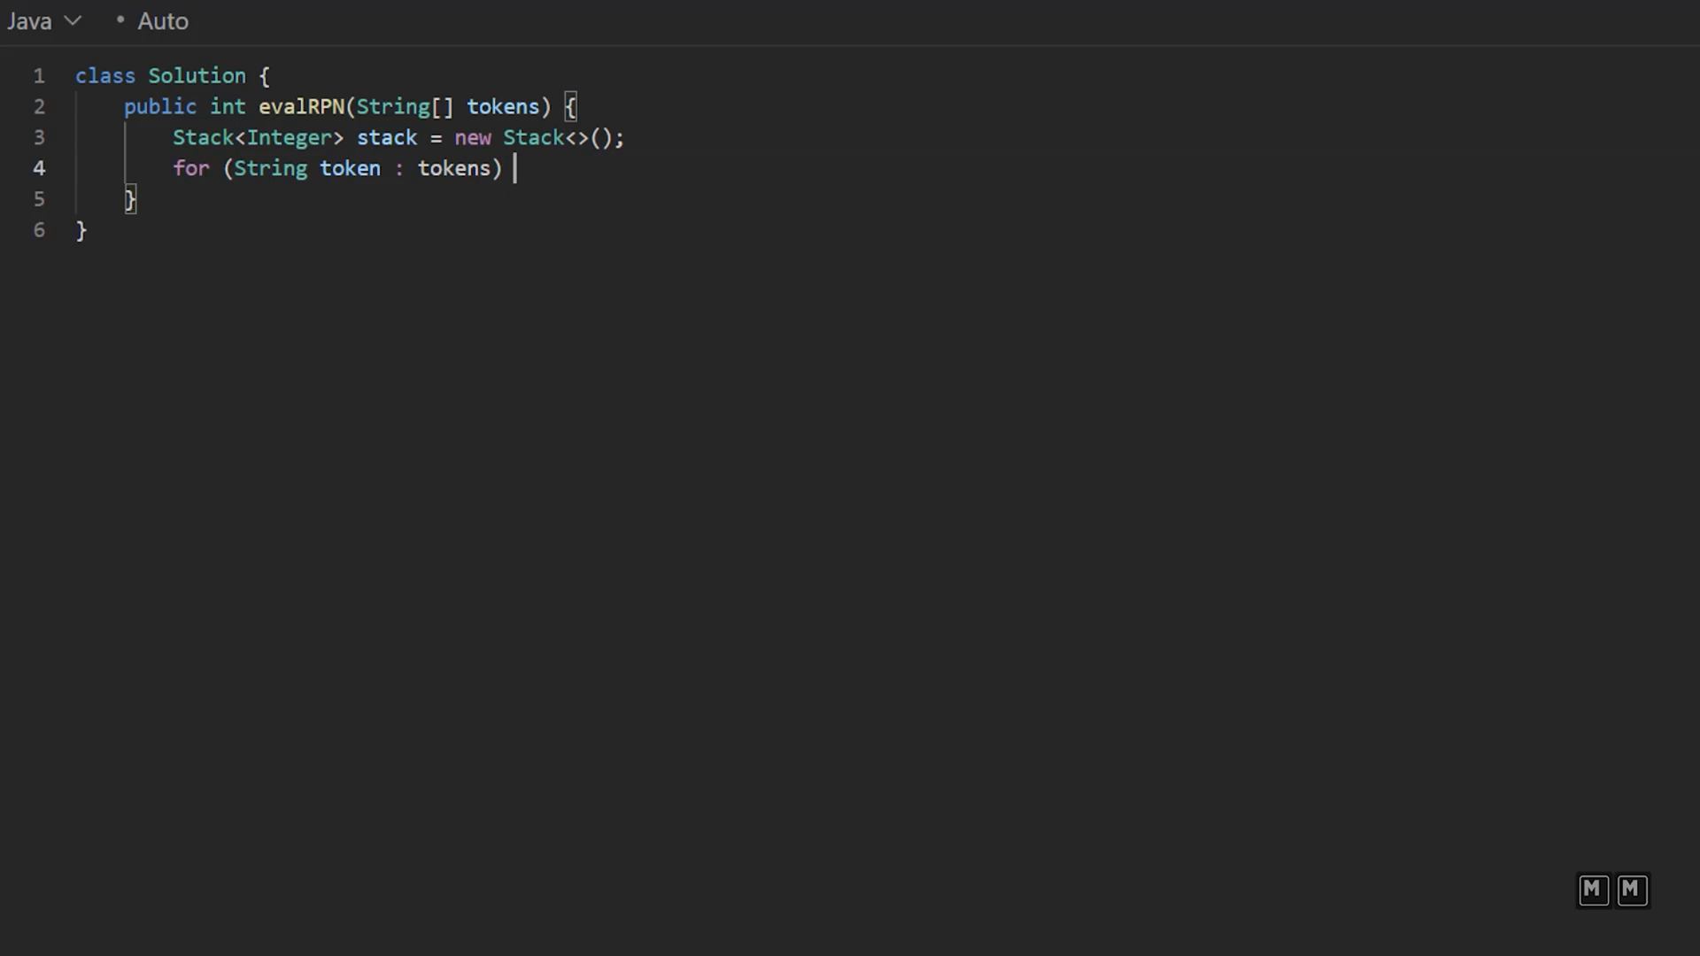
text({)
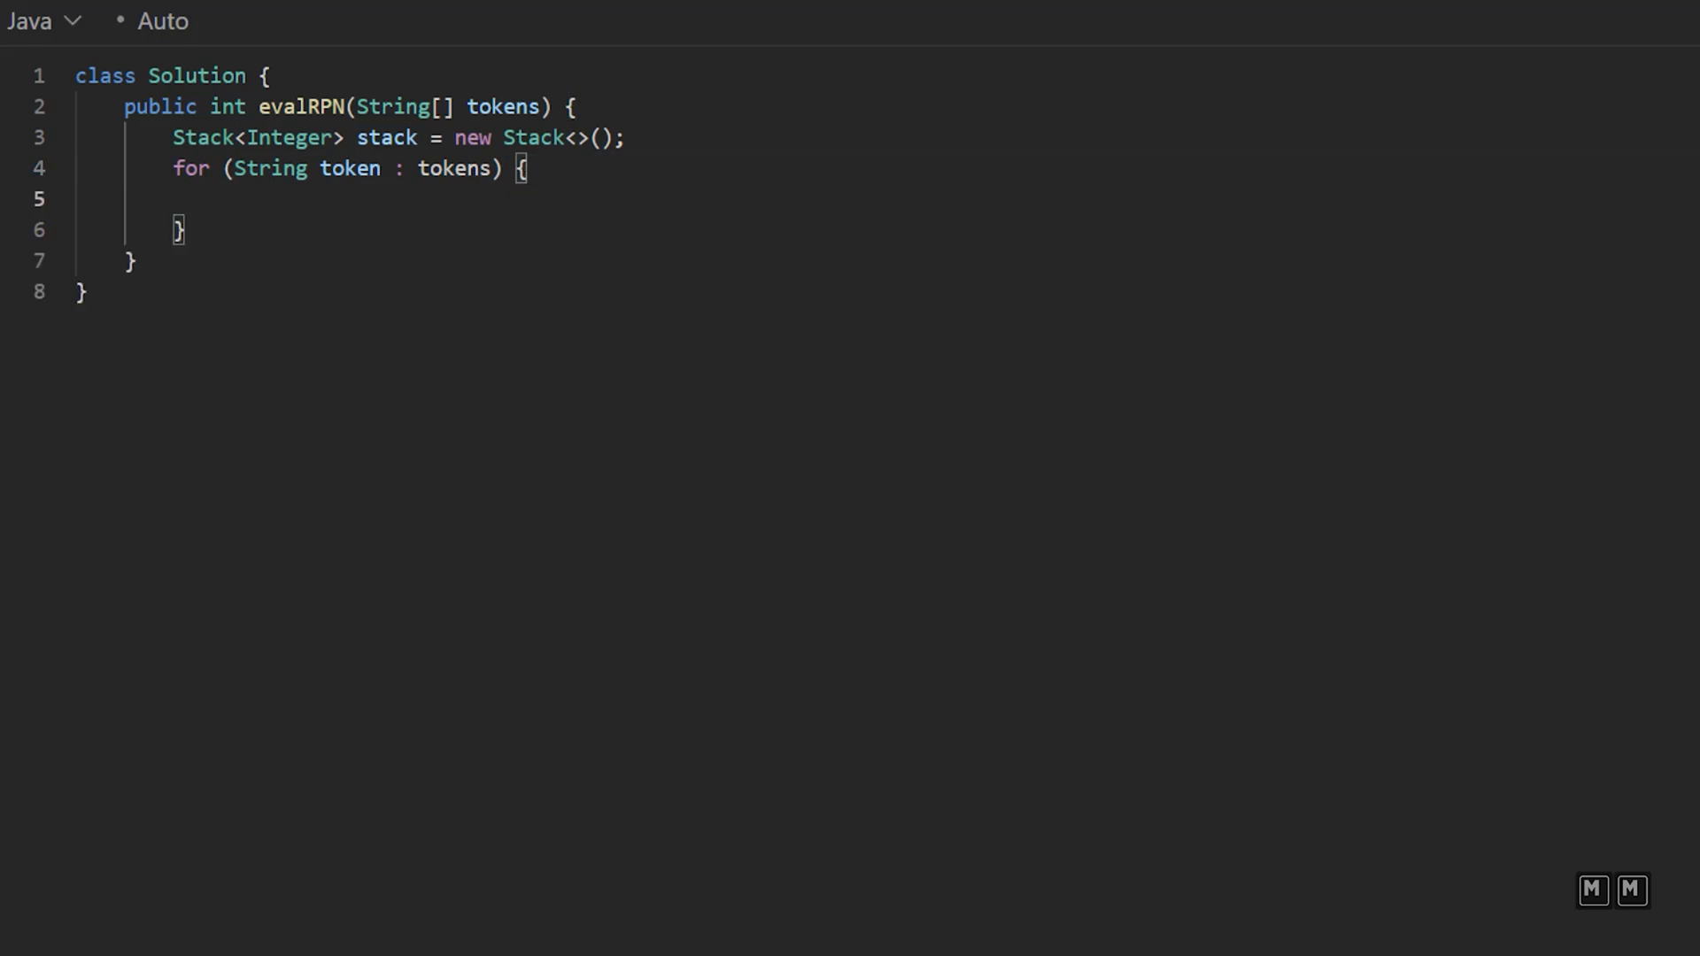
Step: Add empty if / else-if branches testing token.equals for the four operators
text(if ()
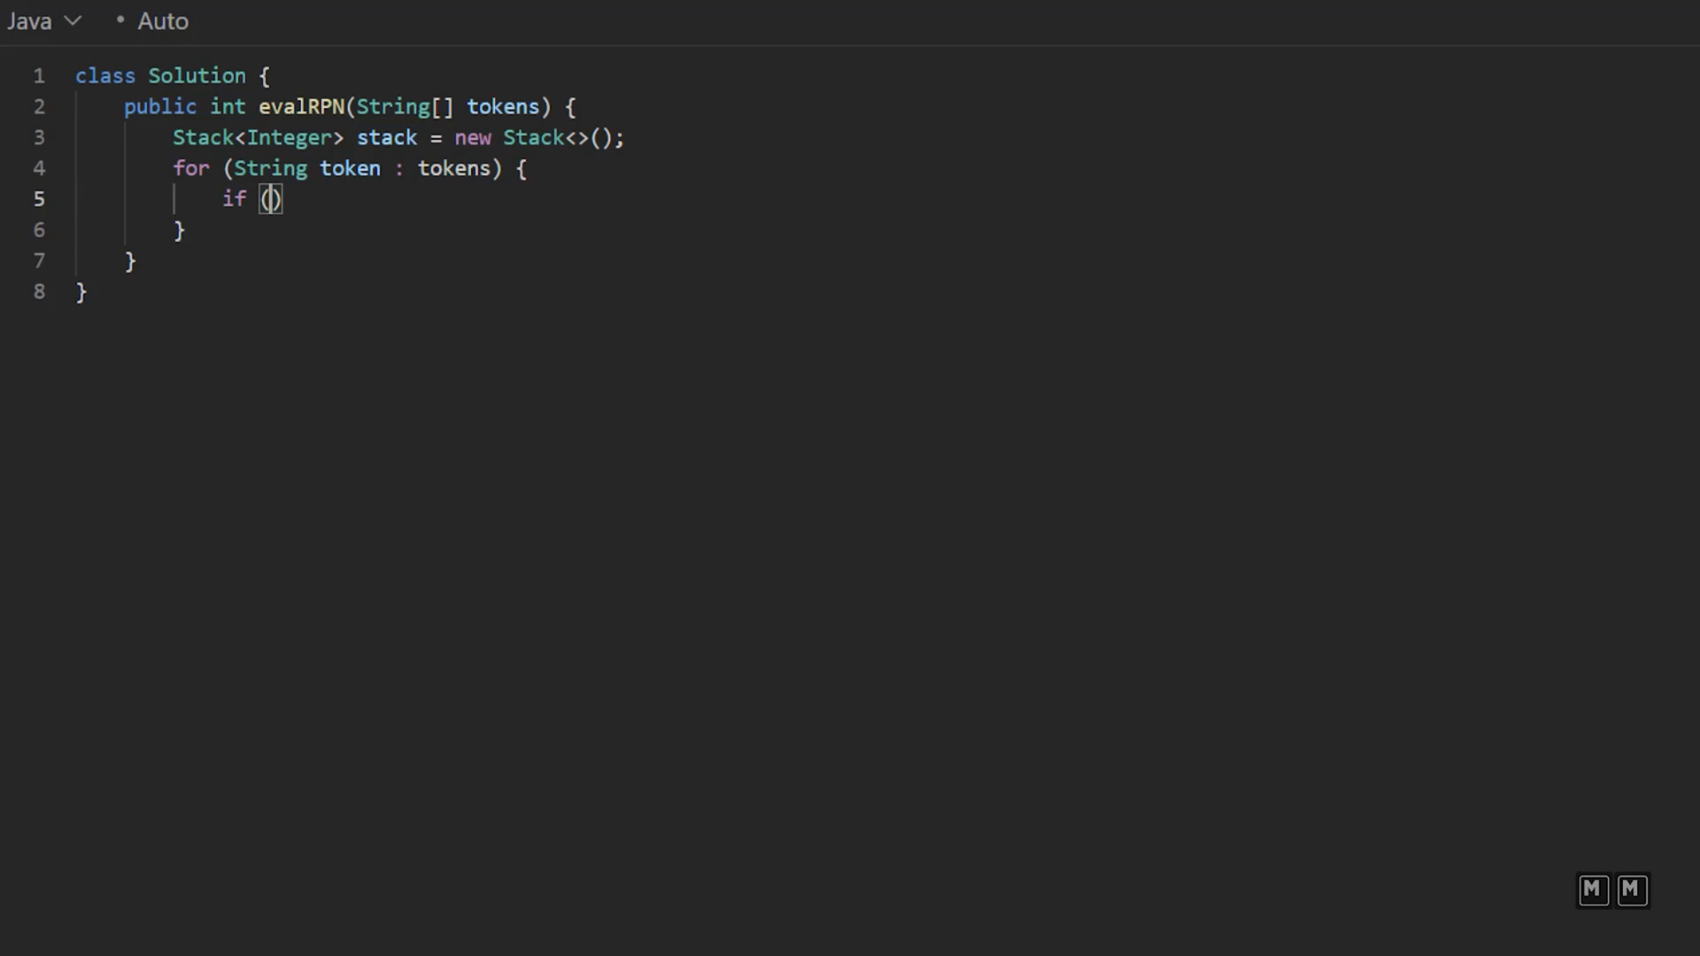
text(token.equ)
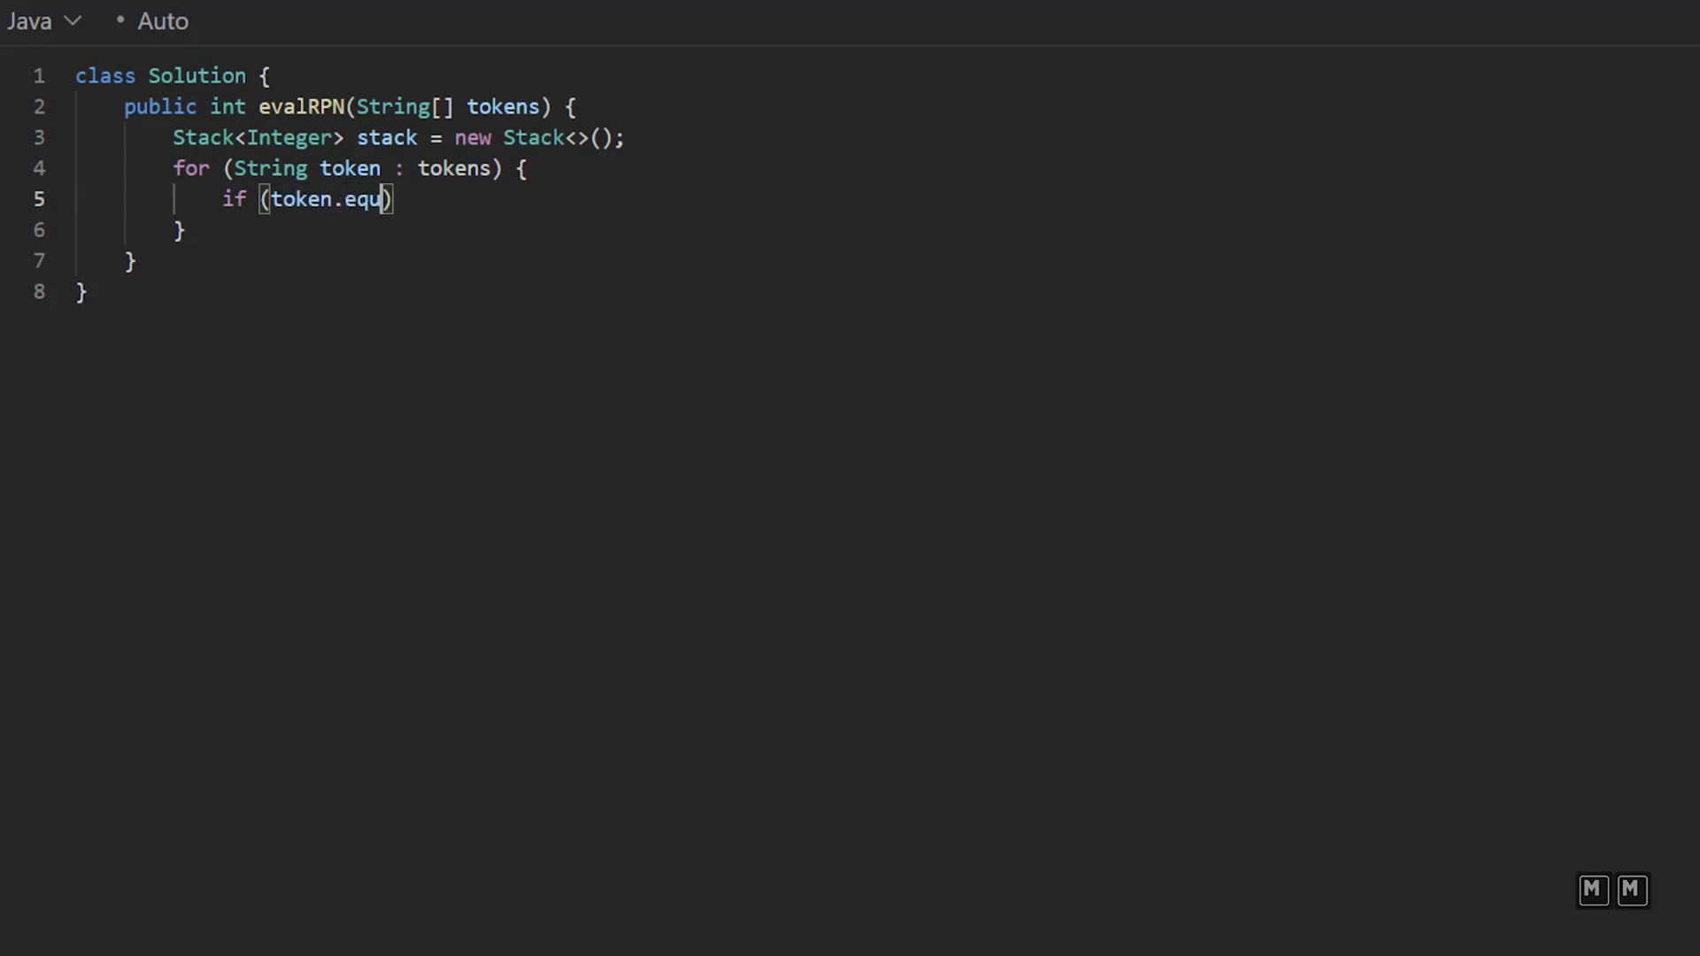
text(als("+"))
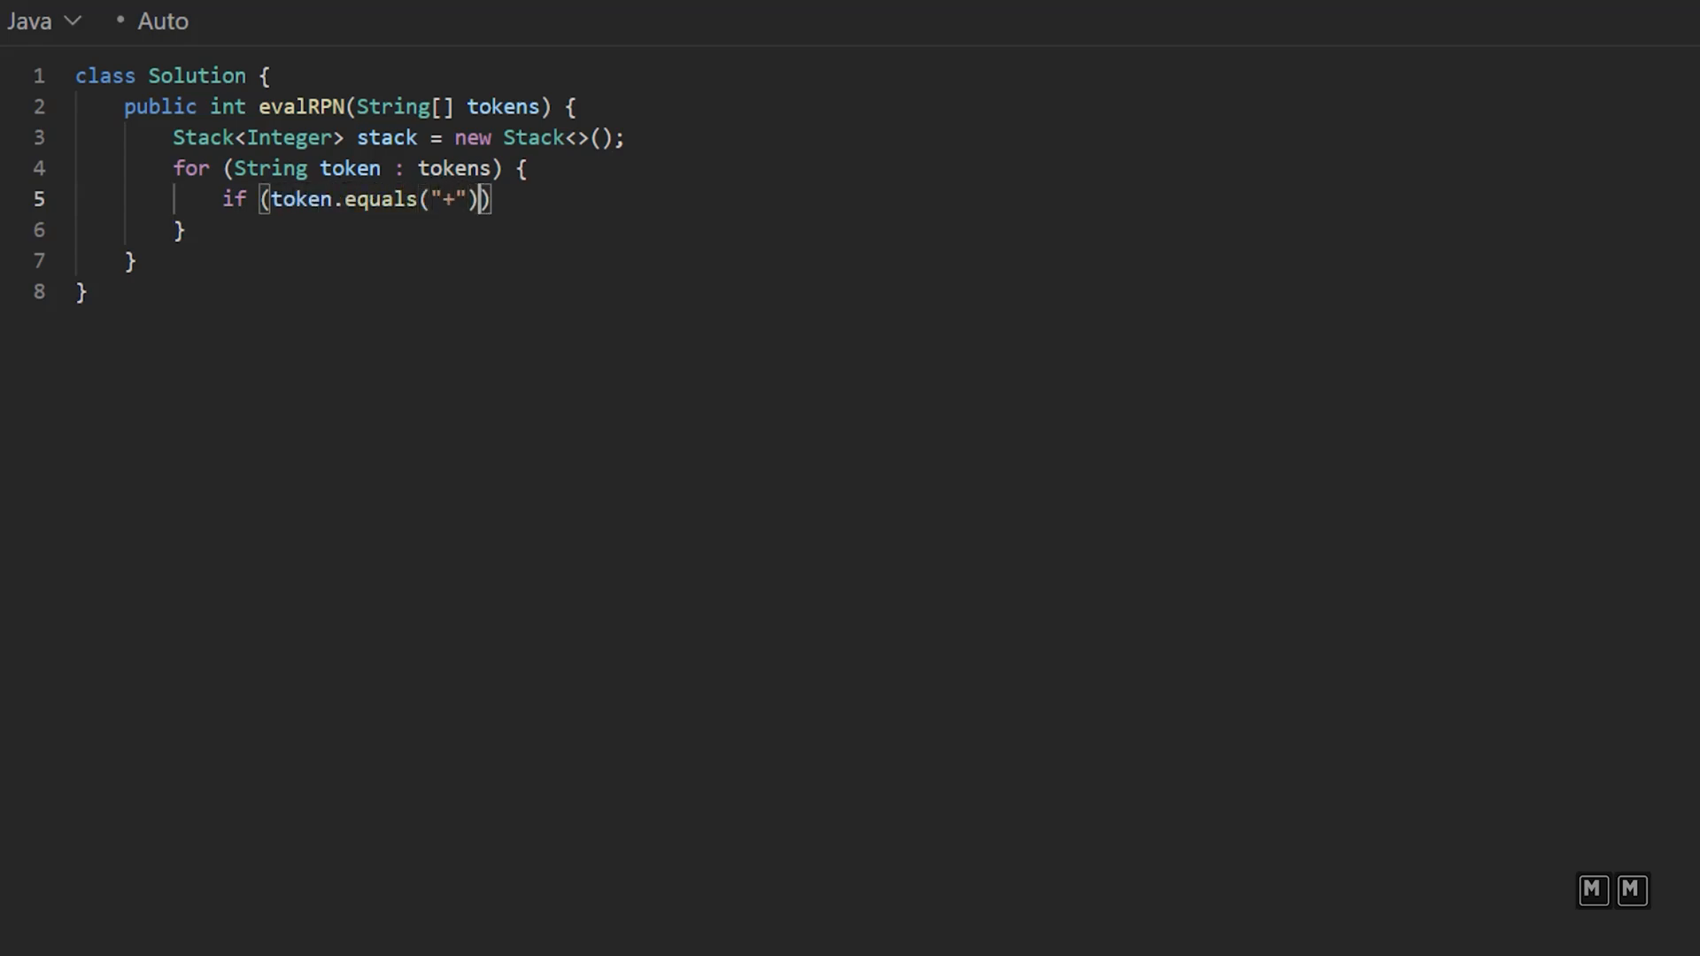
text({)
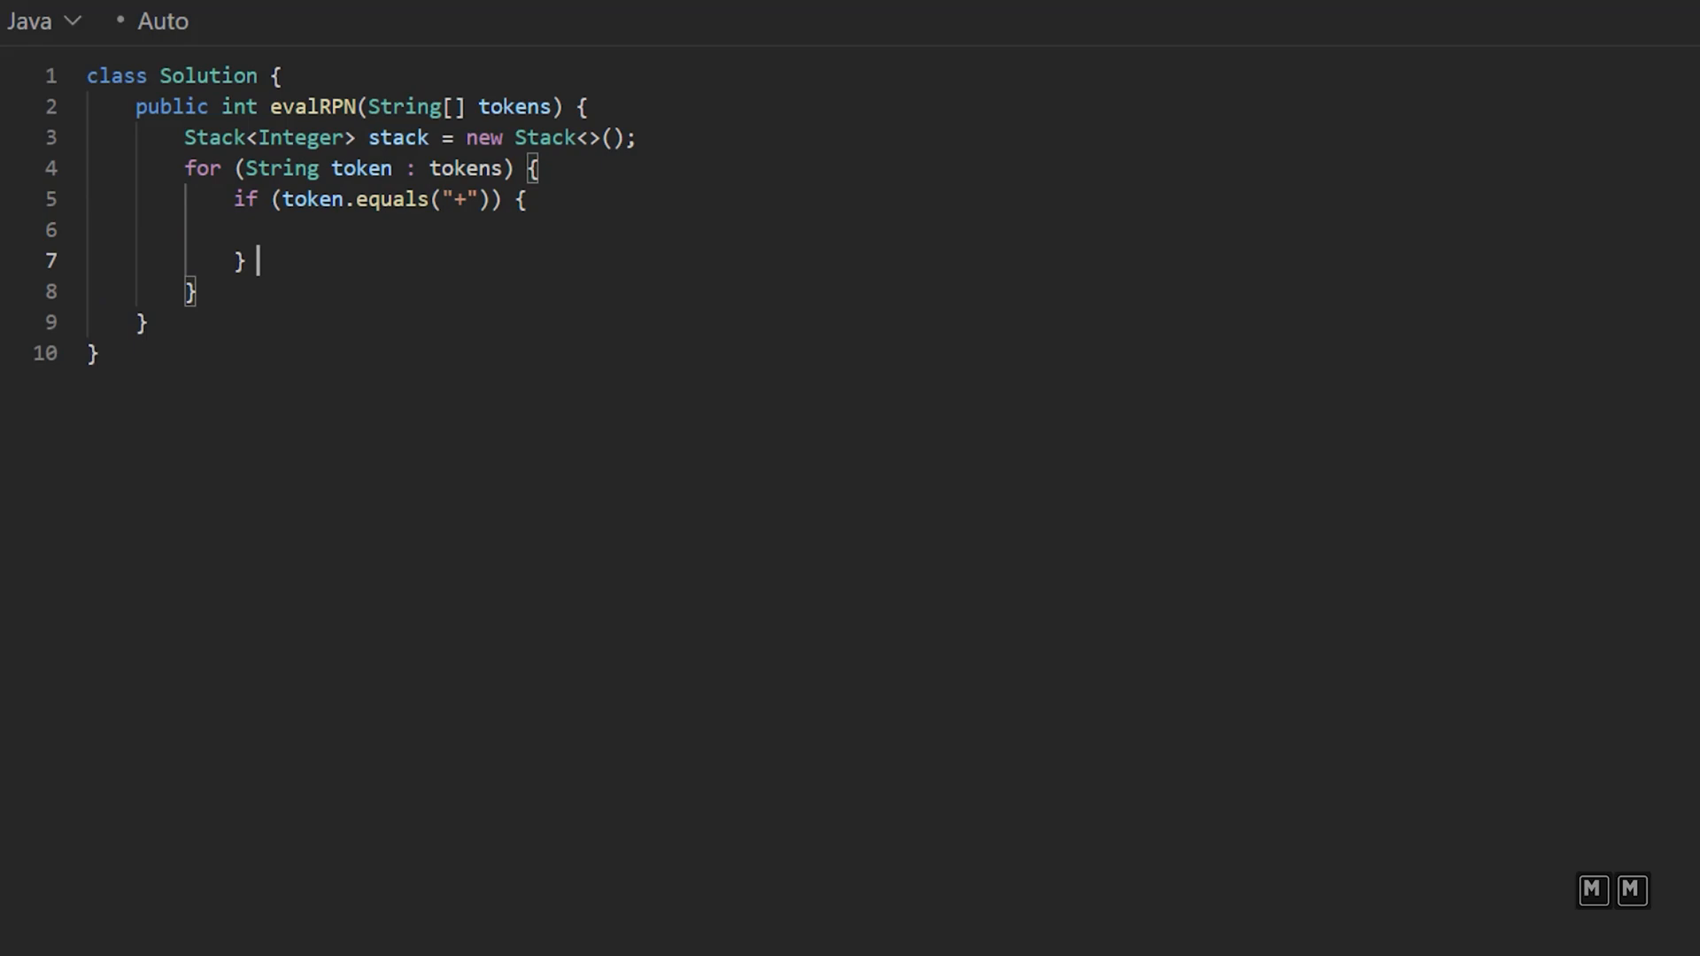
text(else if (token.)
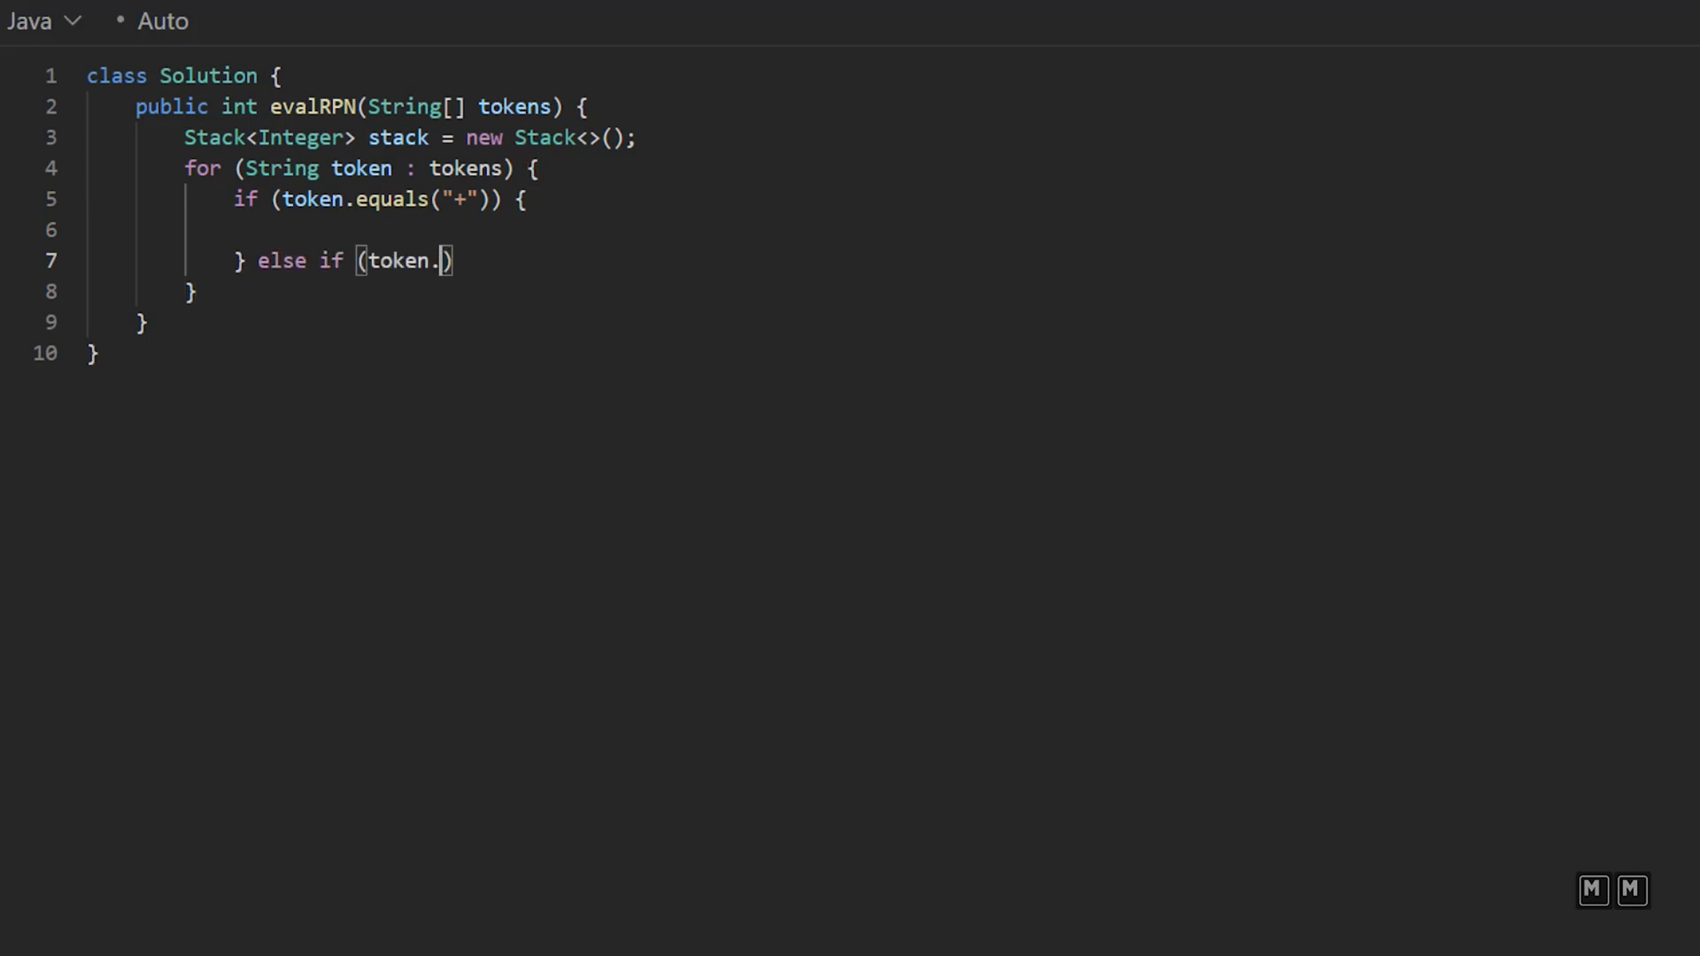
text(equals(""))
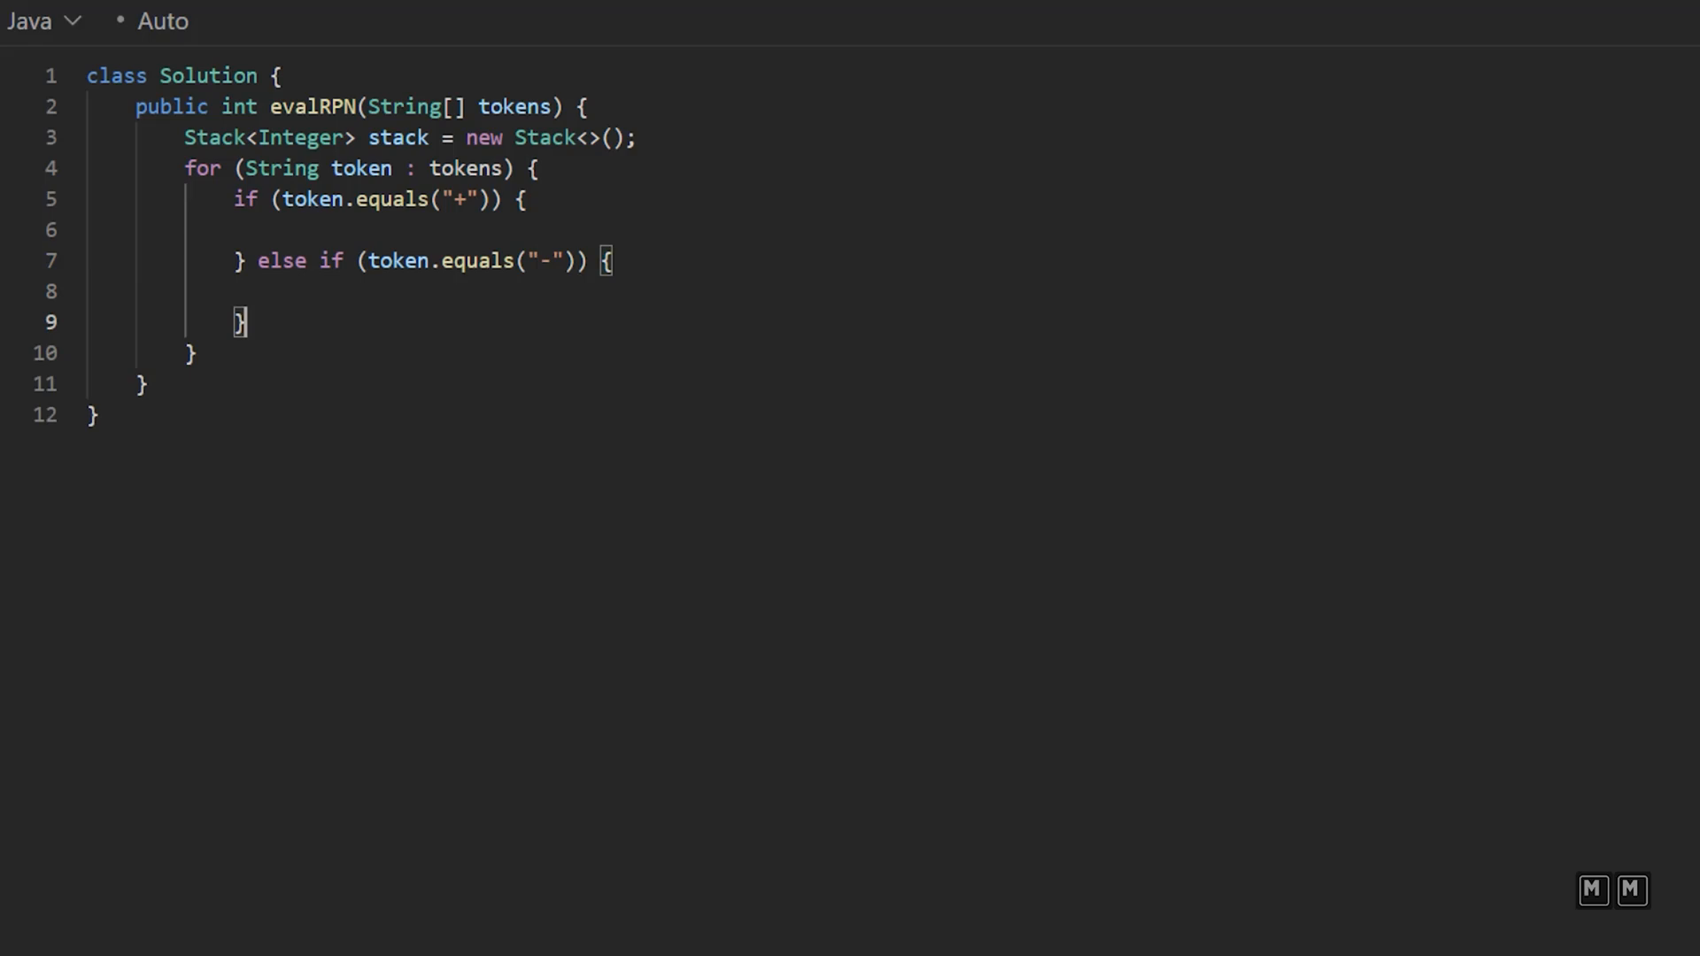
text(} else if (toke)
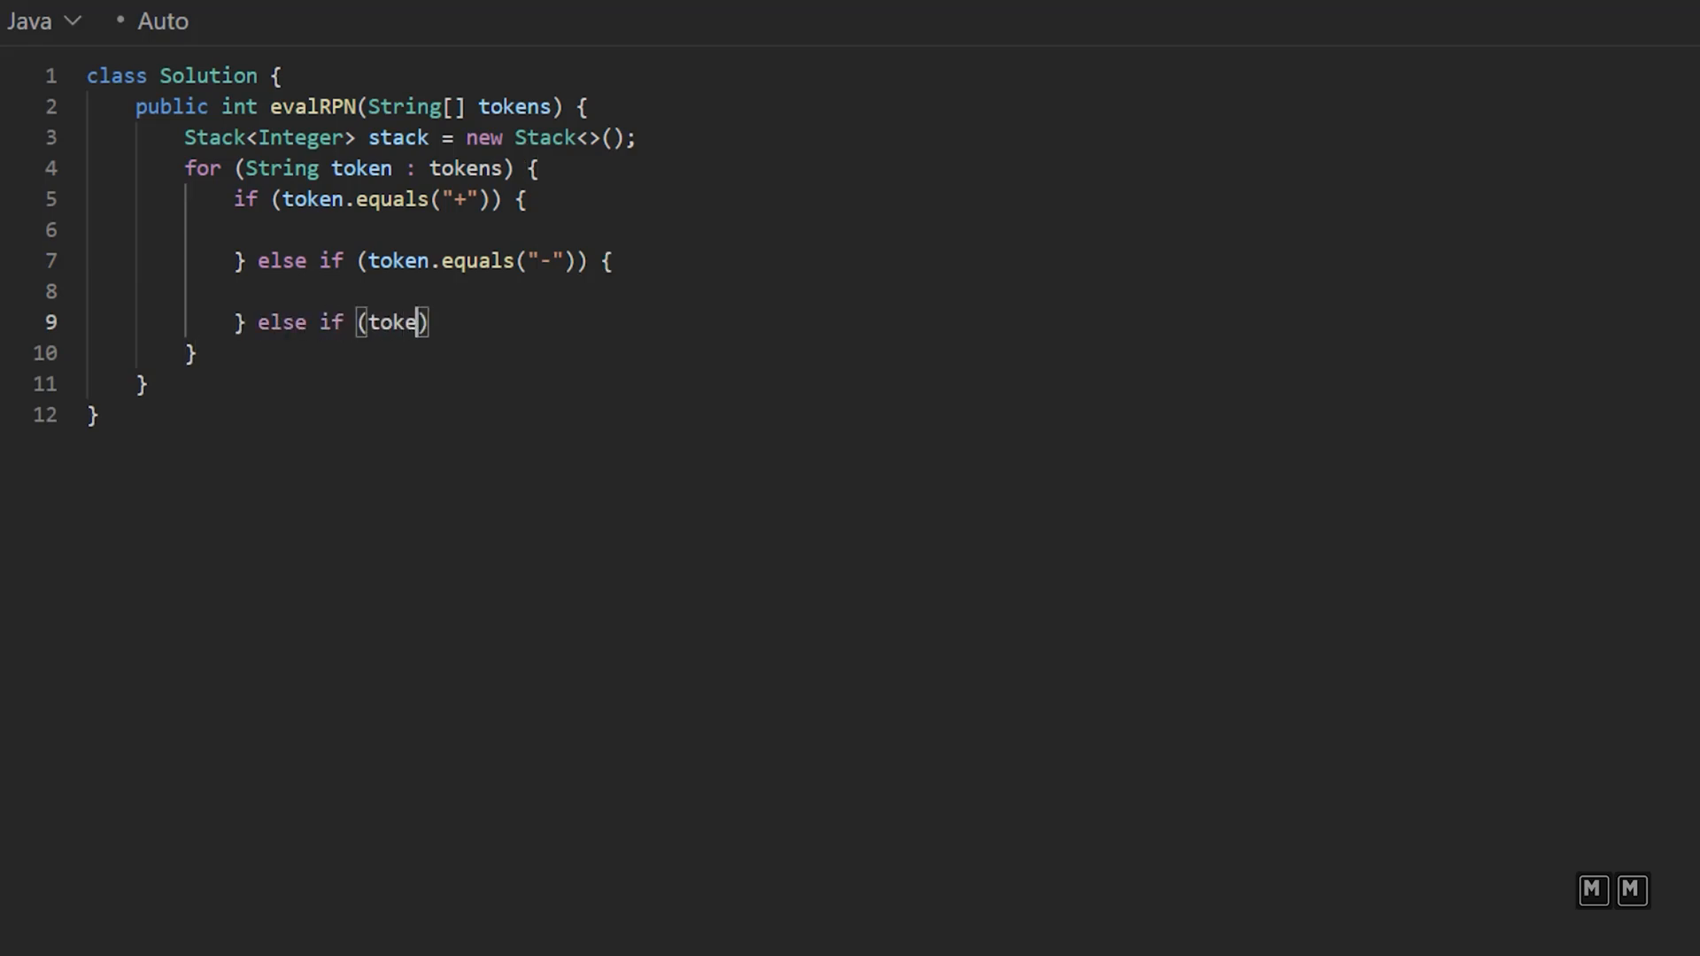
text(n.equals("*")
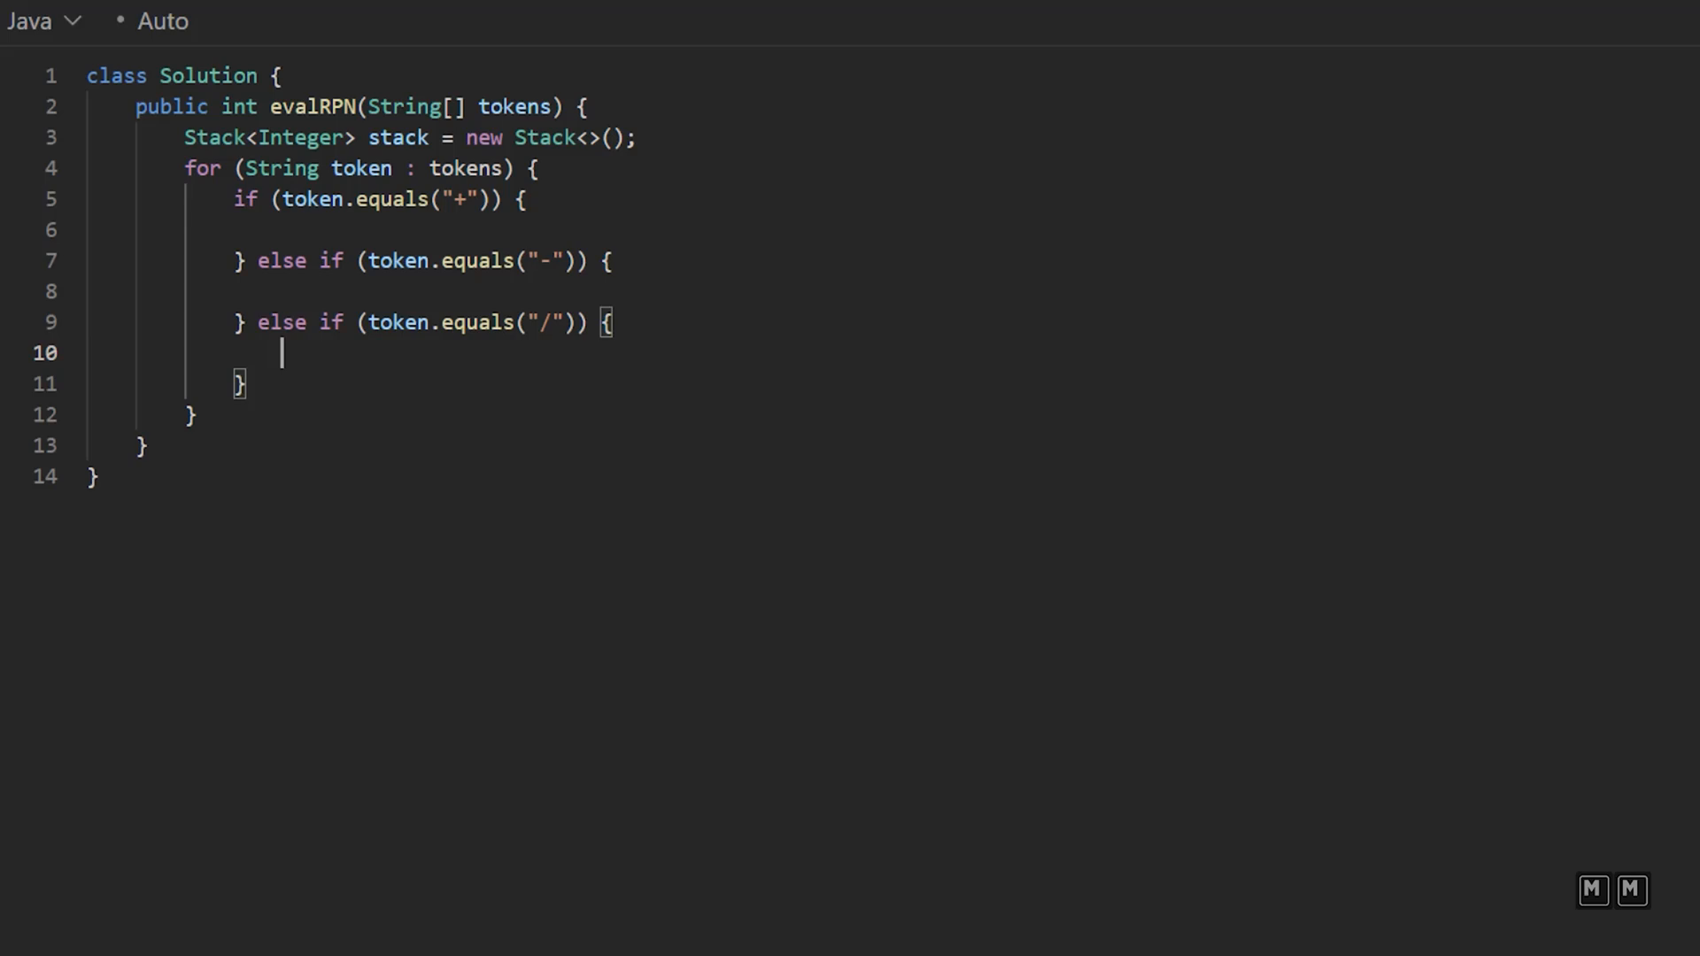
text(} else if)
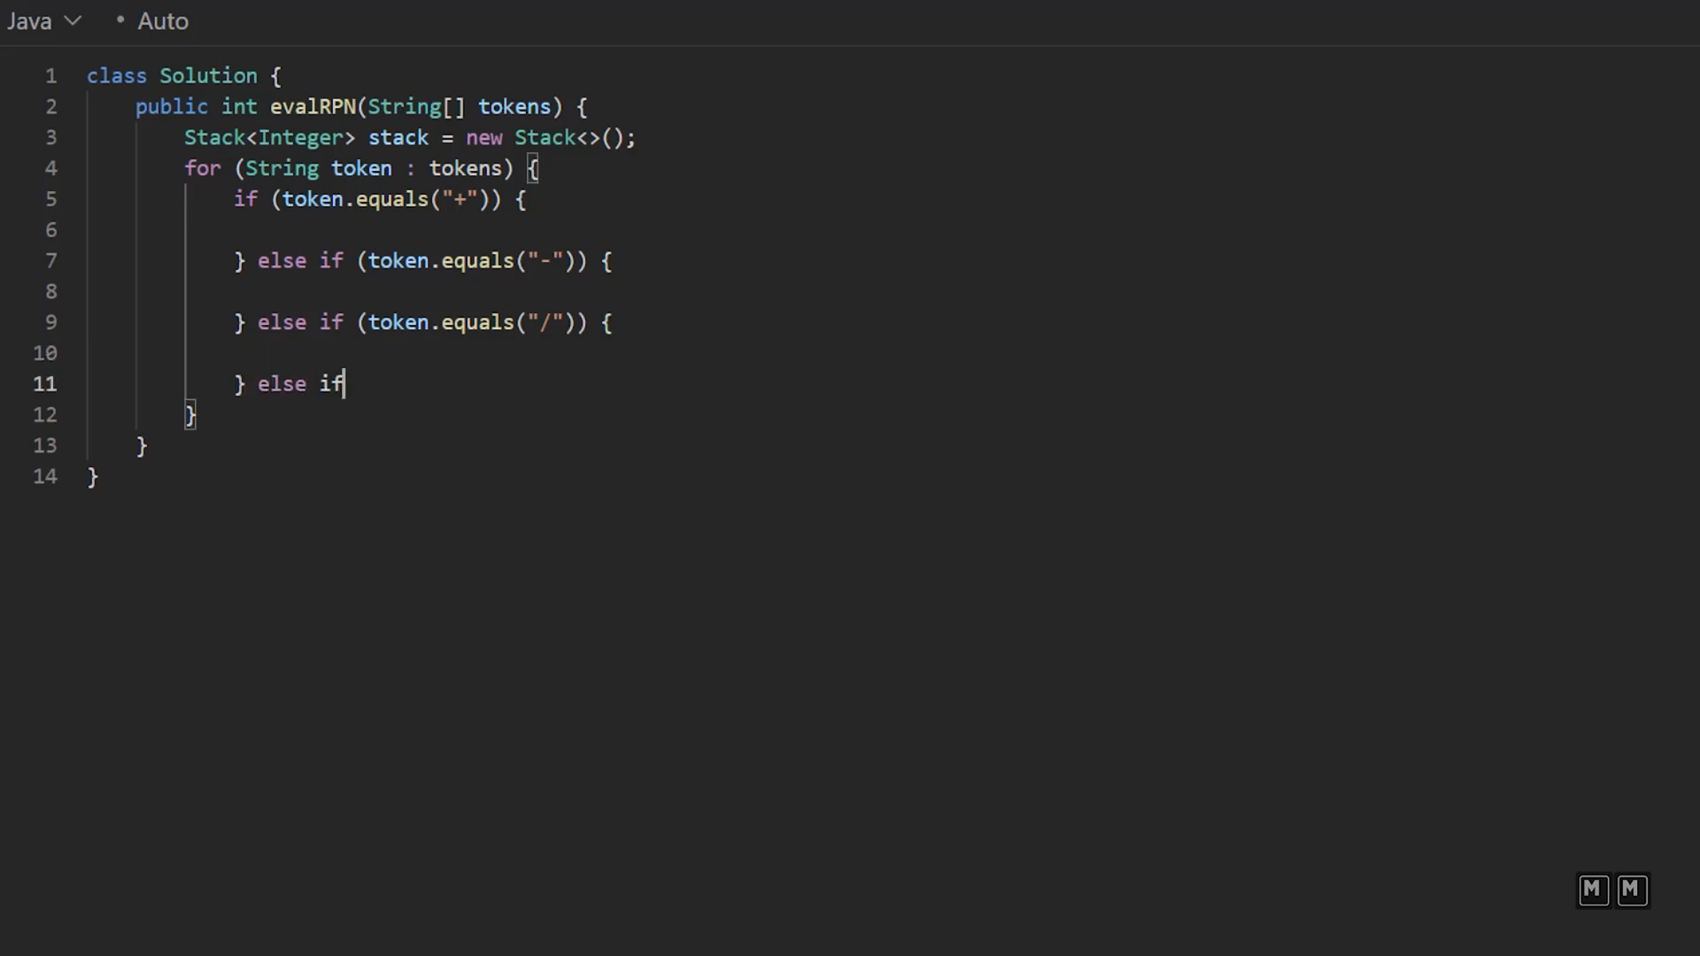
text((token)
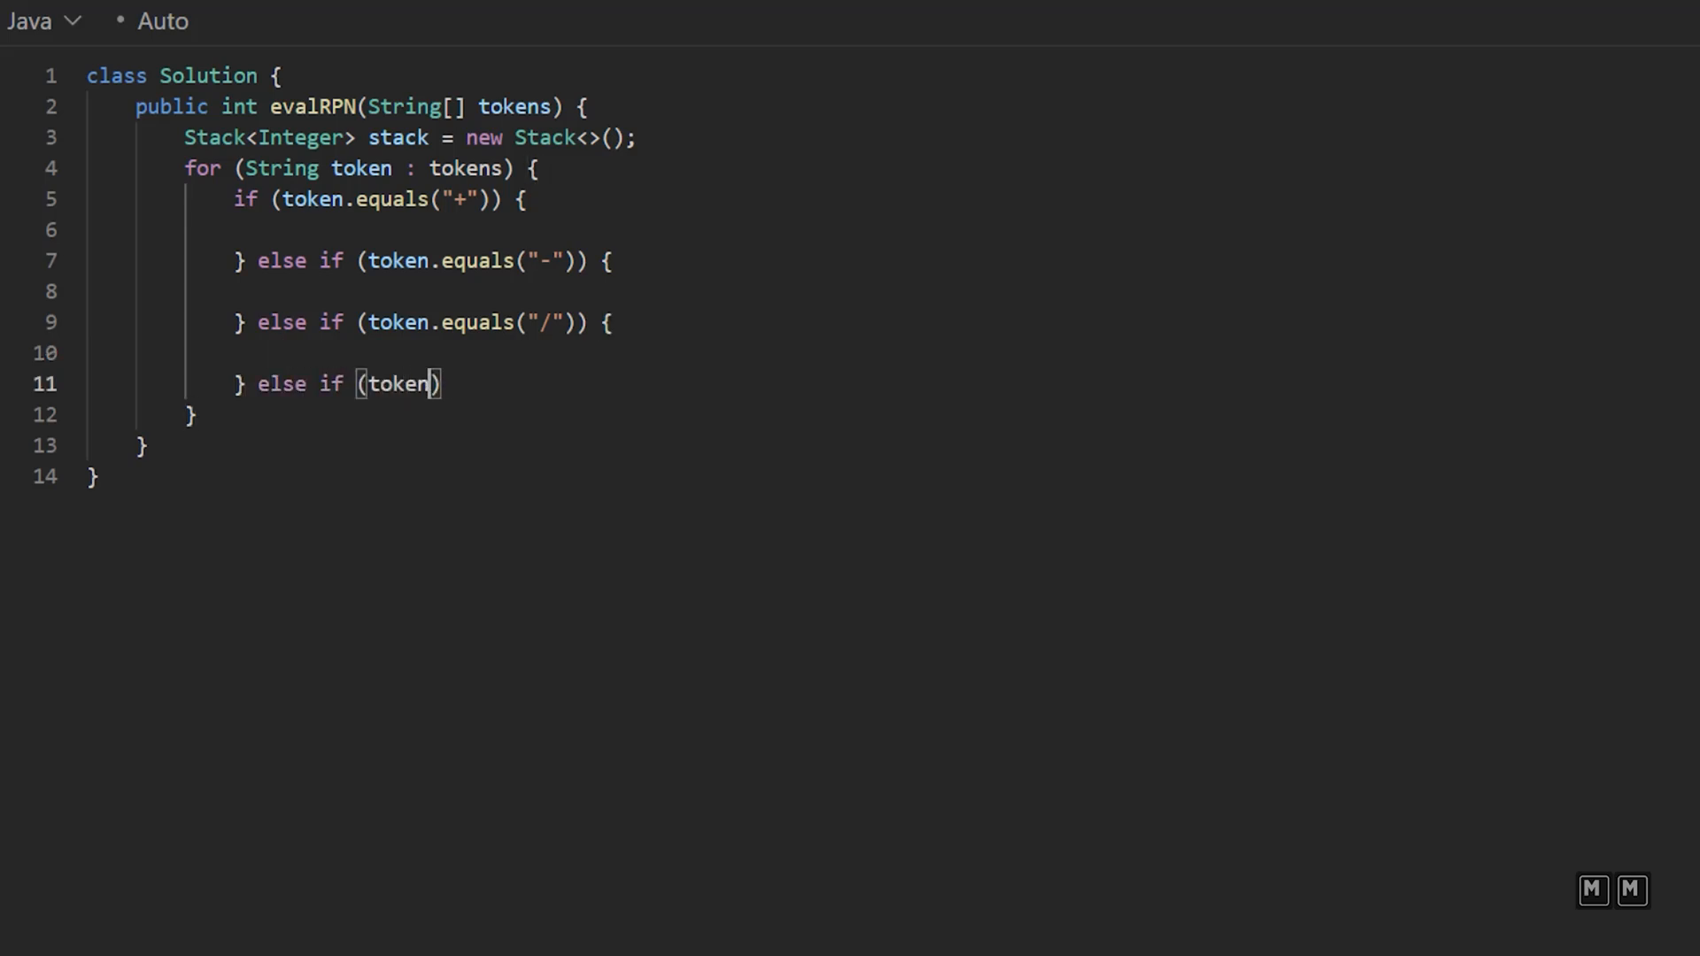
text(.equals("*")
text(//)
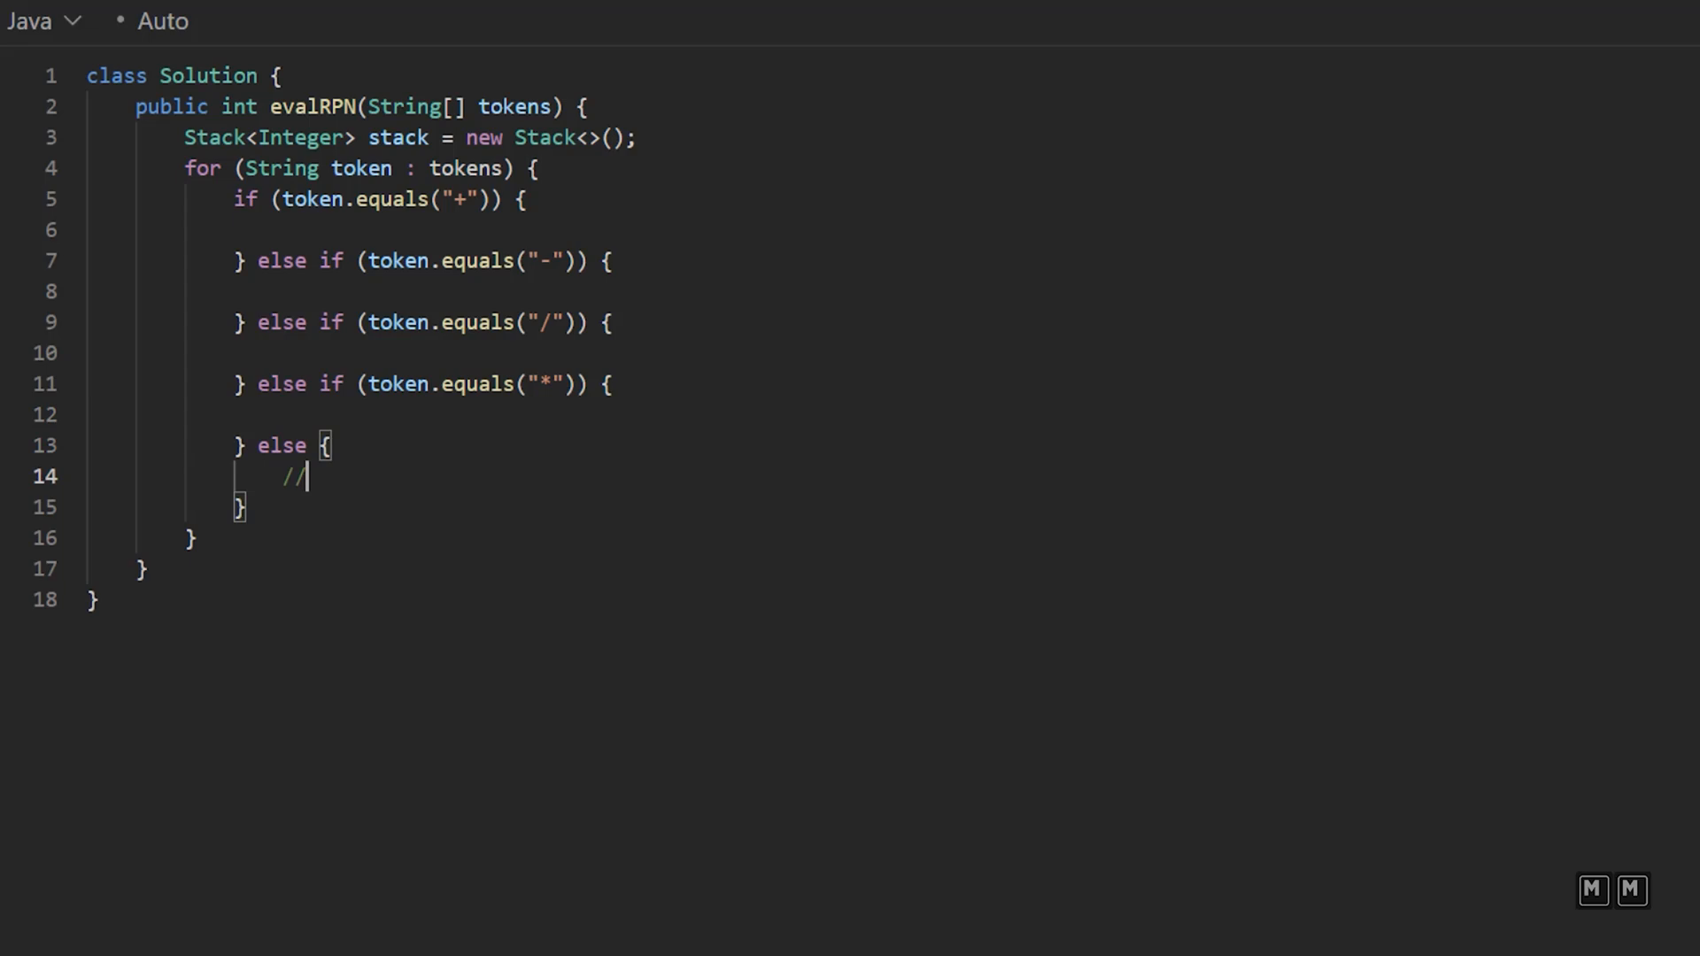
Step: In the else branch, comment 'all of the numbers' and push Integer.parseInt(token) onto the stack
text(all of the)
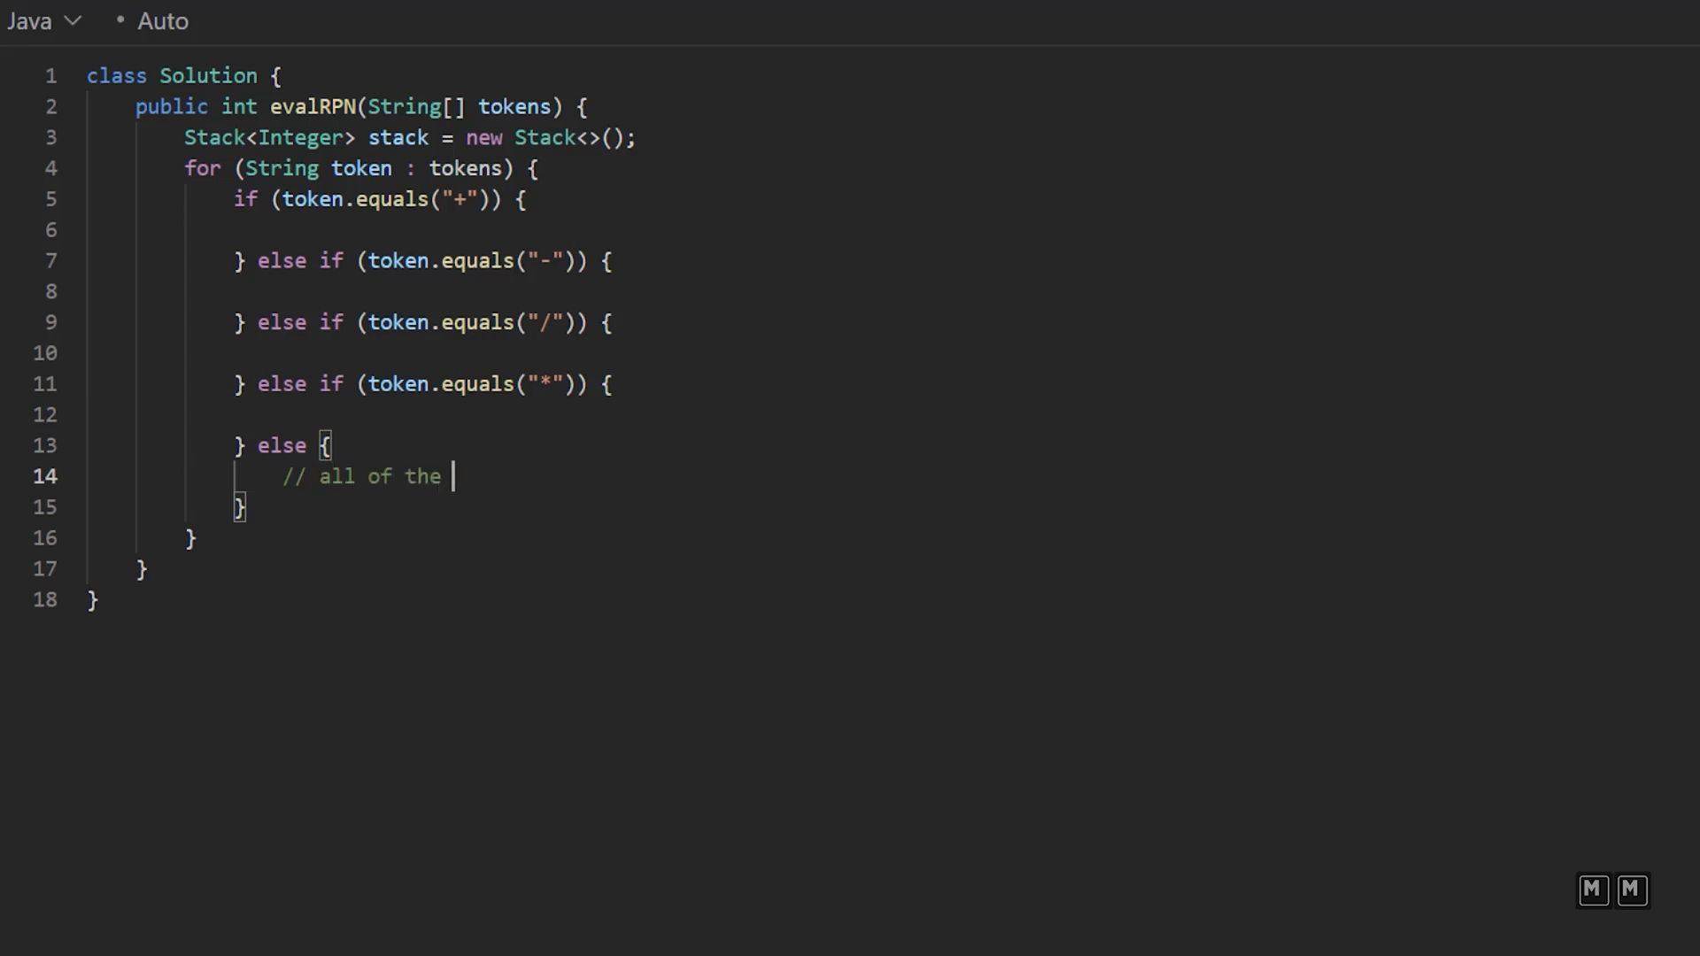
text(numbers)
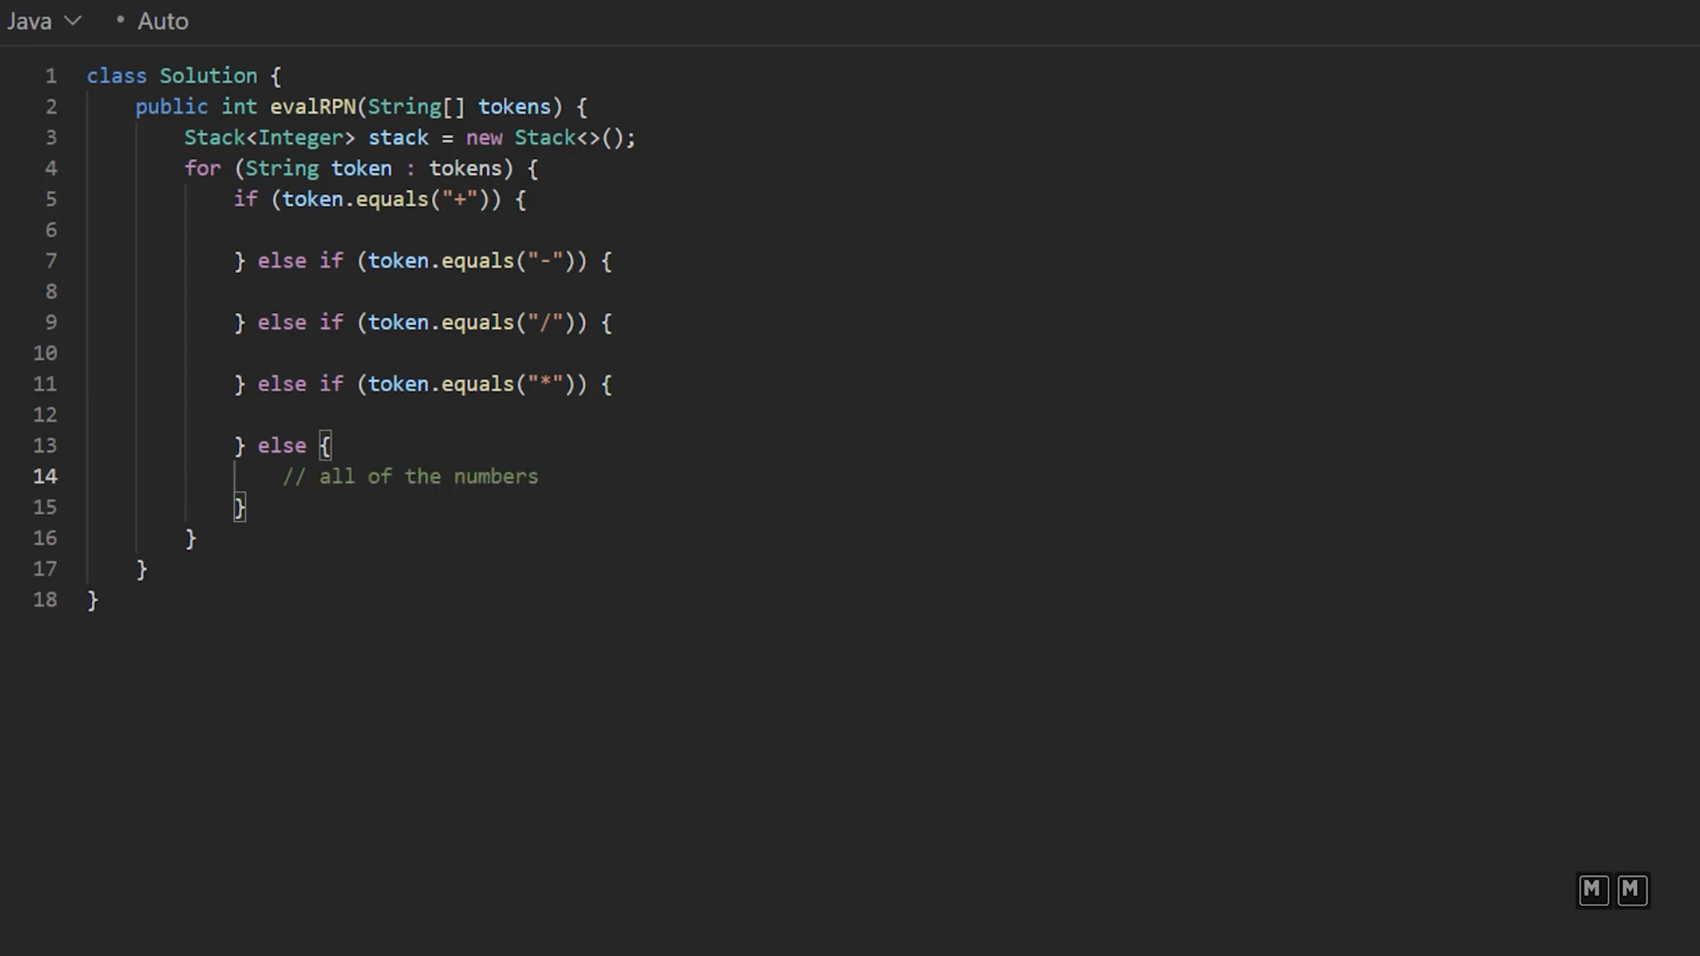
key(Enter)
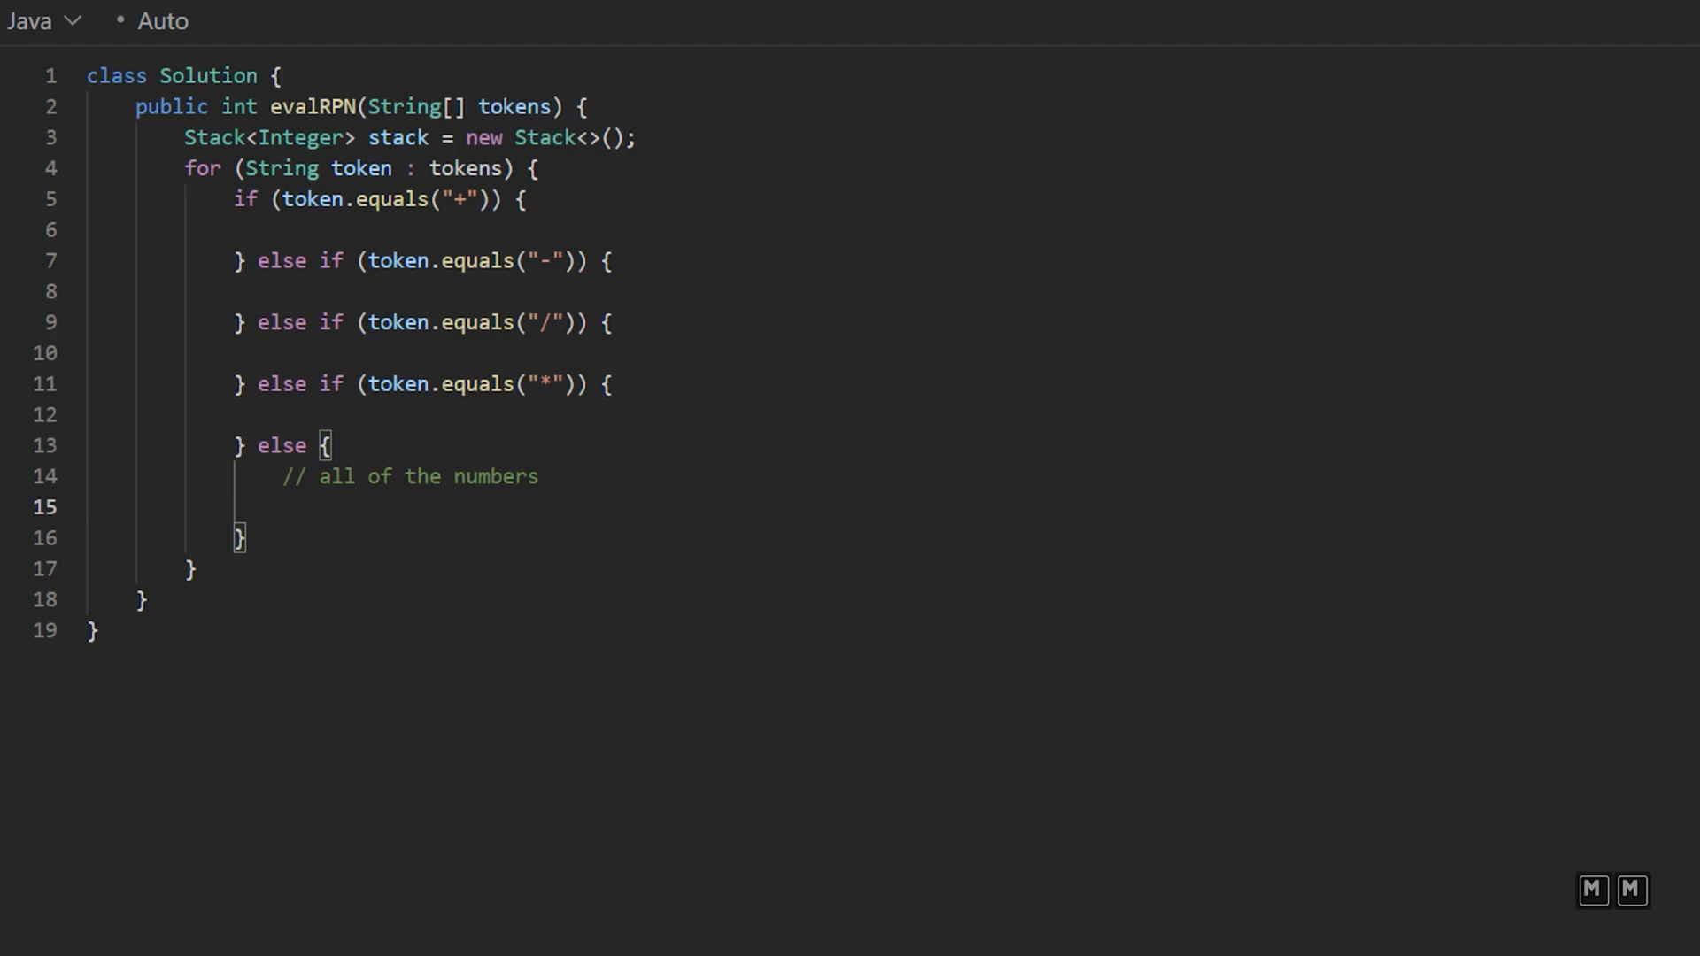
text(stack.push)
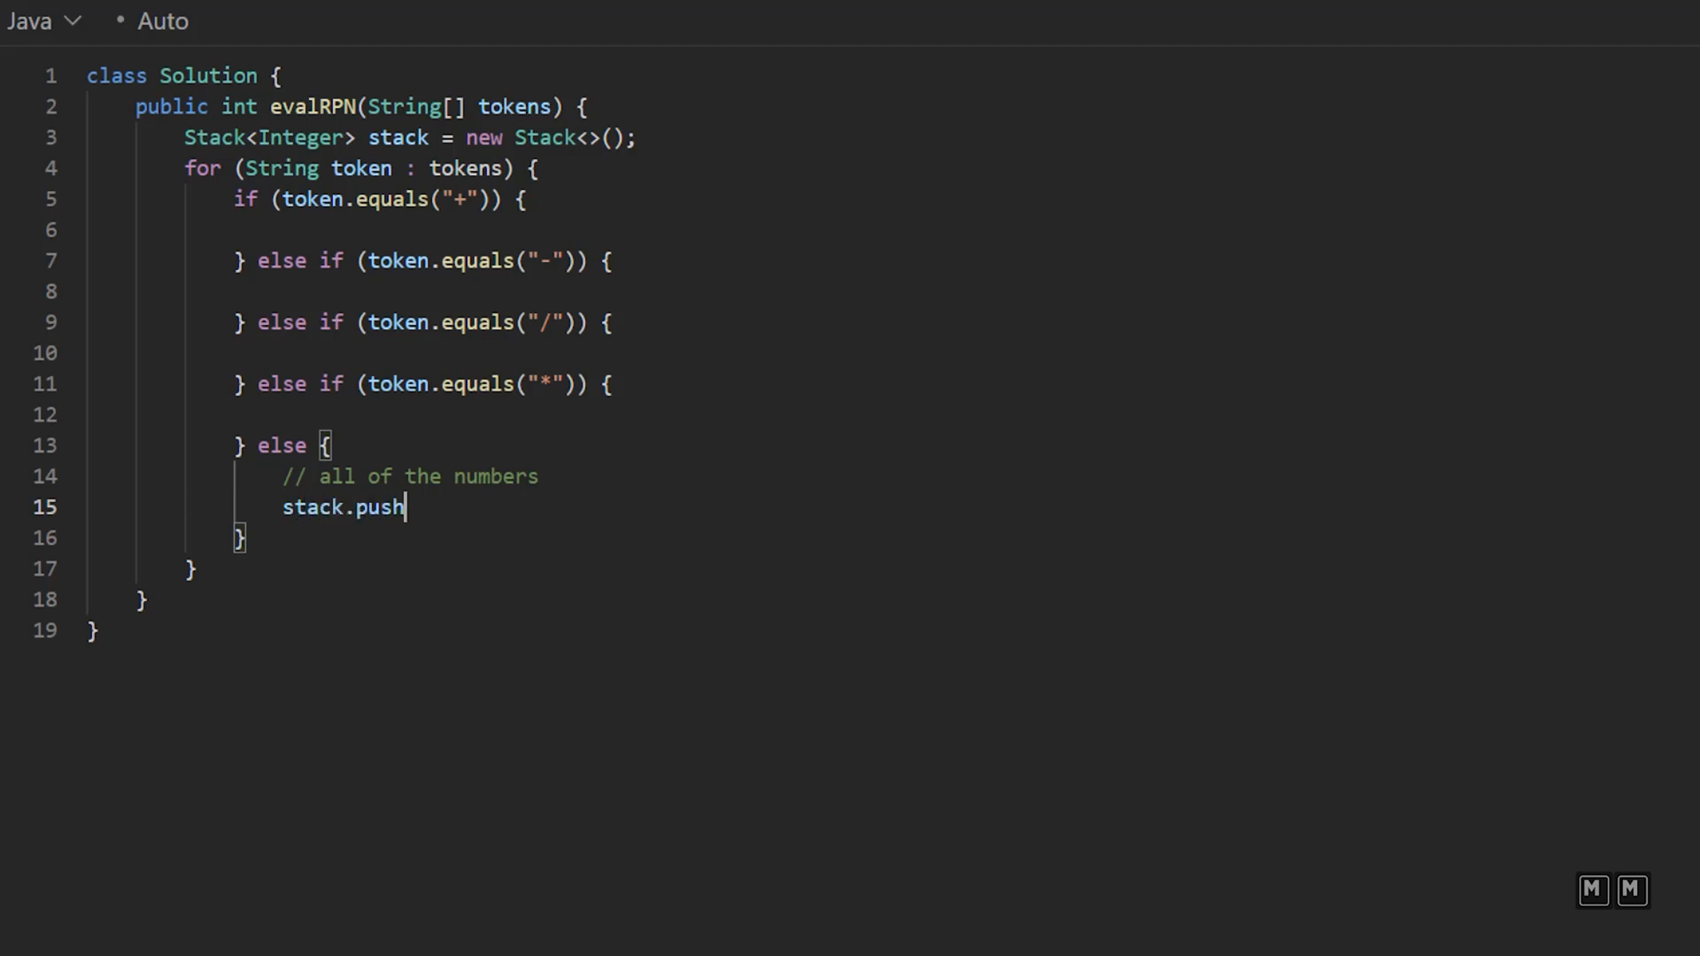
text((Integer.parseInt()
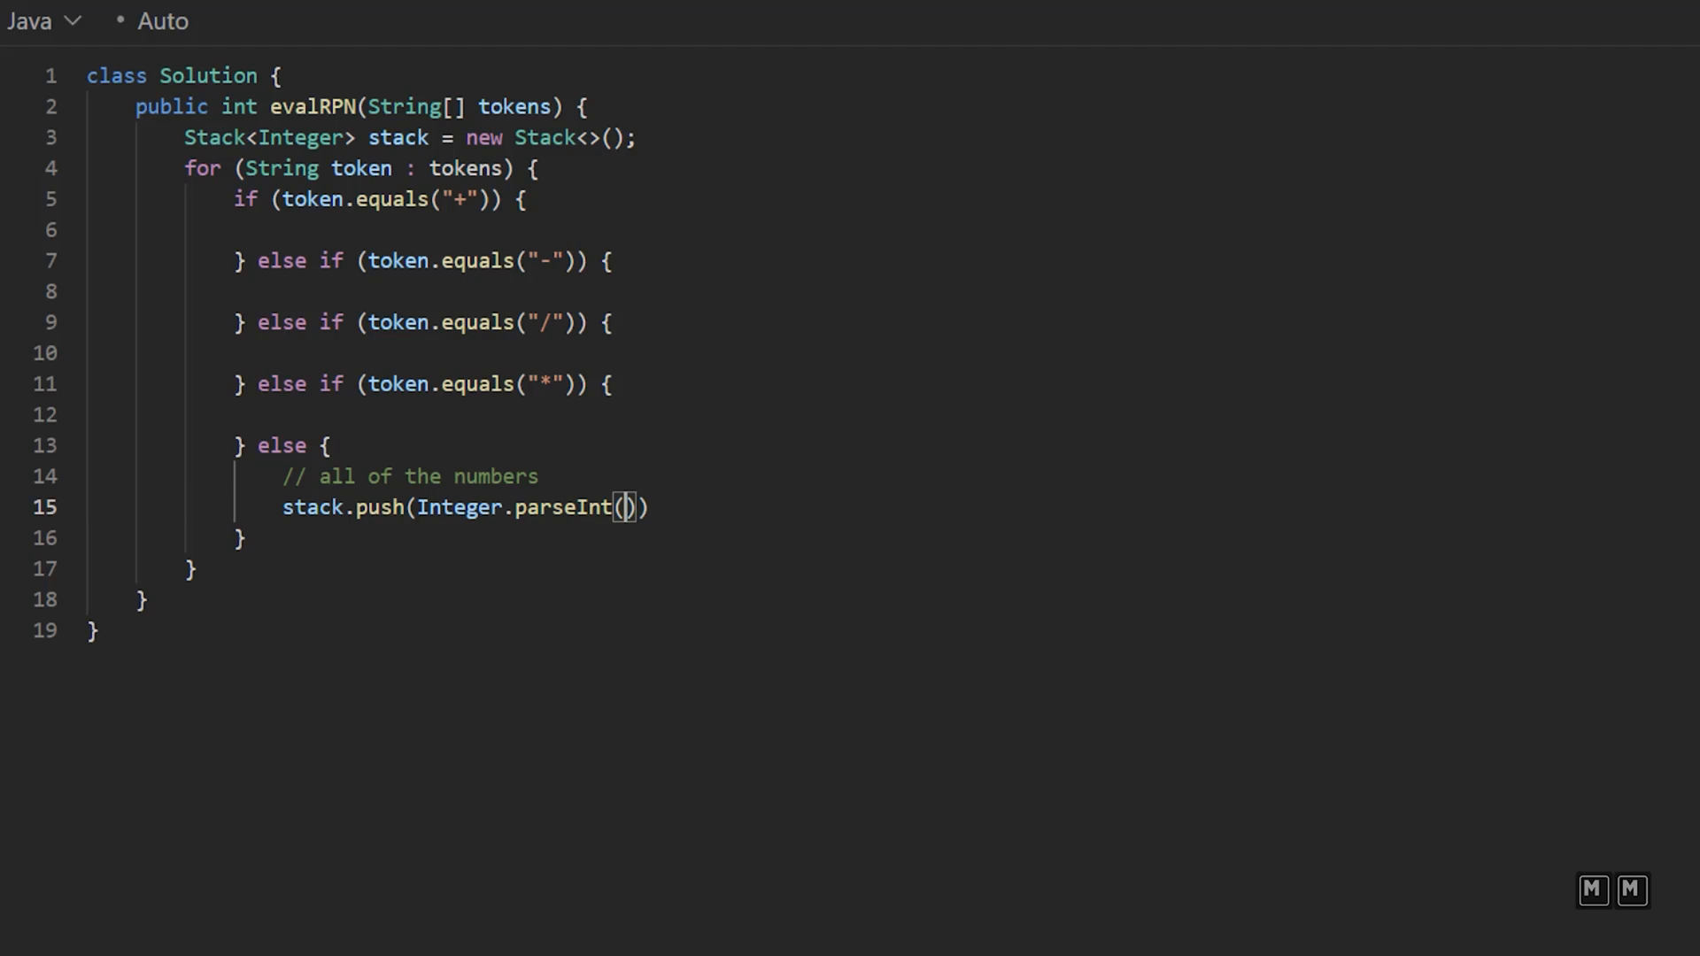
text(toke)
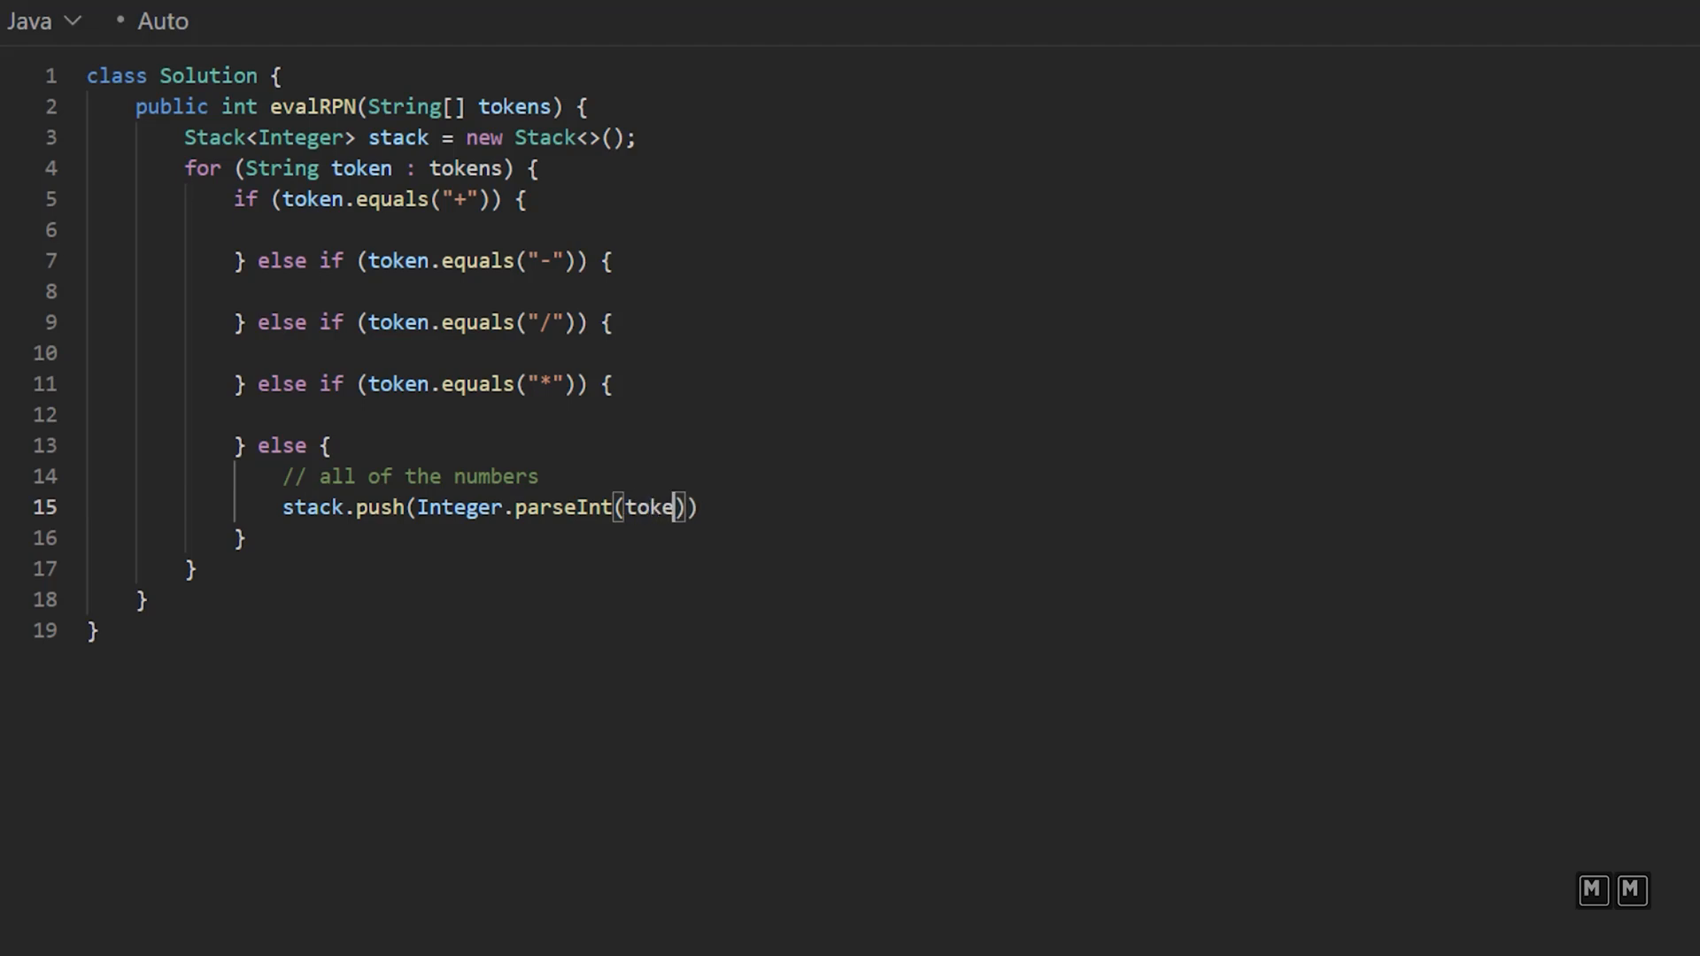
text(n);)
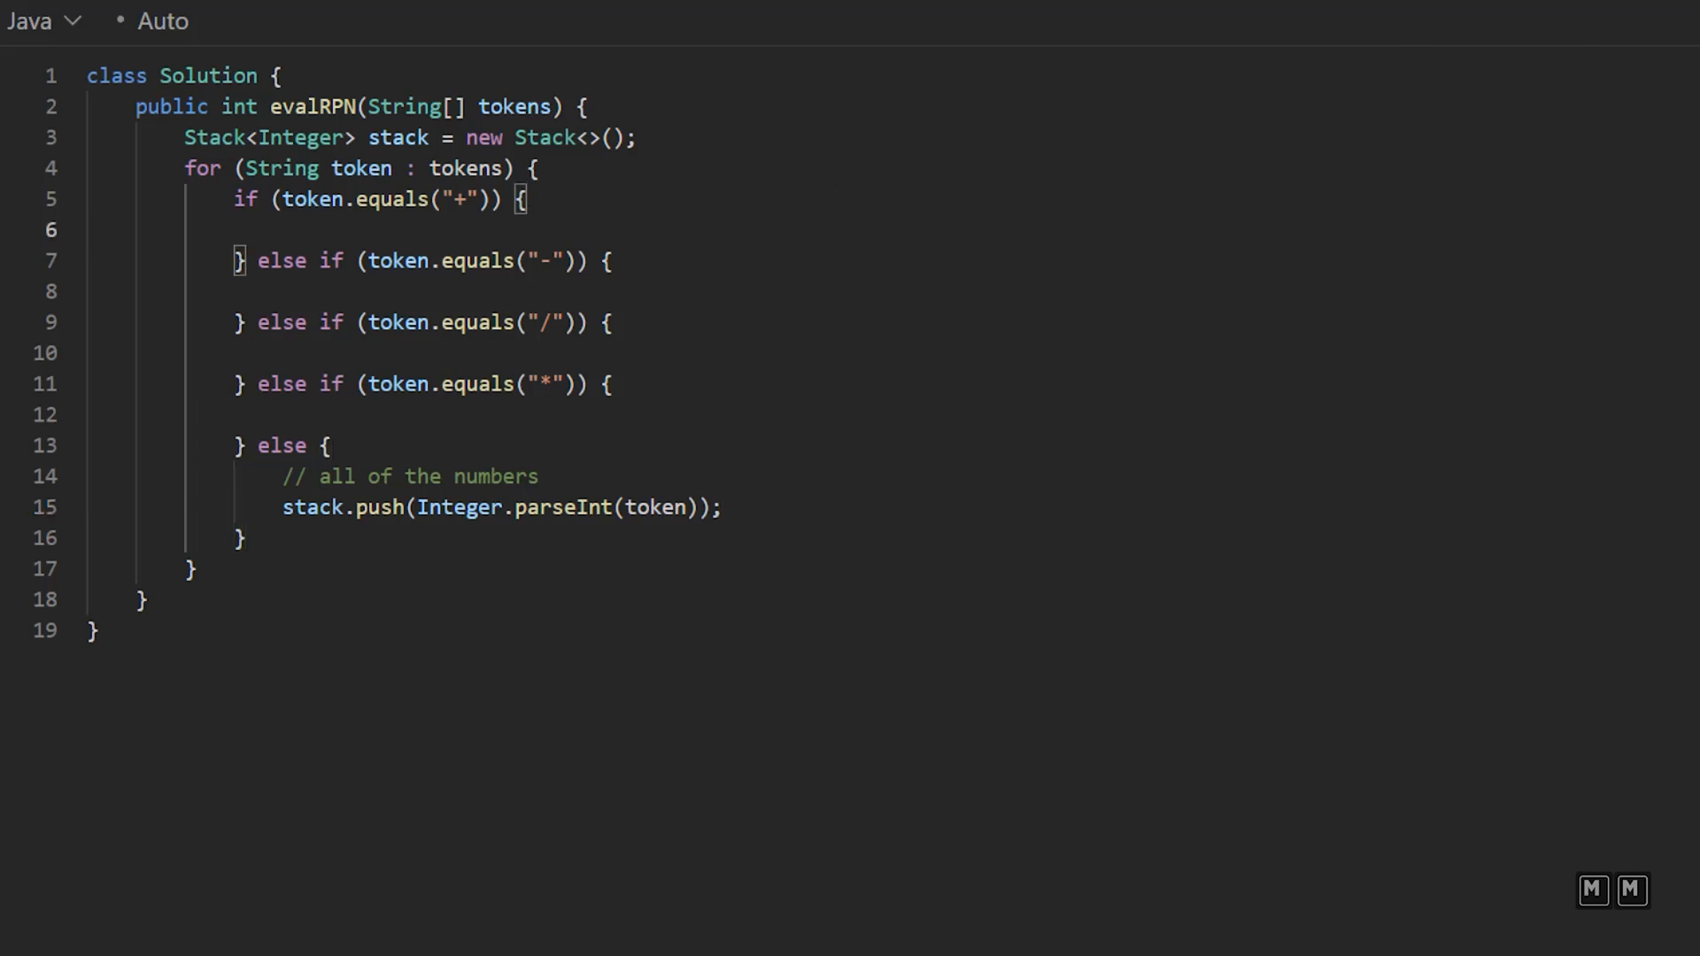
Step: Make the + branch do stack.push(stack.pop() + stack.pop());
text(stack.push)
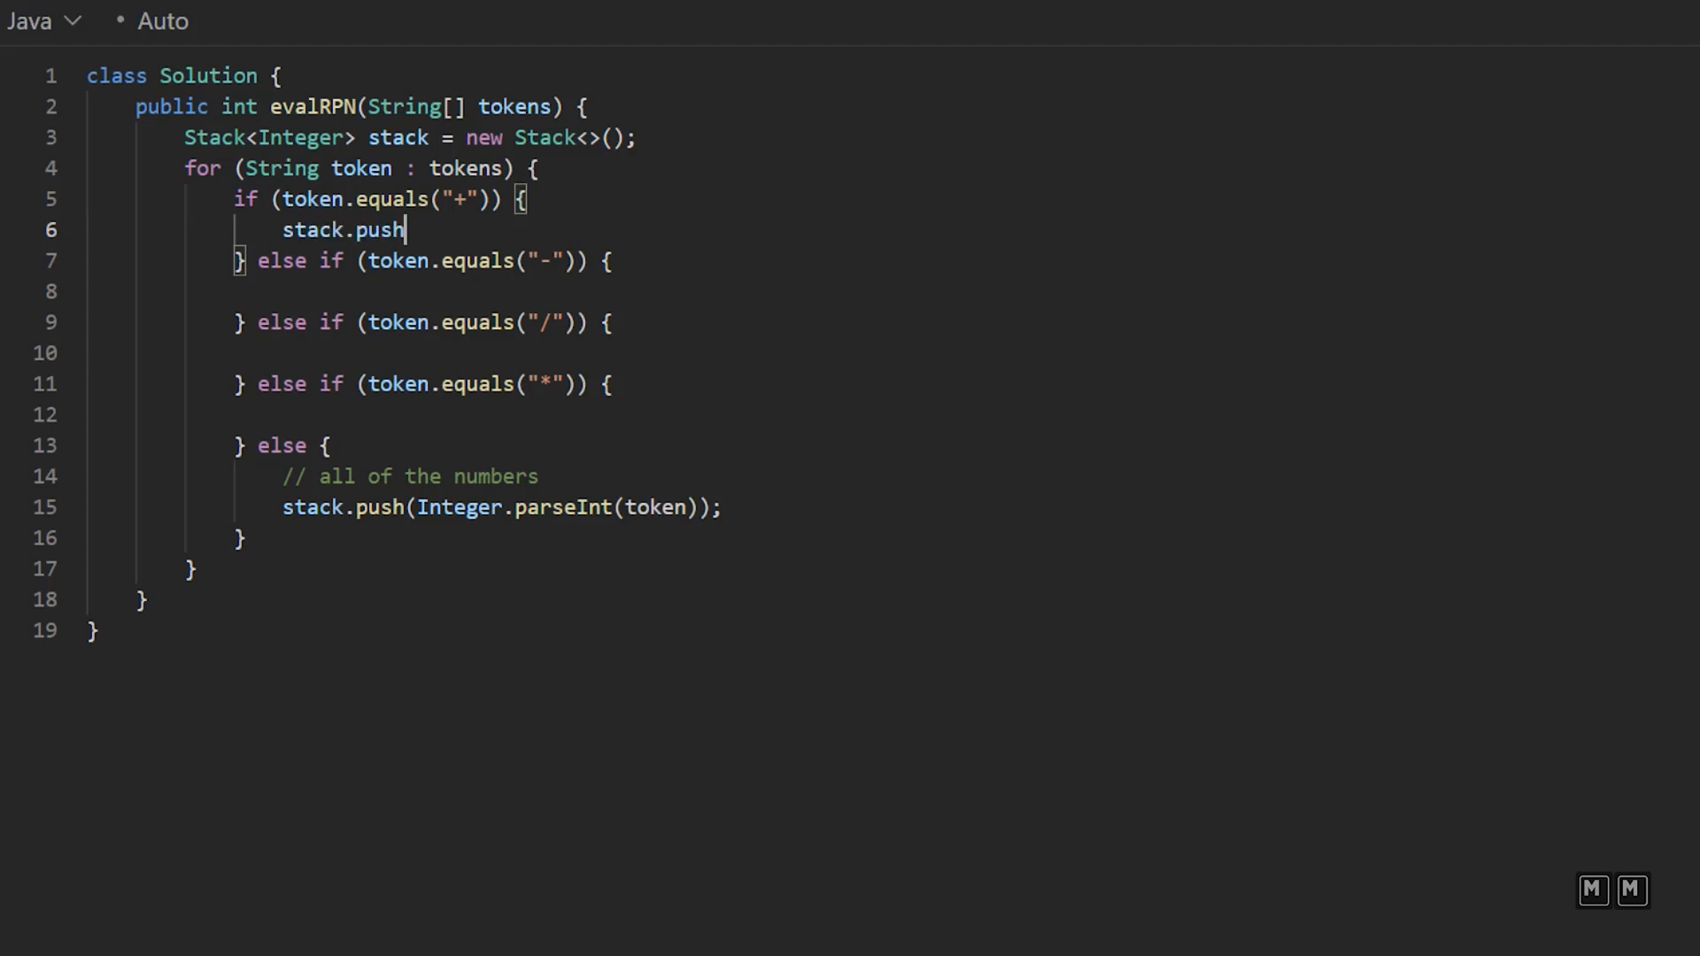
text((stack))
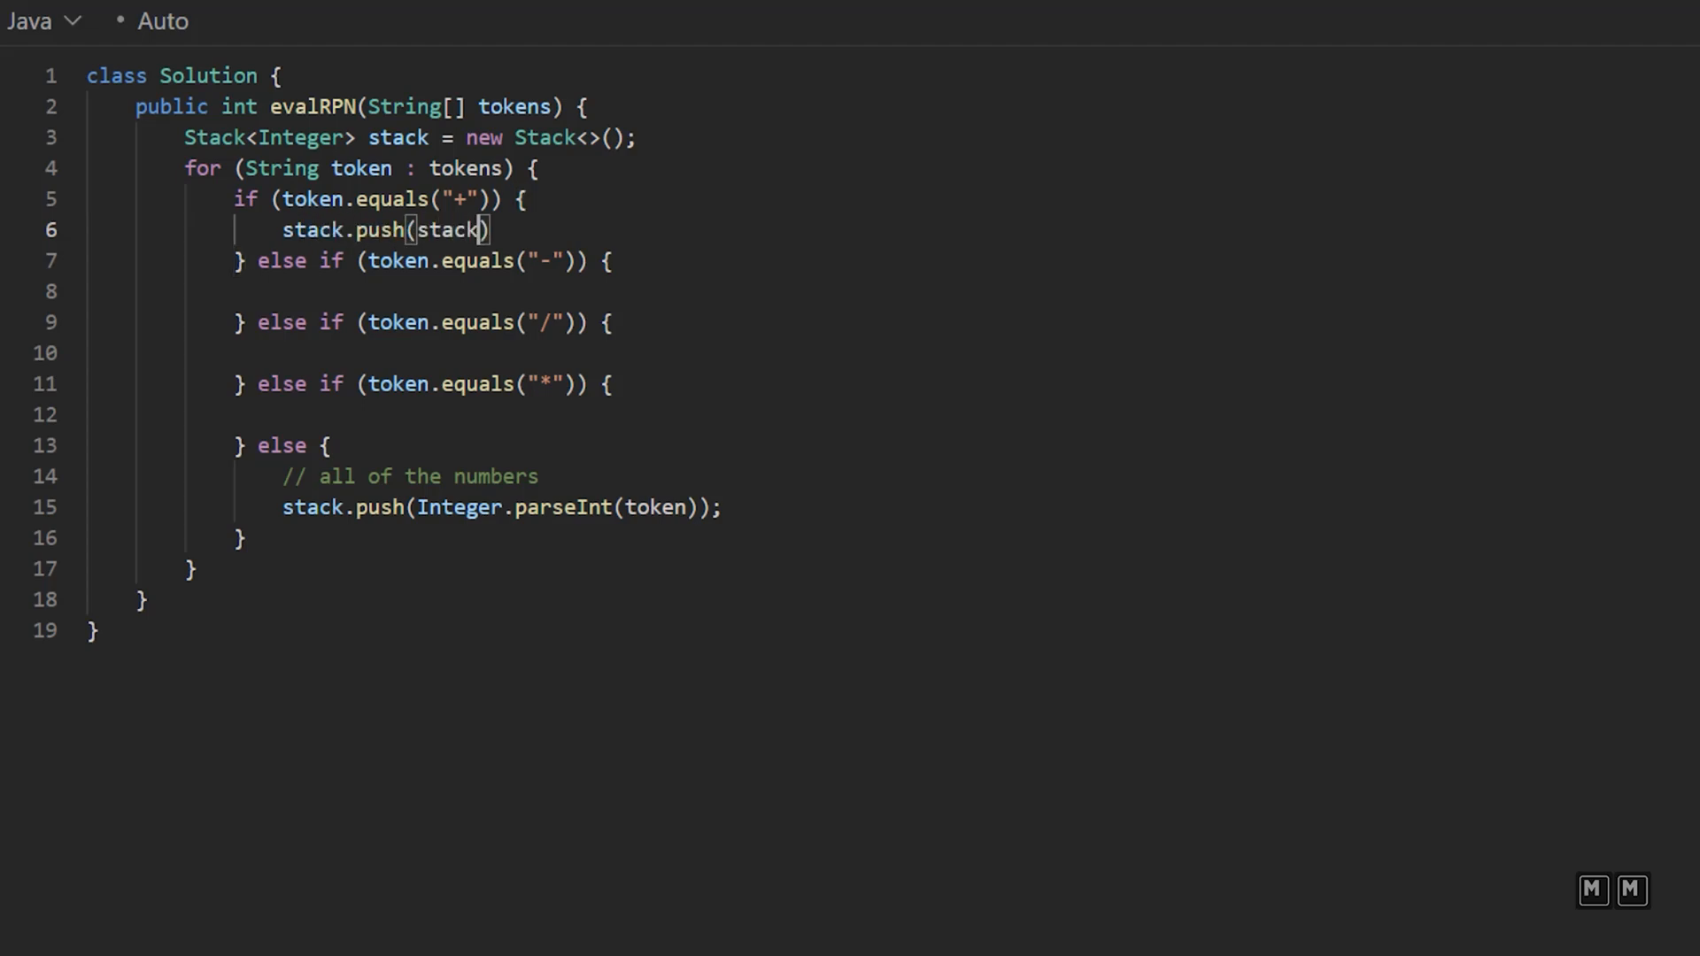
text(.pop() +))
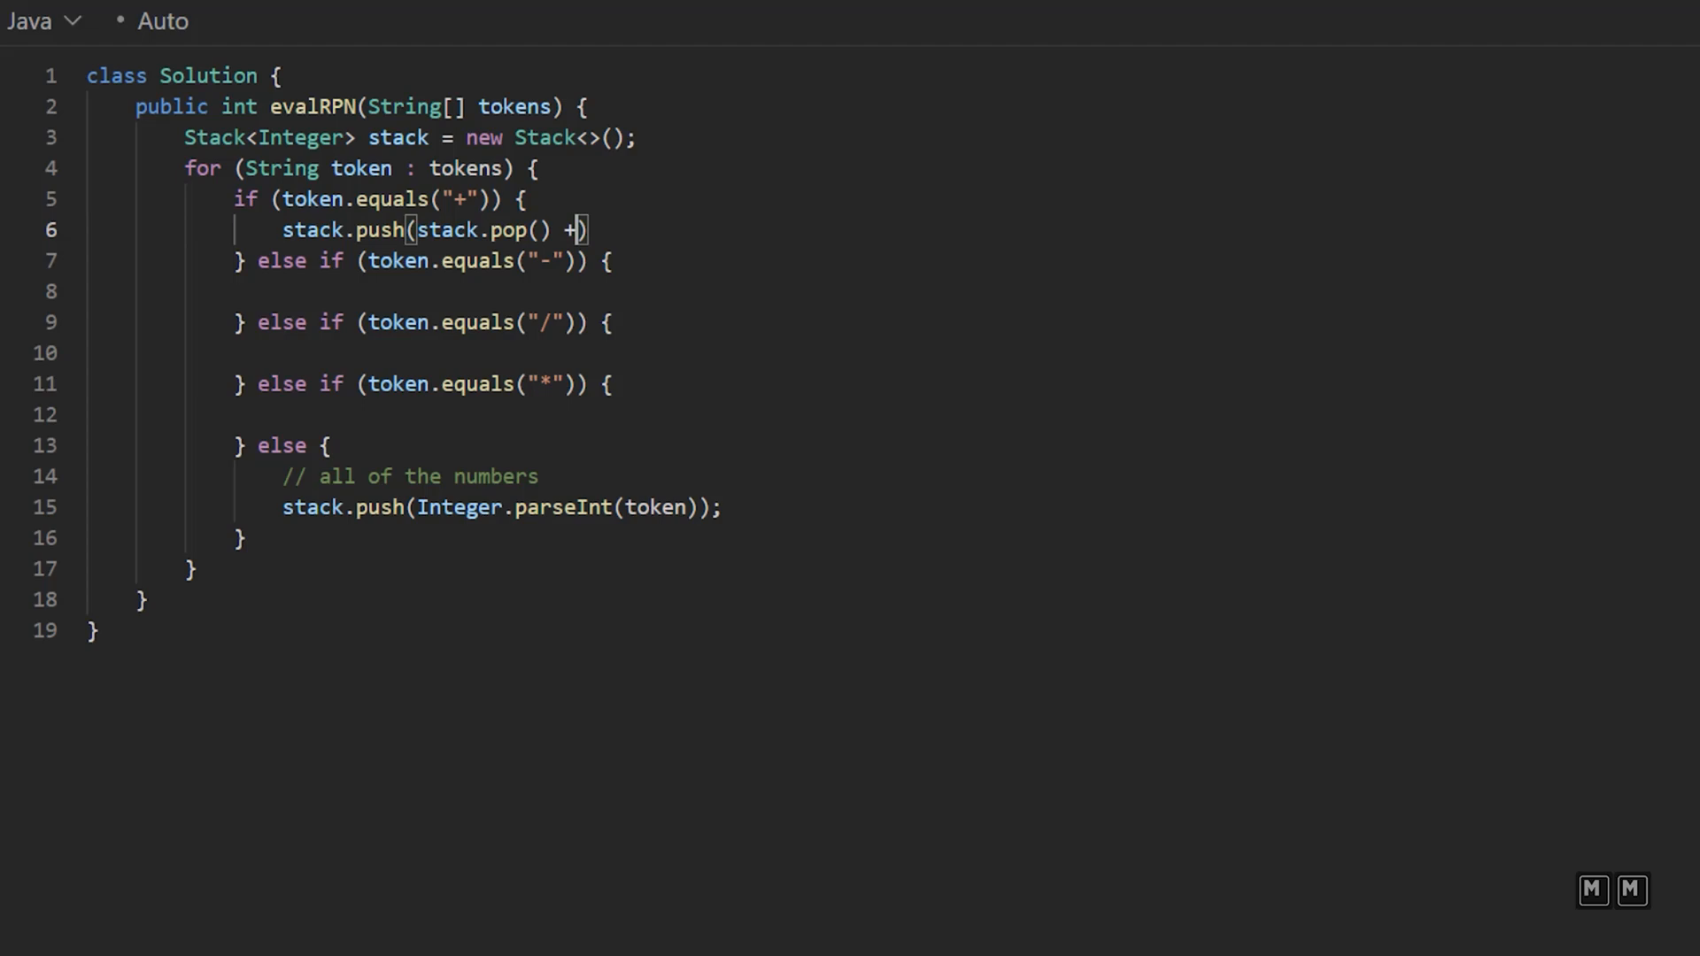
text(stack.pop())
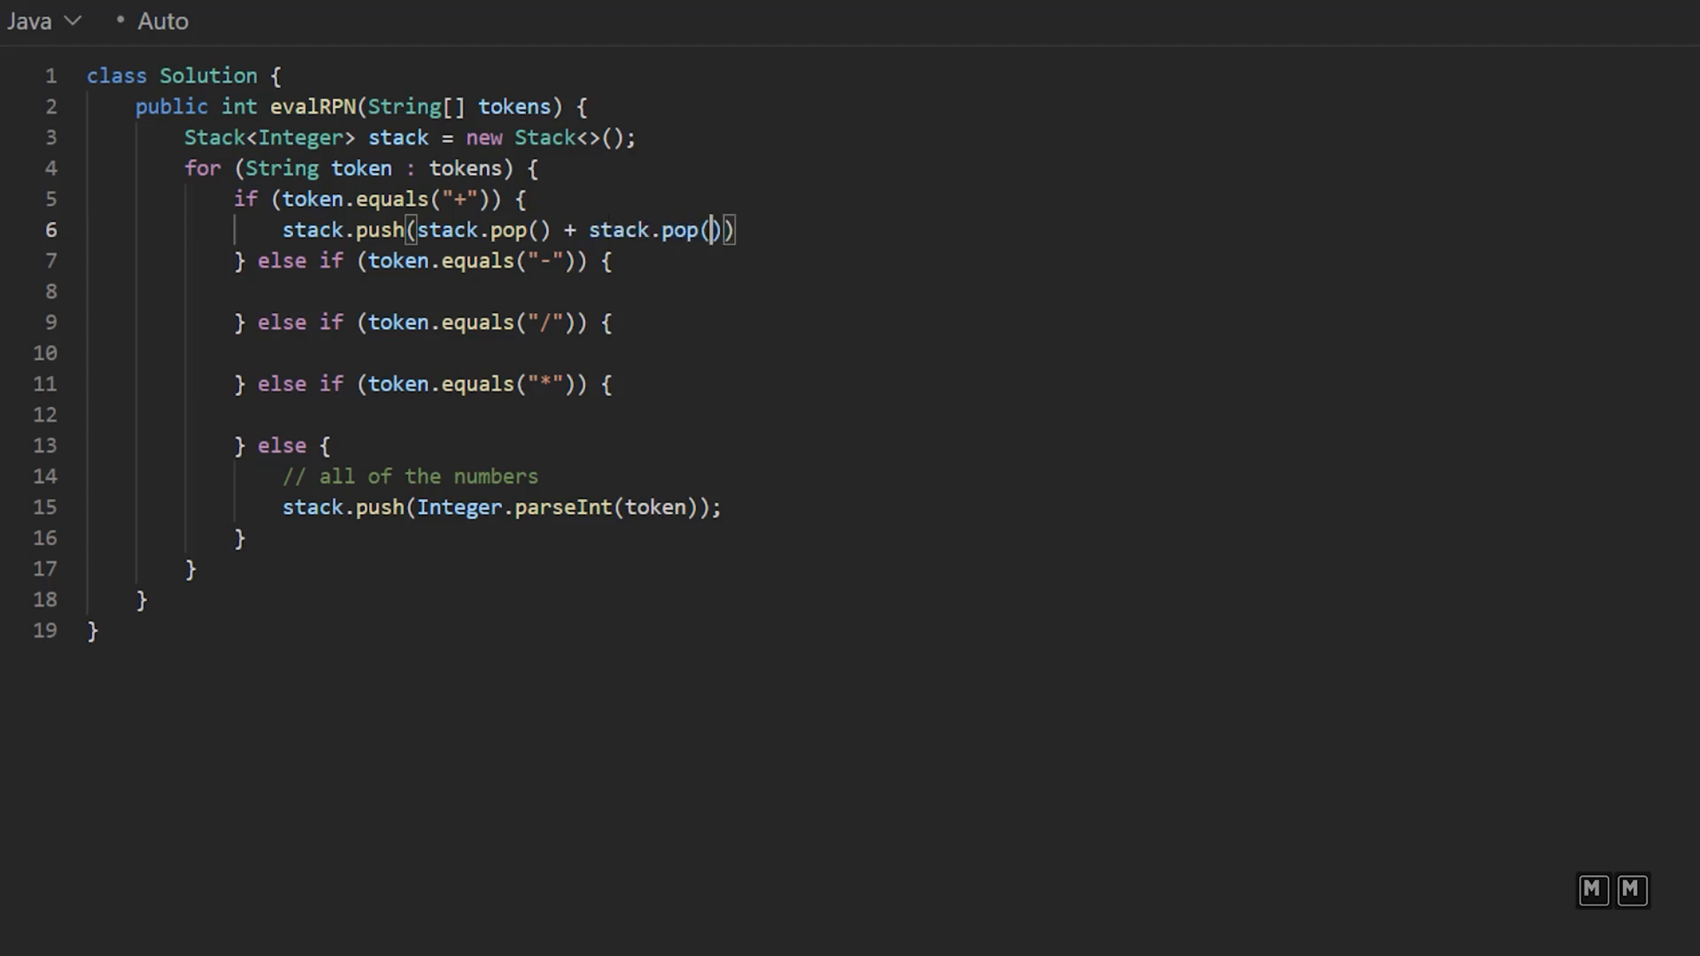
text(;)
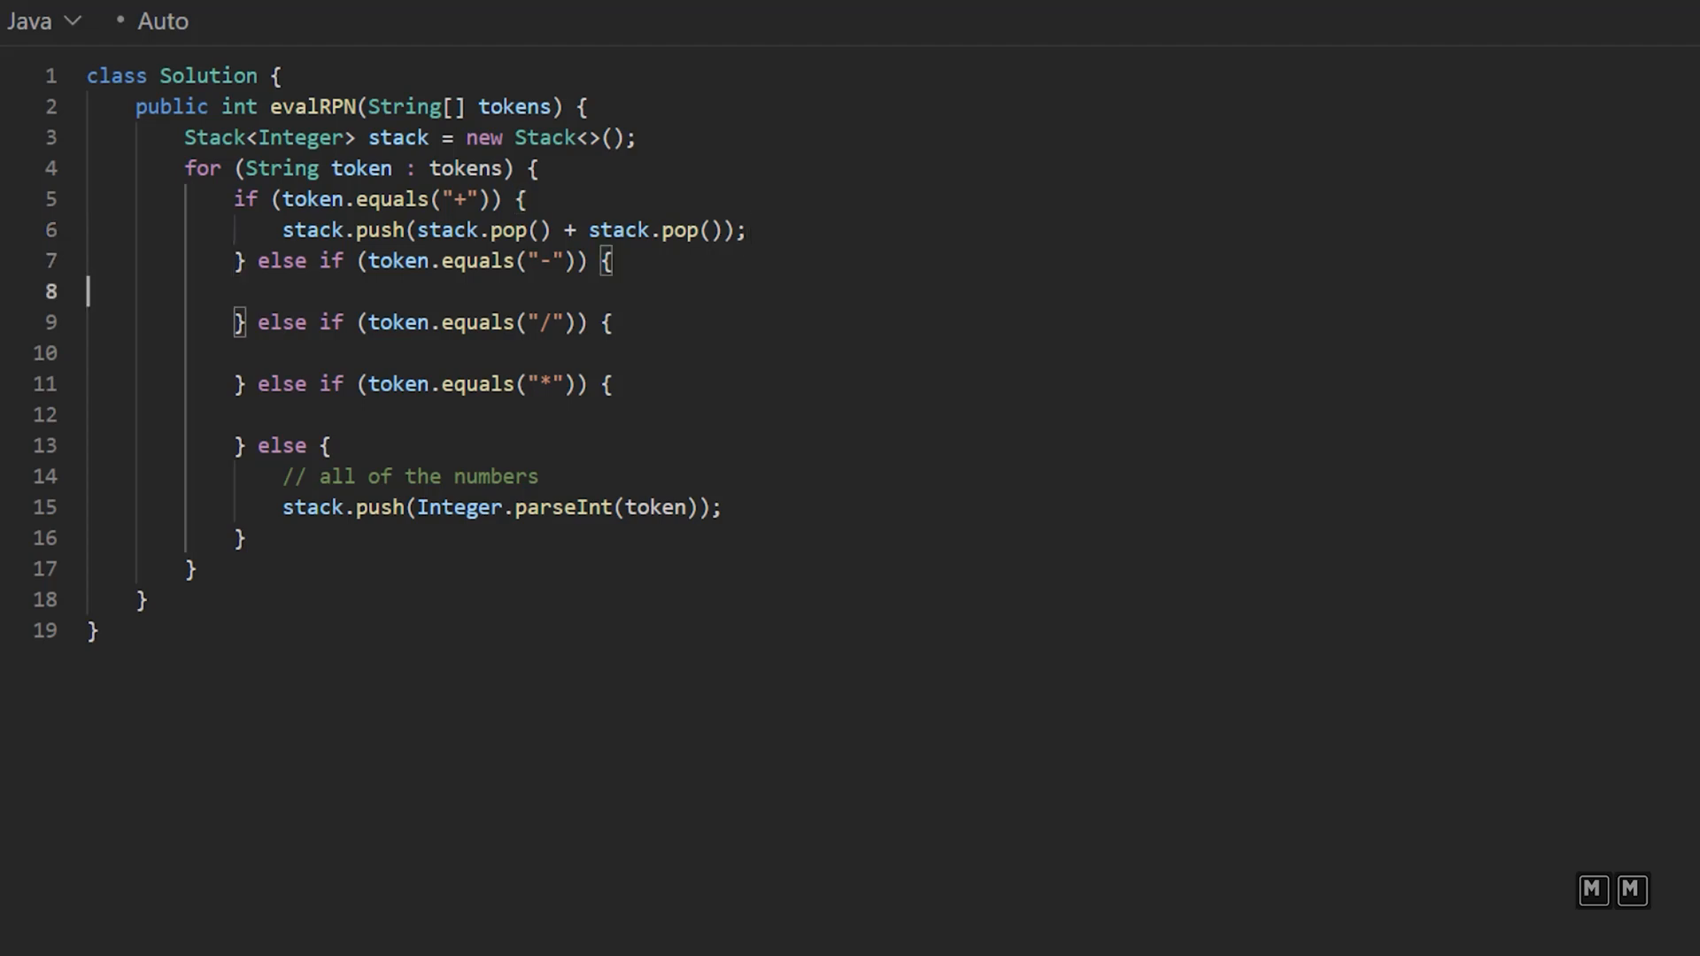
Step: Make the - branch do stack.push(-stack.pop() + stack.pop());
text(stack)
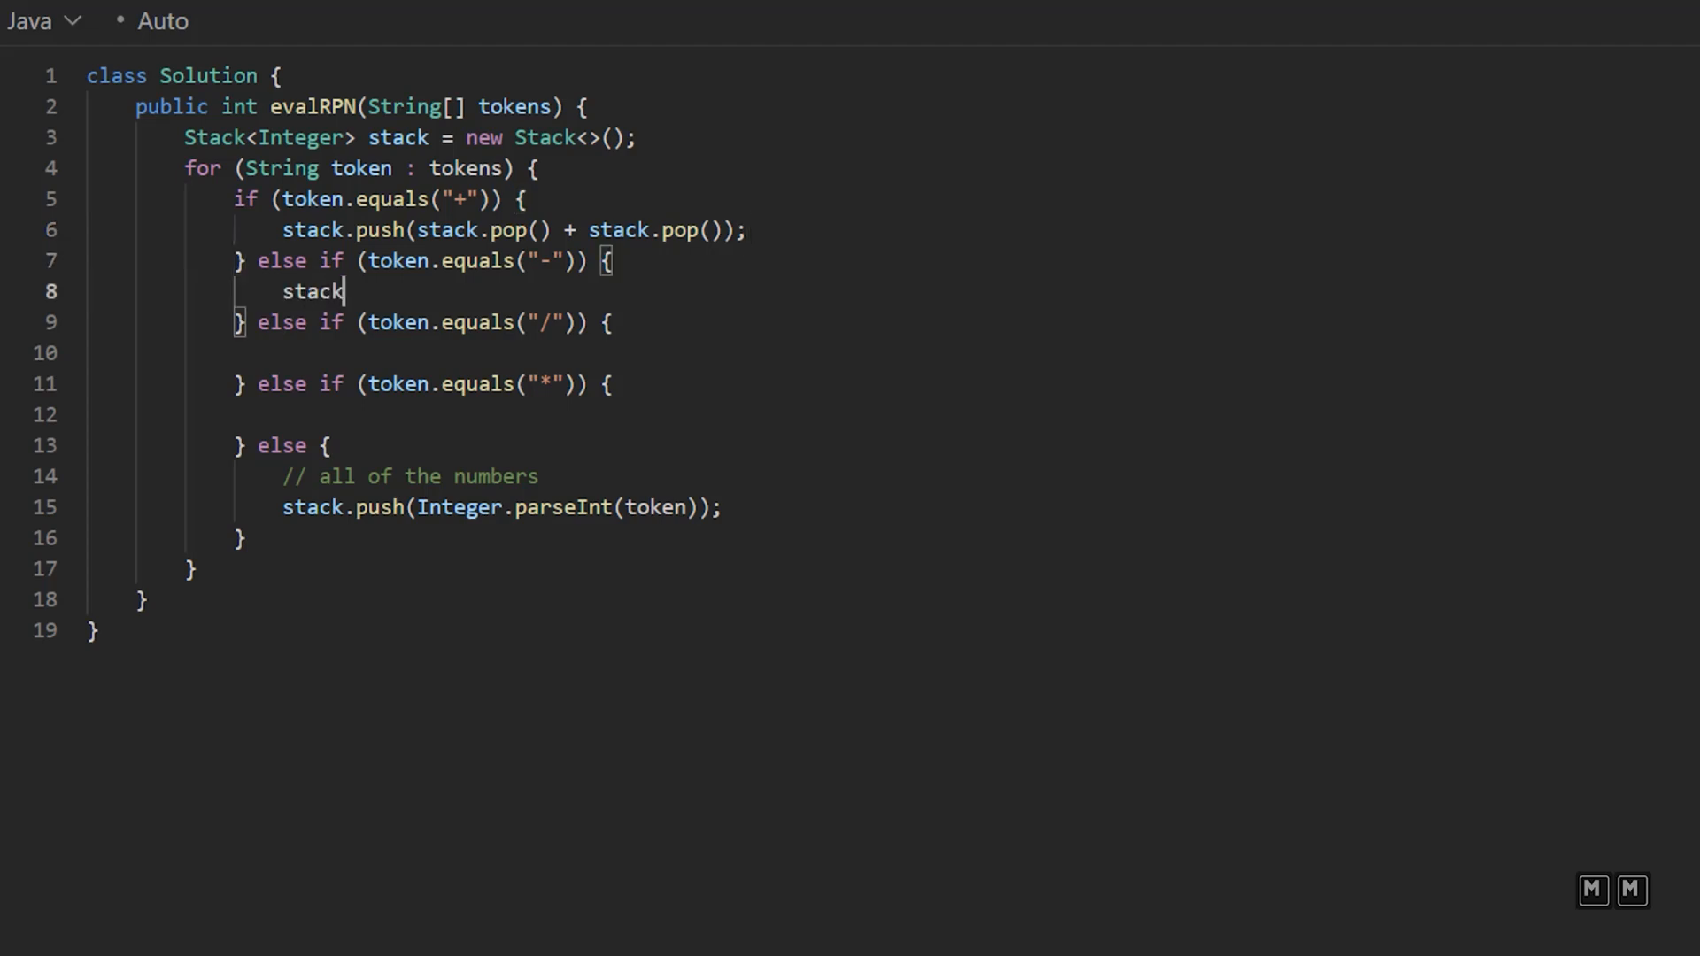
text(.push()
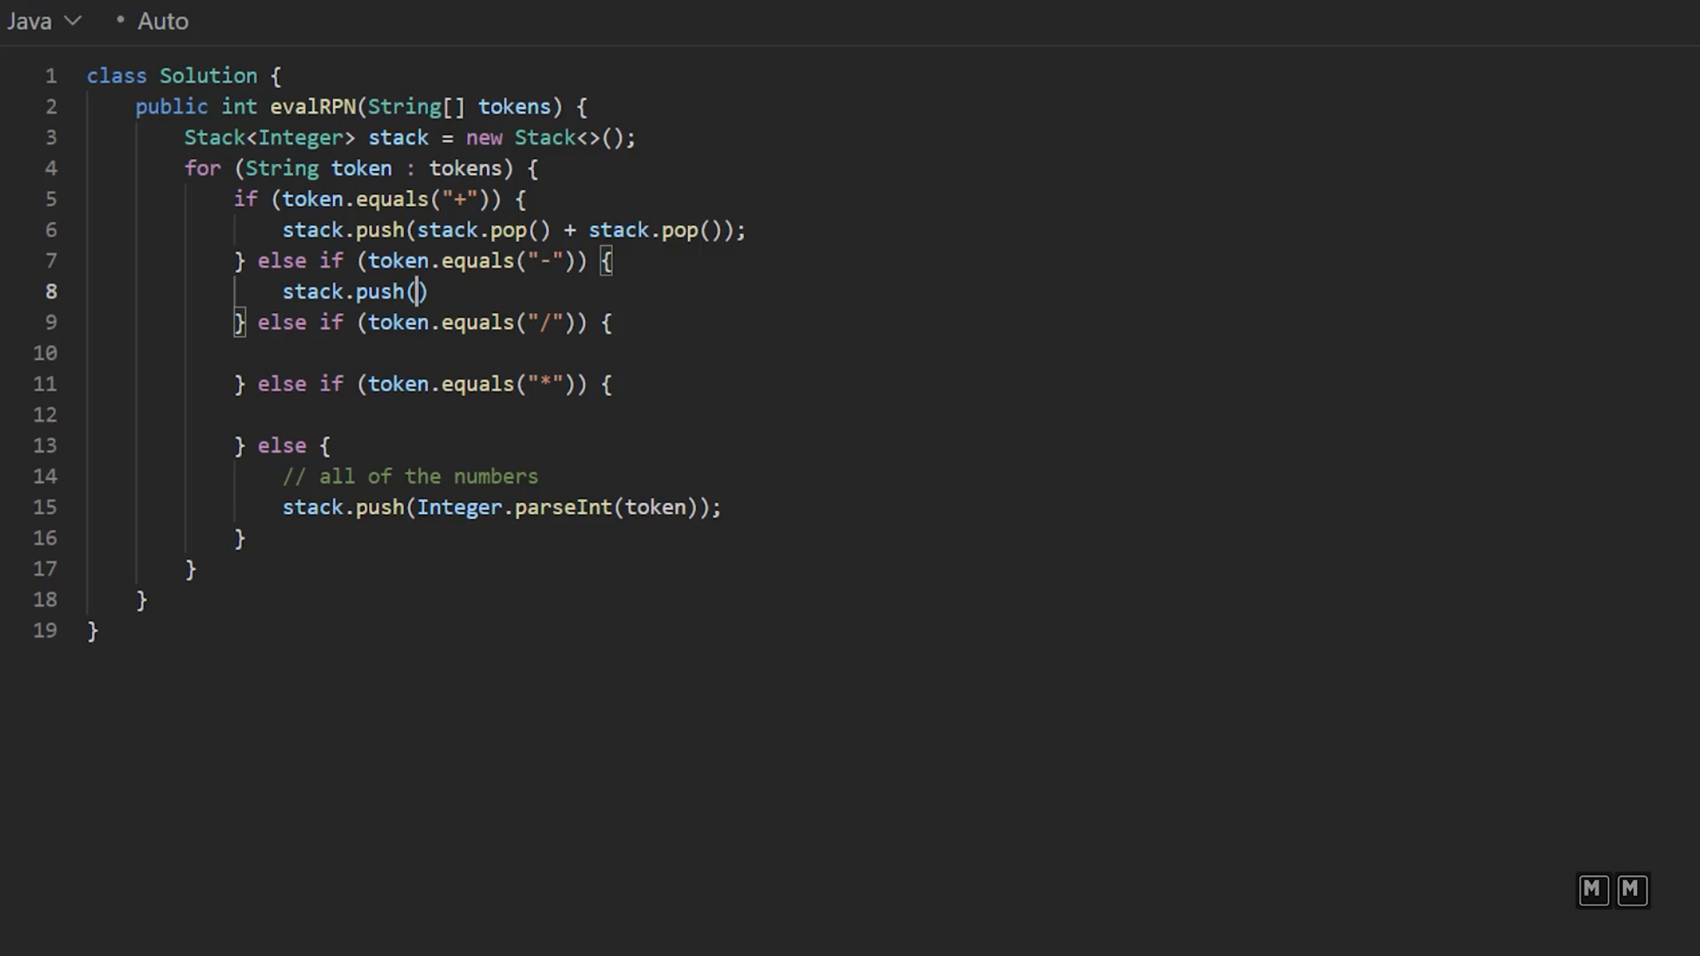
text(-s)
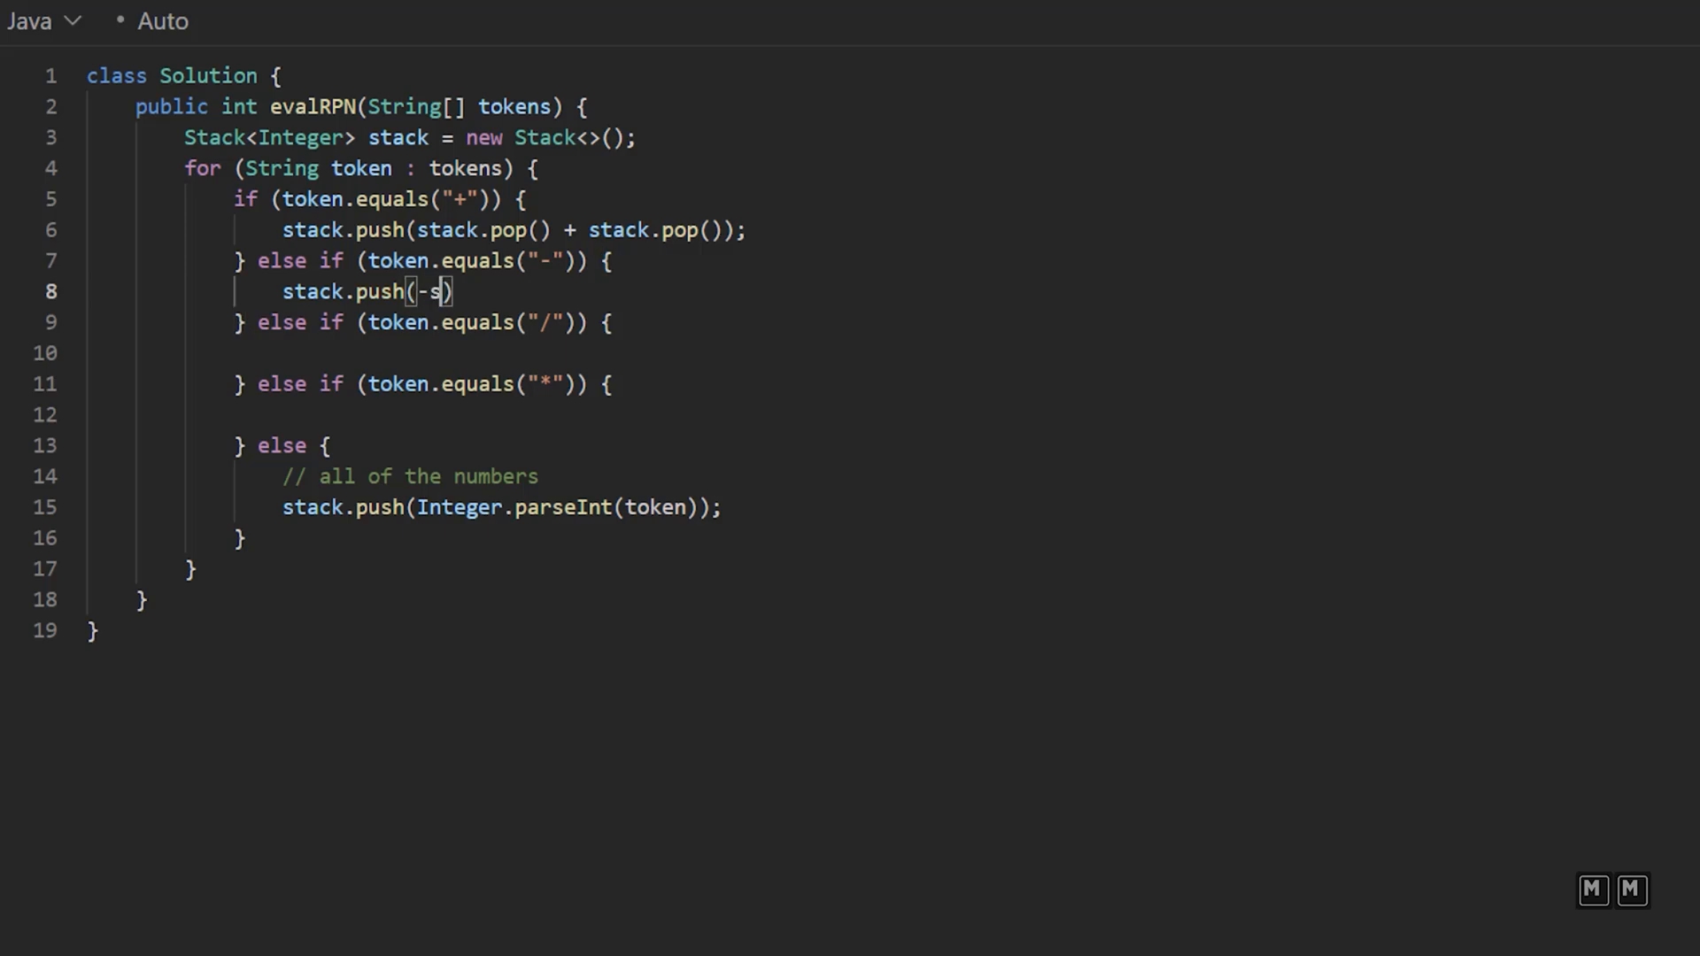
text(tack.pop())
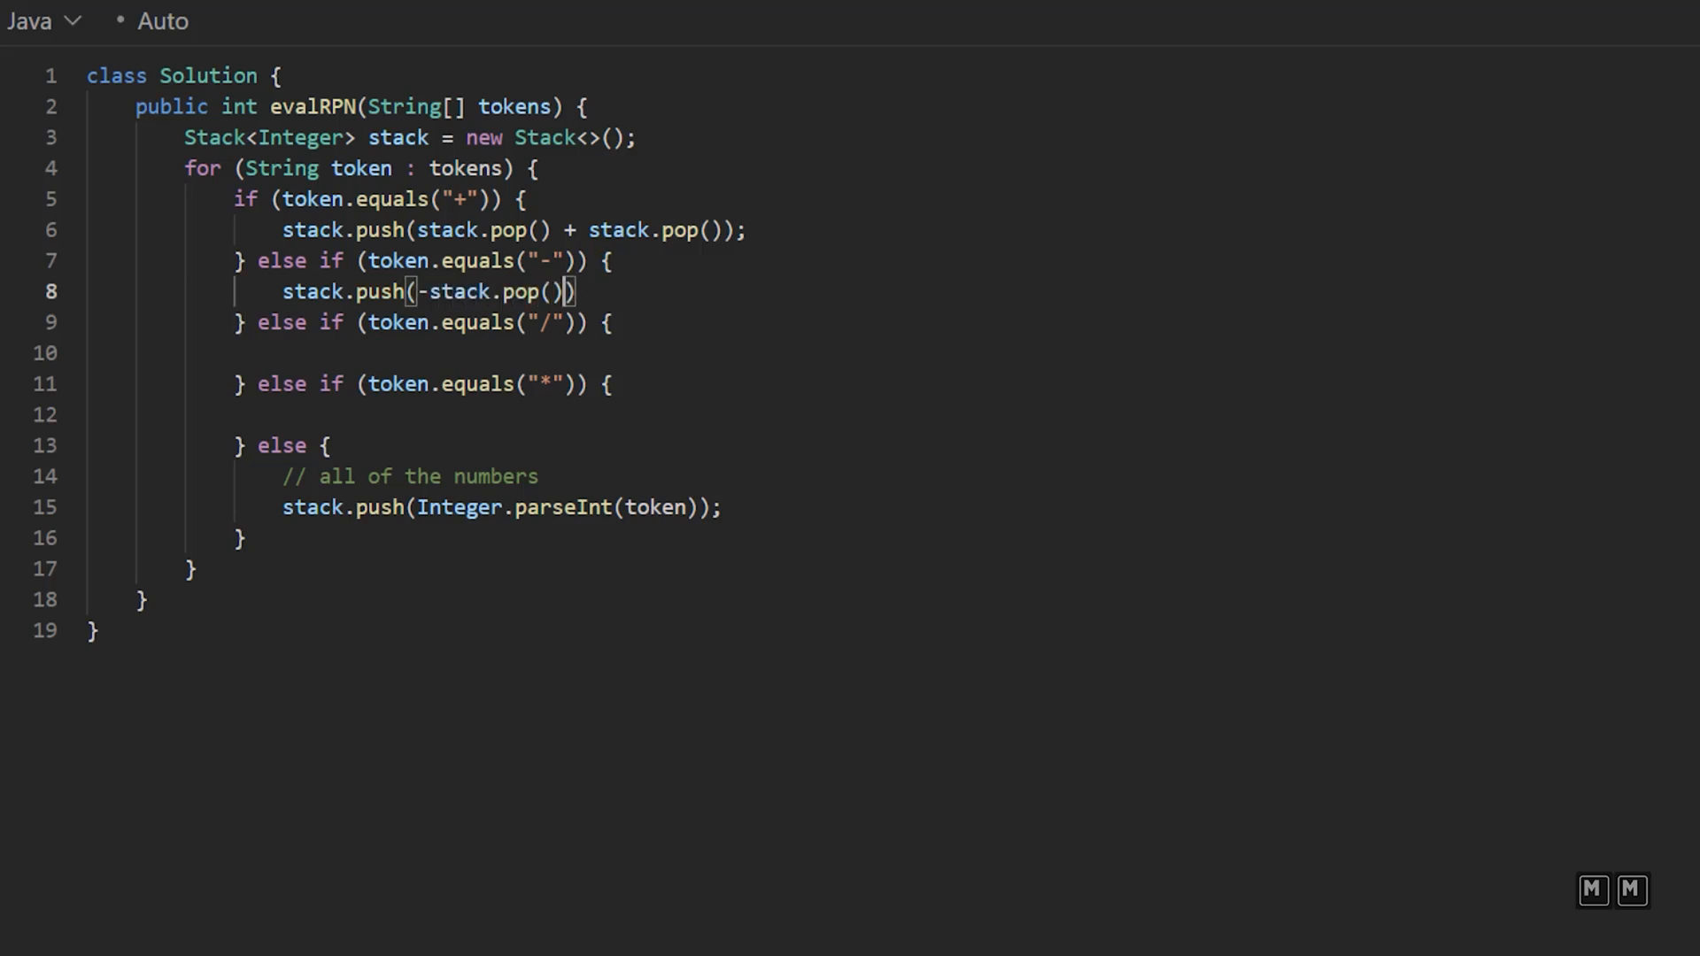
text(+ stac)
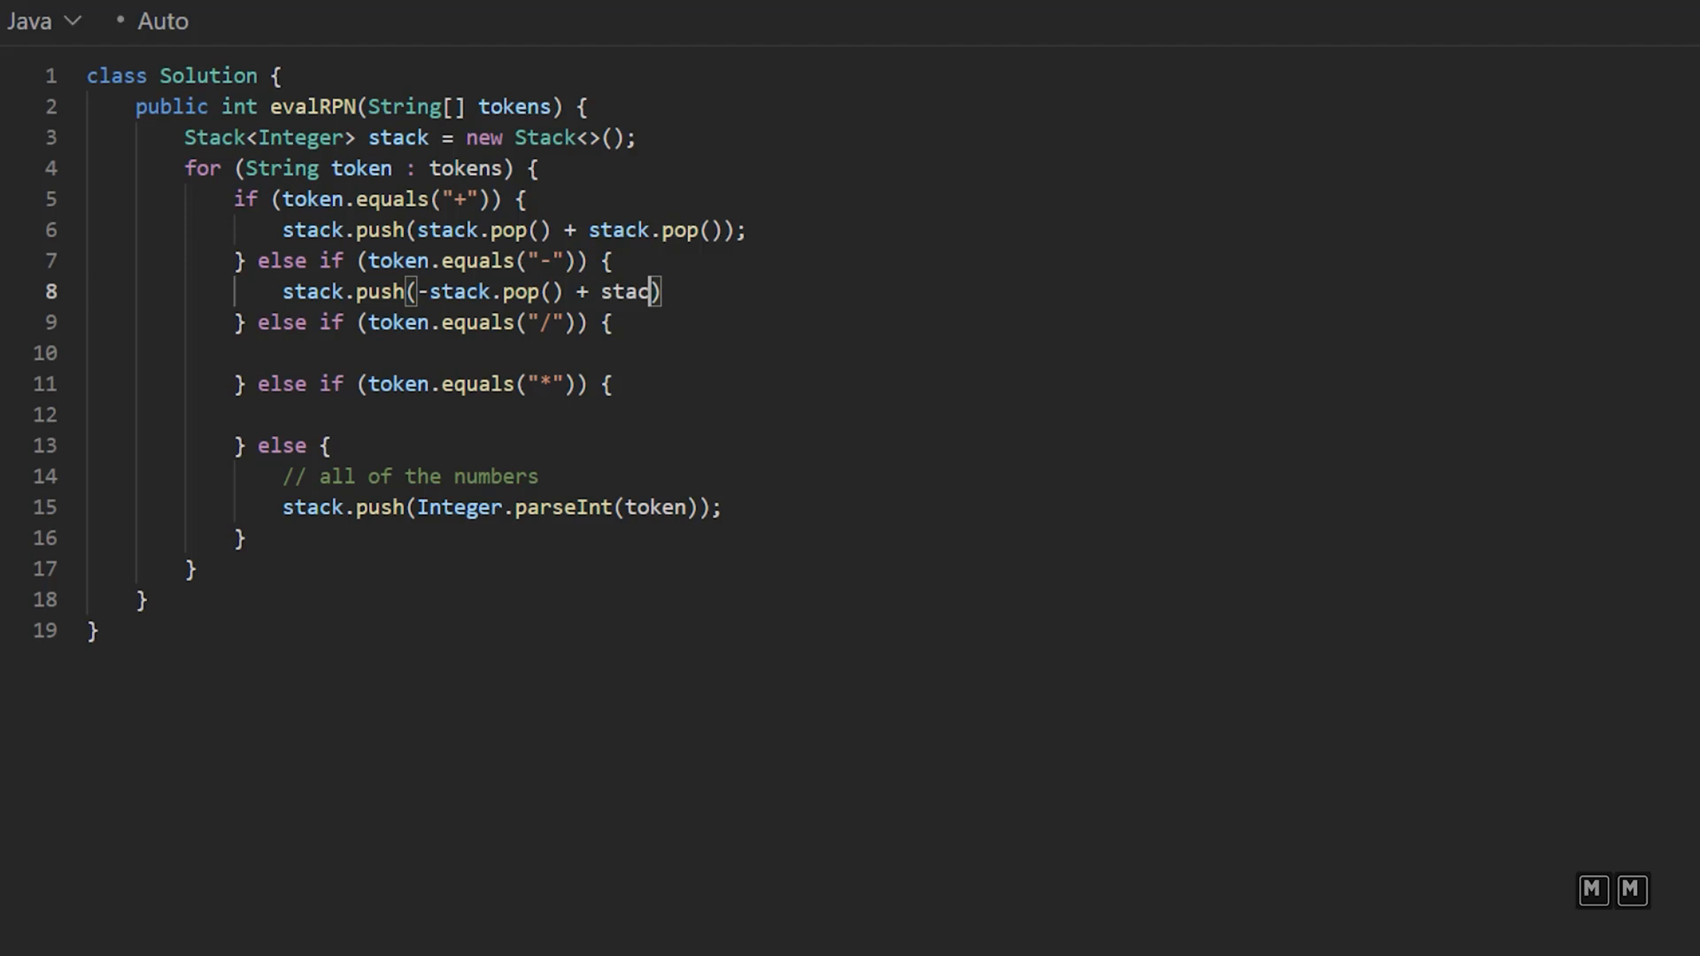
text(k.pop());)
text(//)
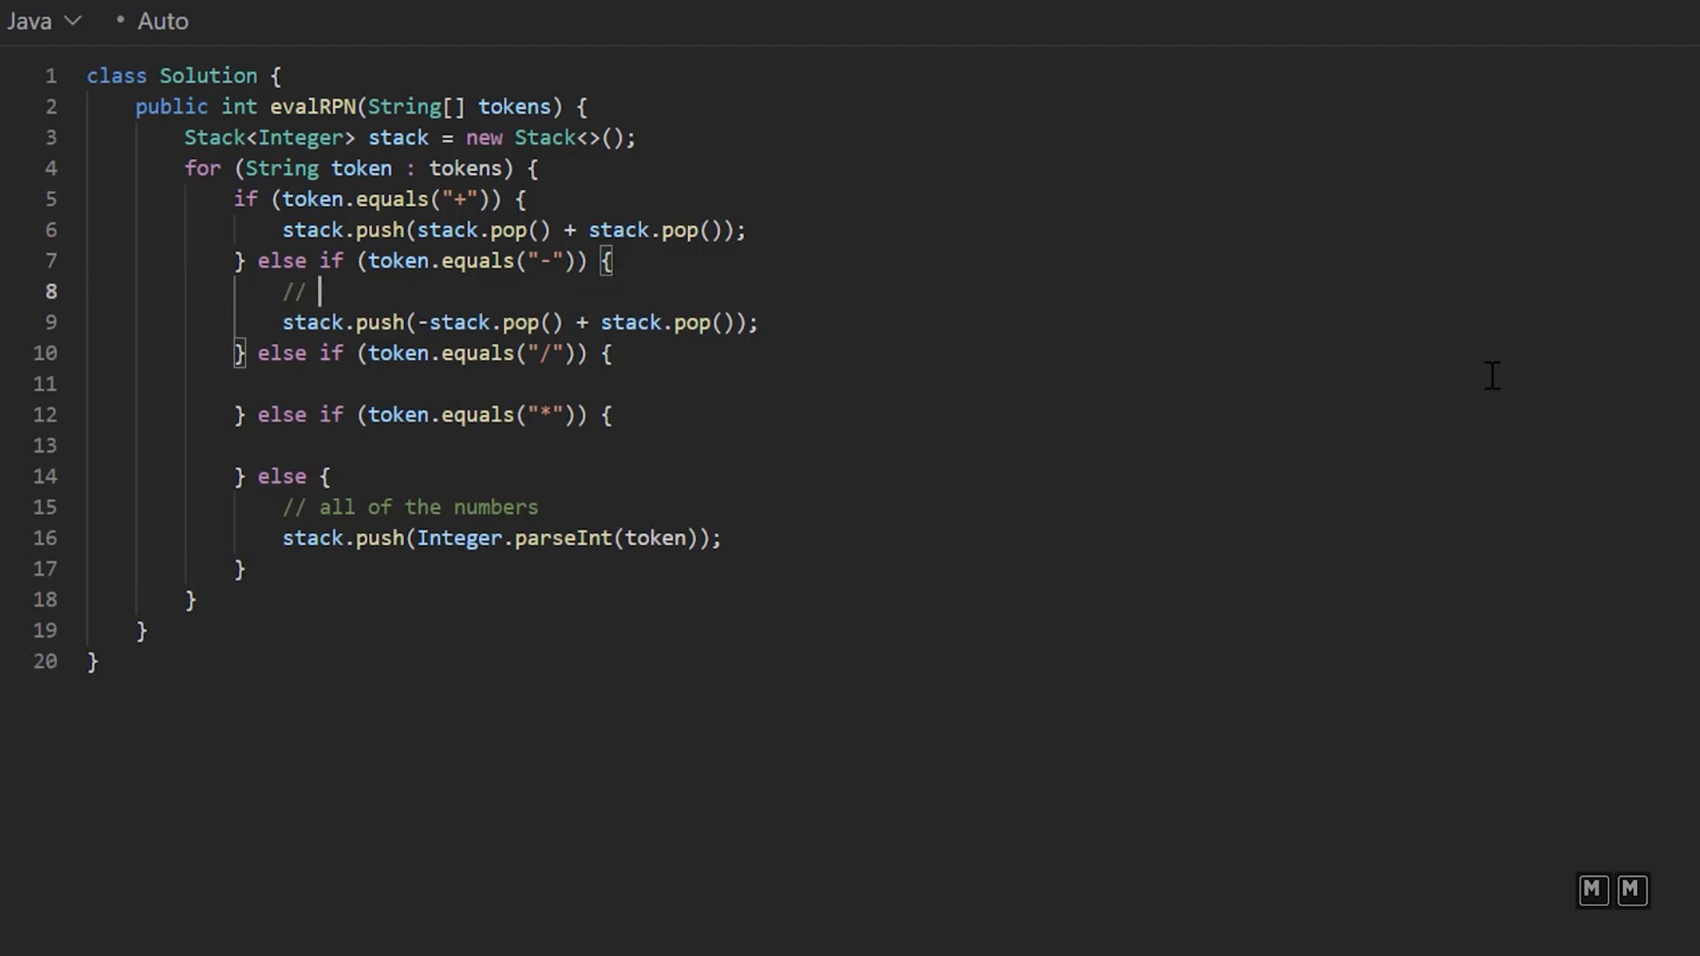
Step: Write worked-example comments '2 1 -' and '2 - 1 = 1' for the minus branch, dropping the extra '1 - 2' line
text(2 1)
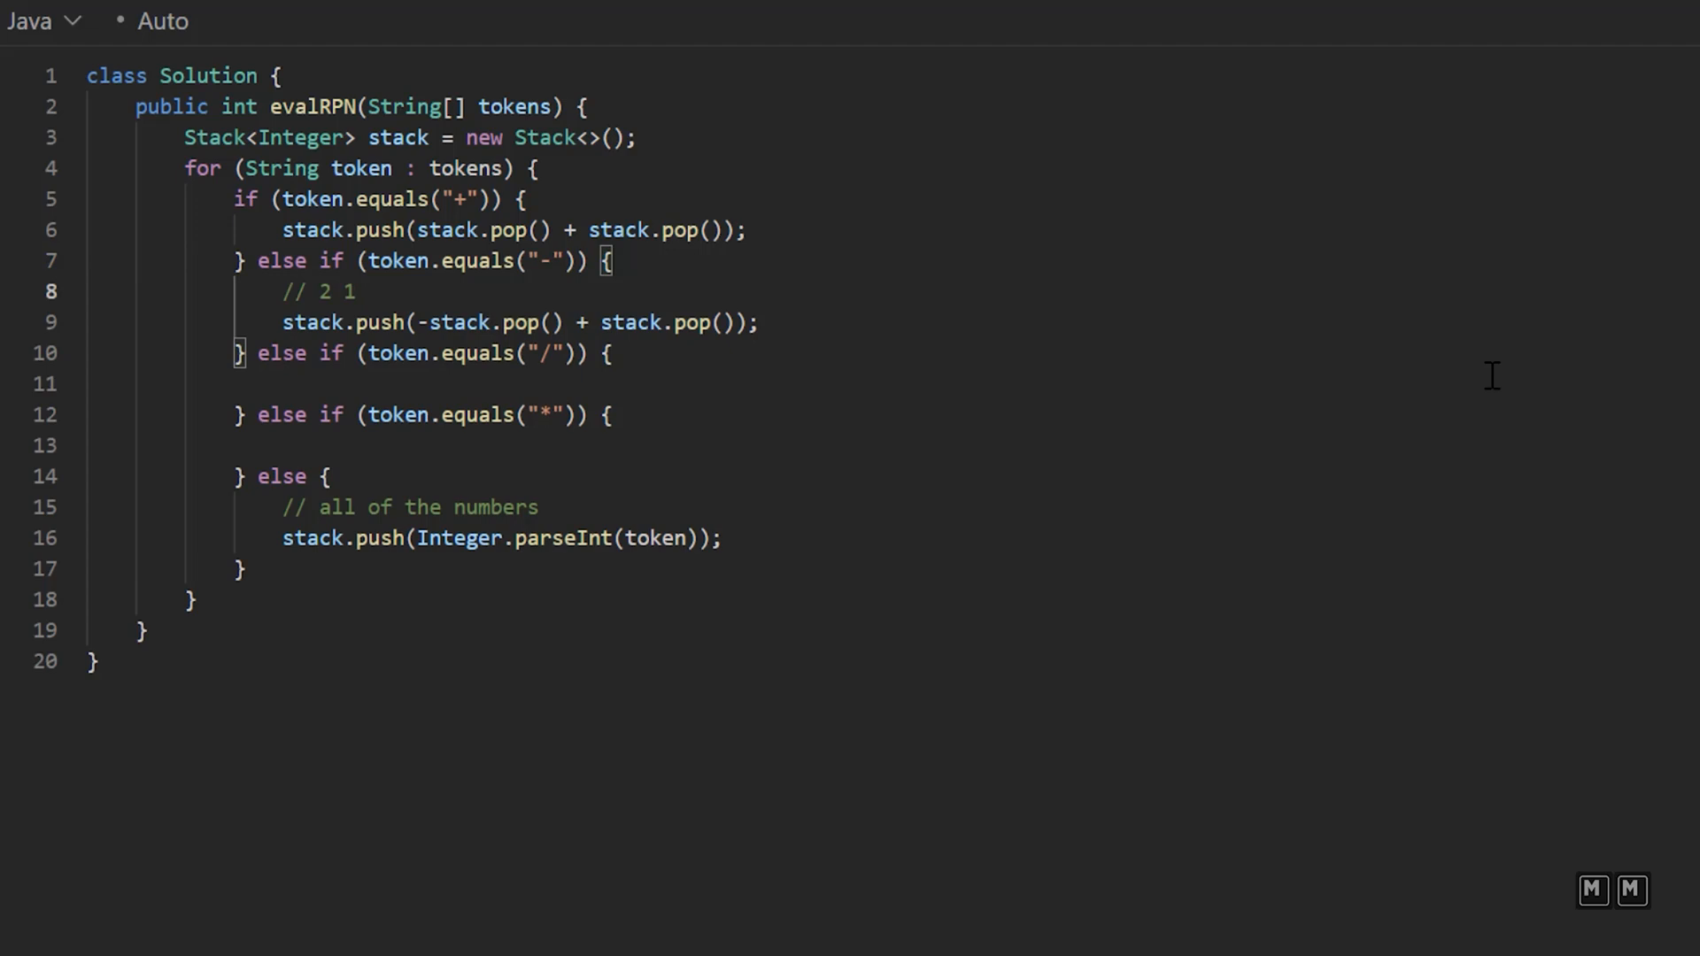
text(-)
text(//)
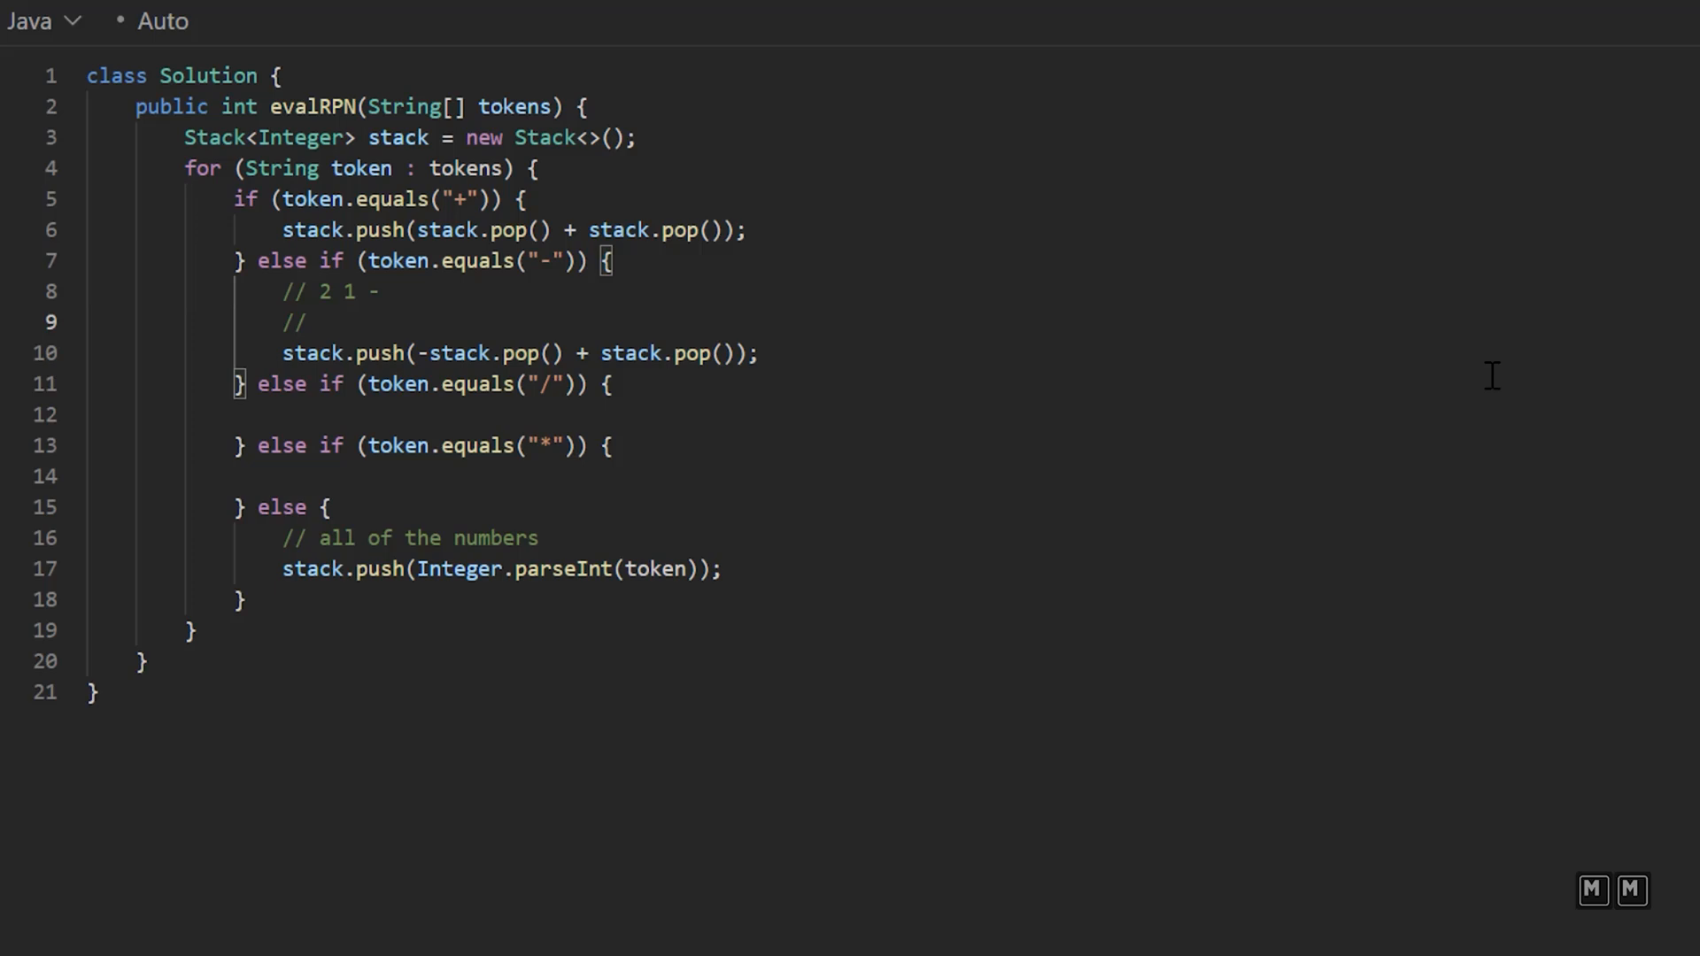
text(2 - 1 = 1)
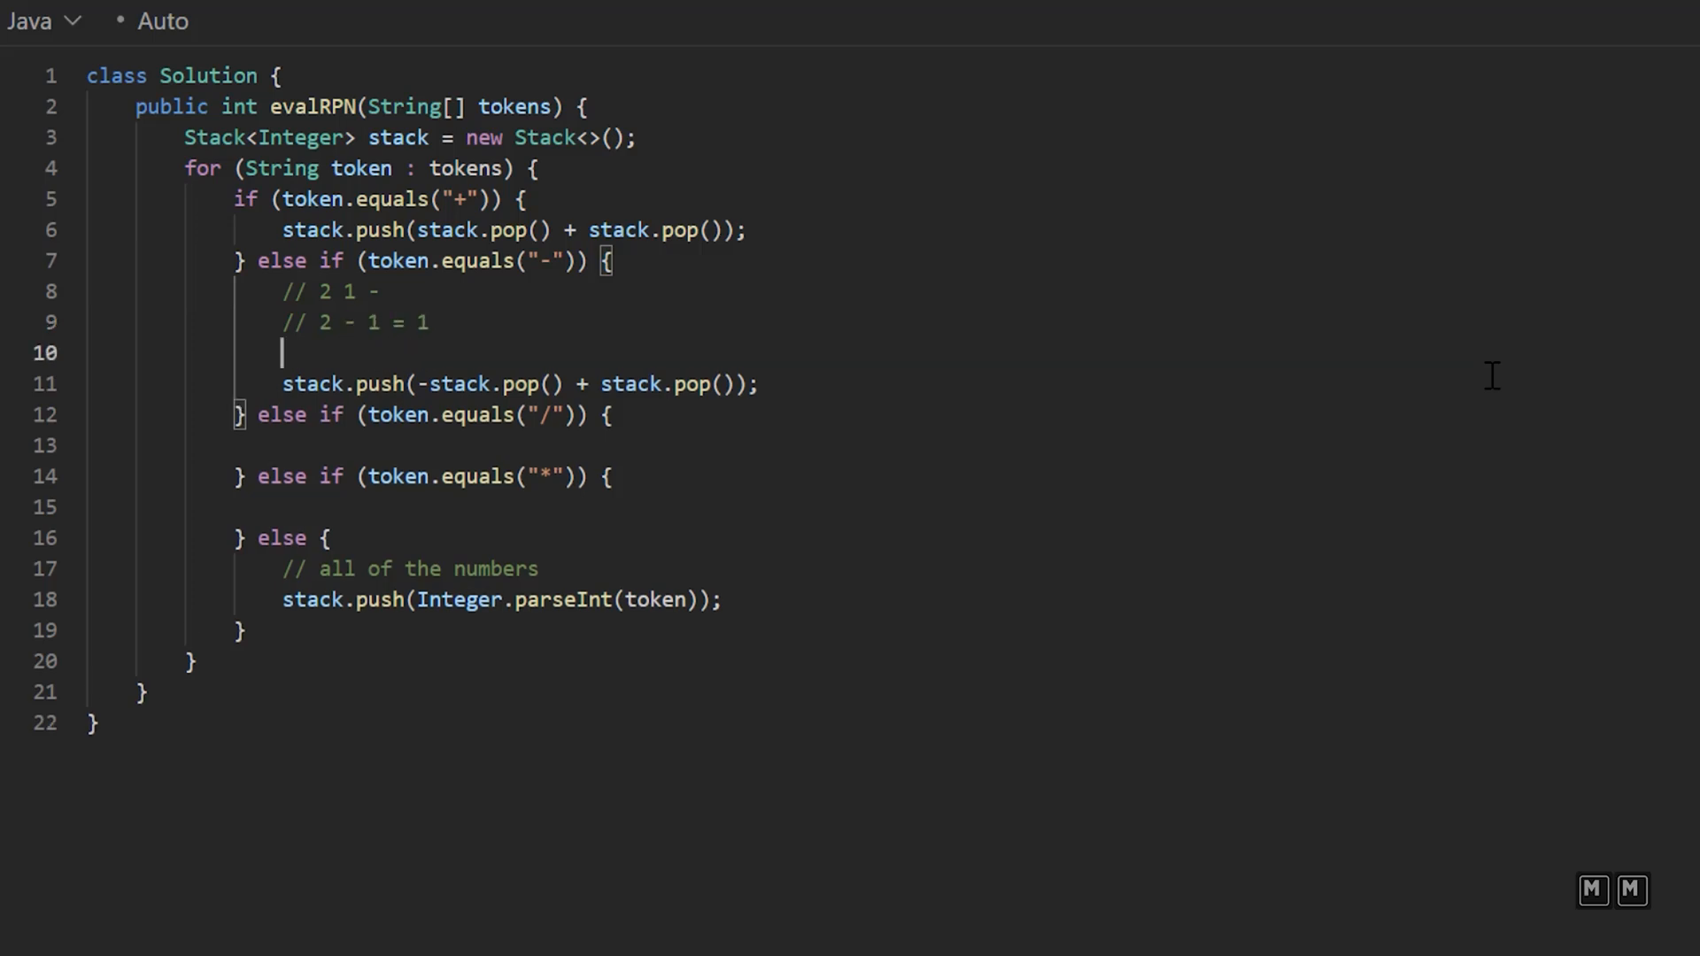
text(// 1 - 2)
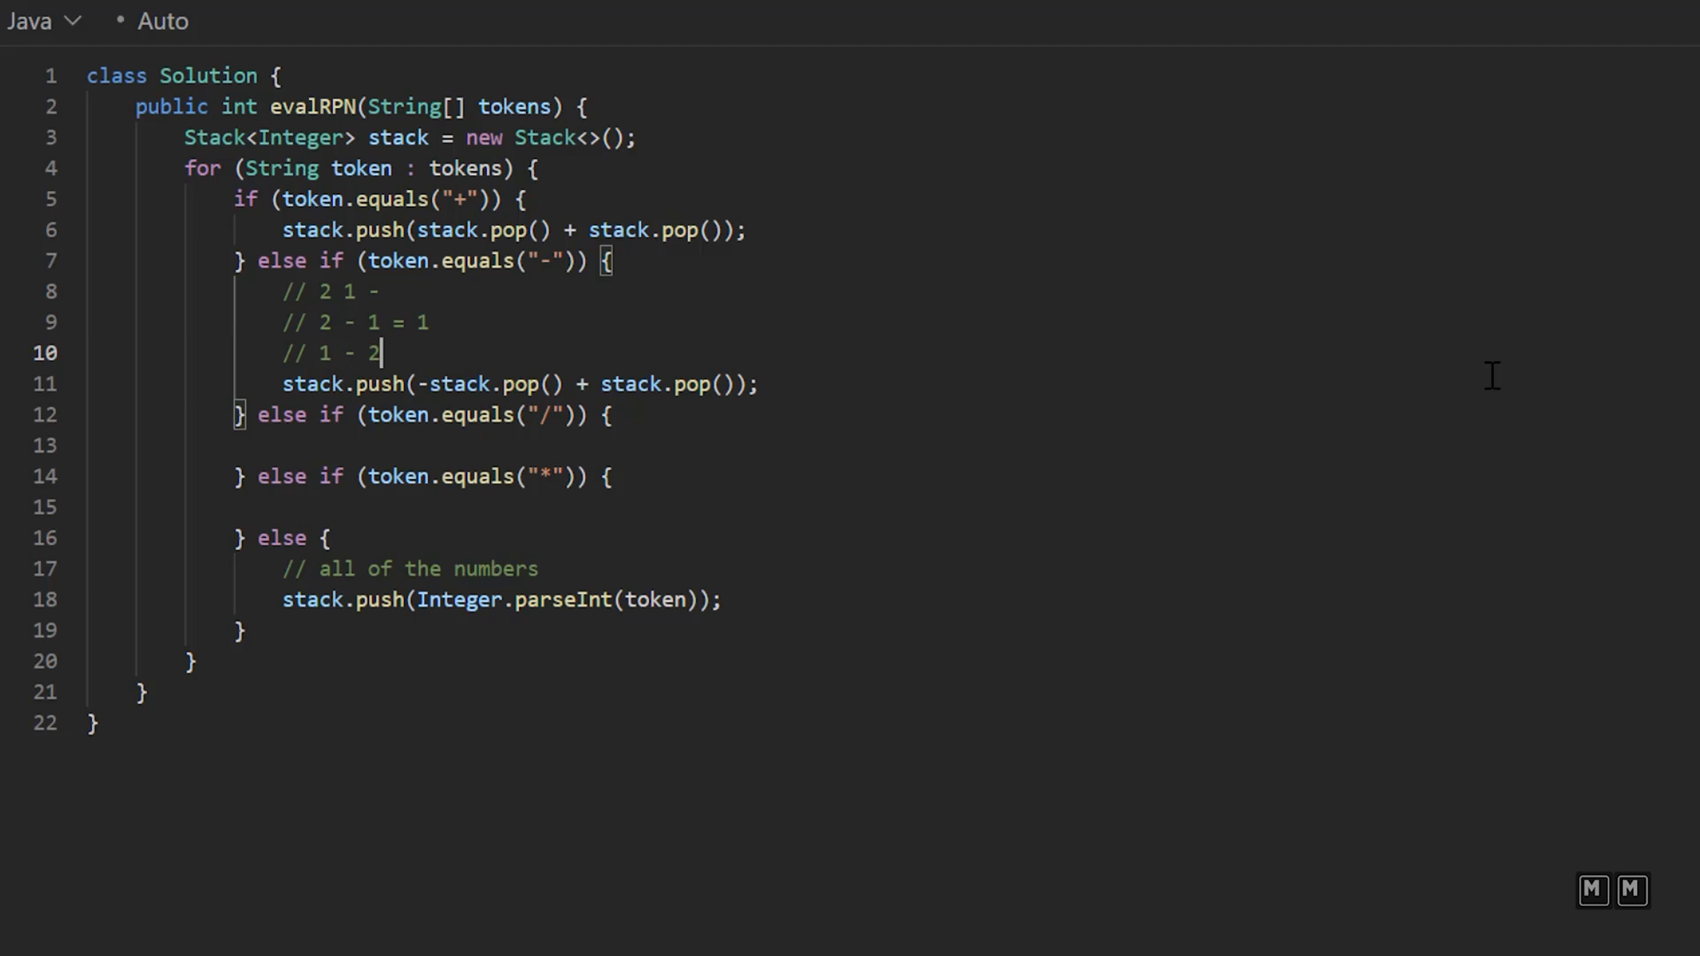
key(Backspace)
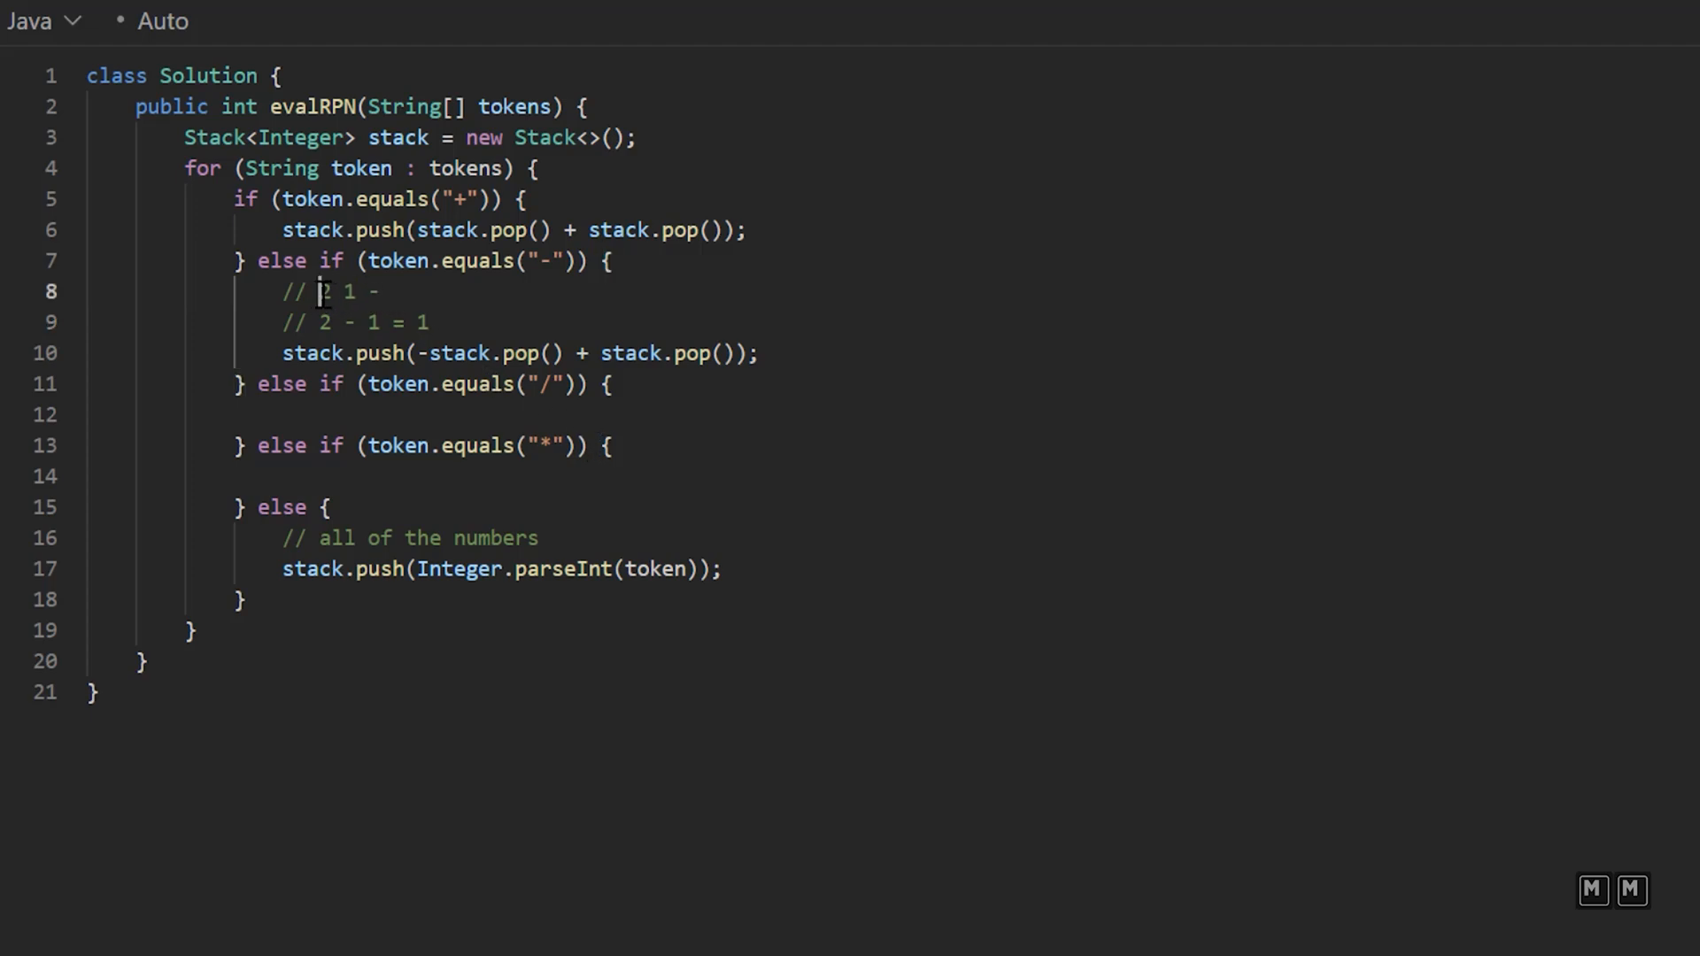
double_click(325, 290)
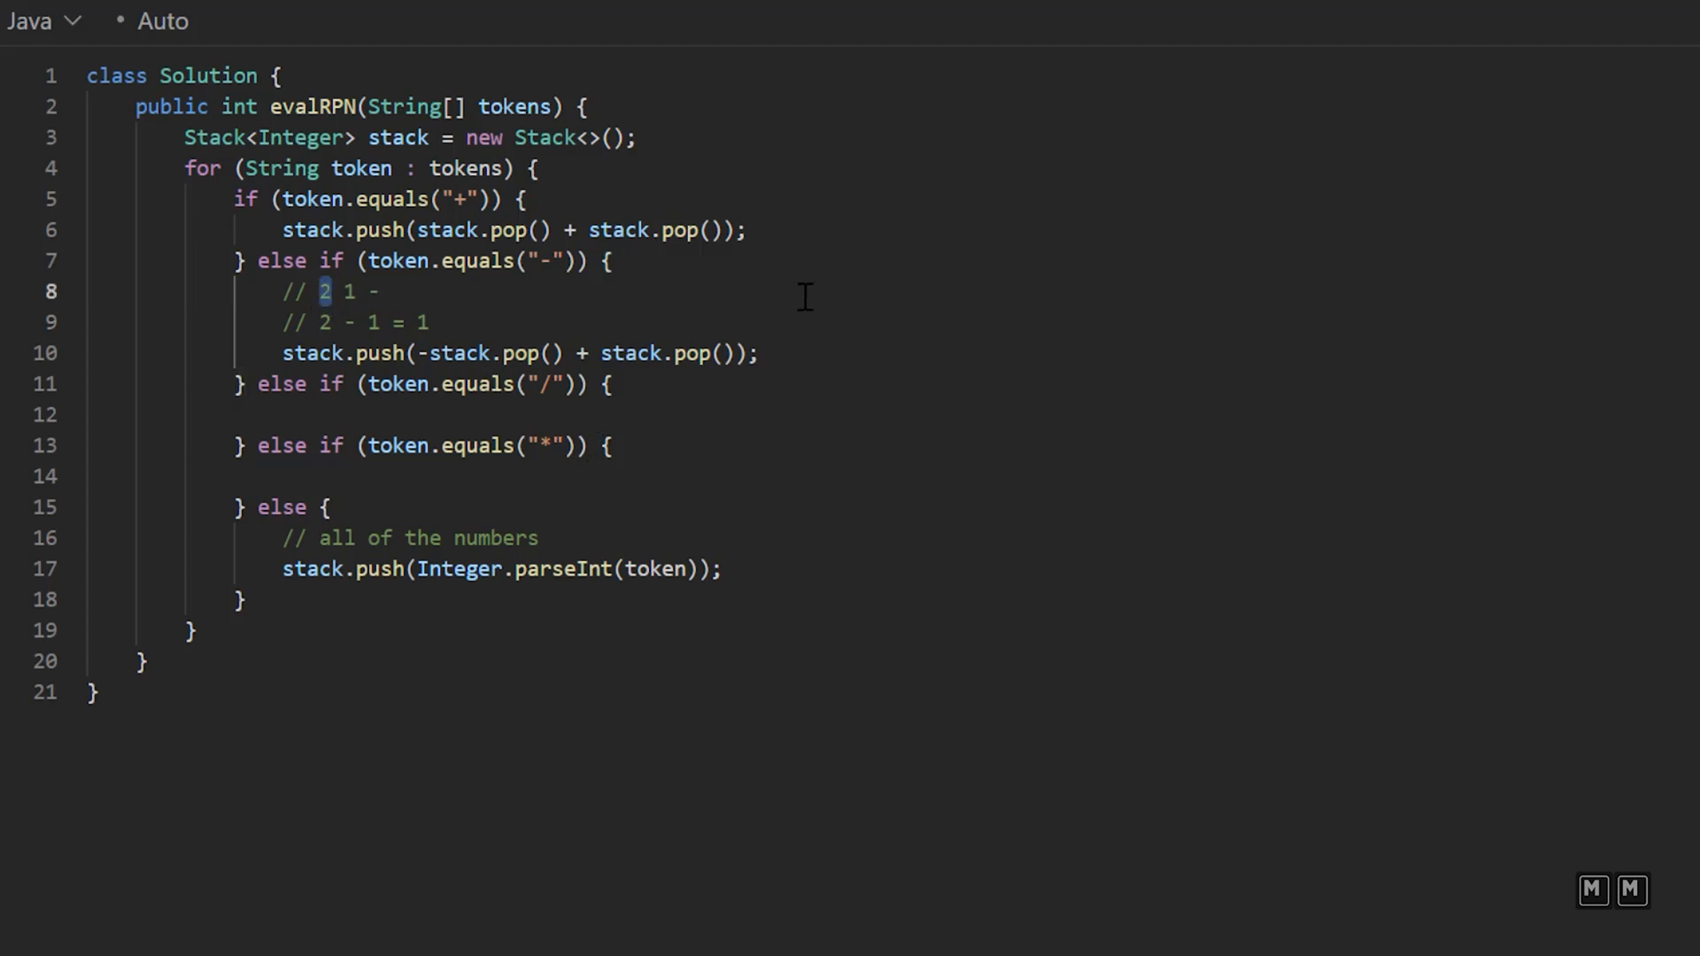
mouse_move(524, 319)
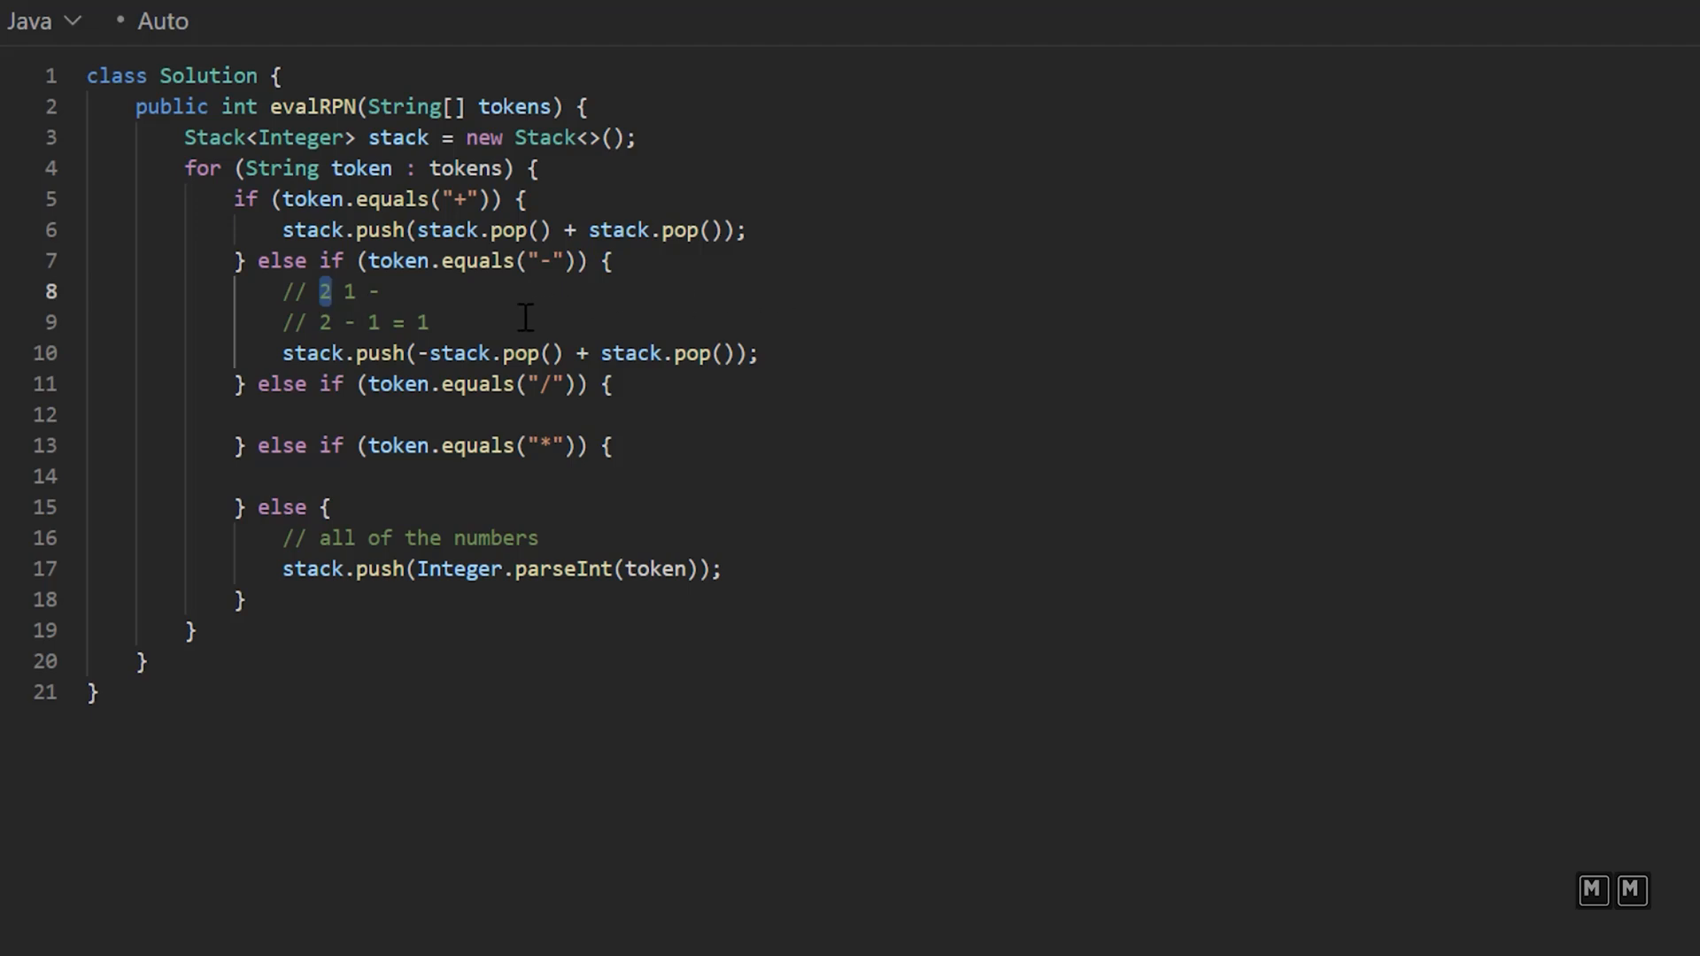
mouse_move(577, 357)
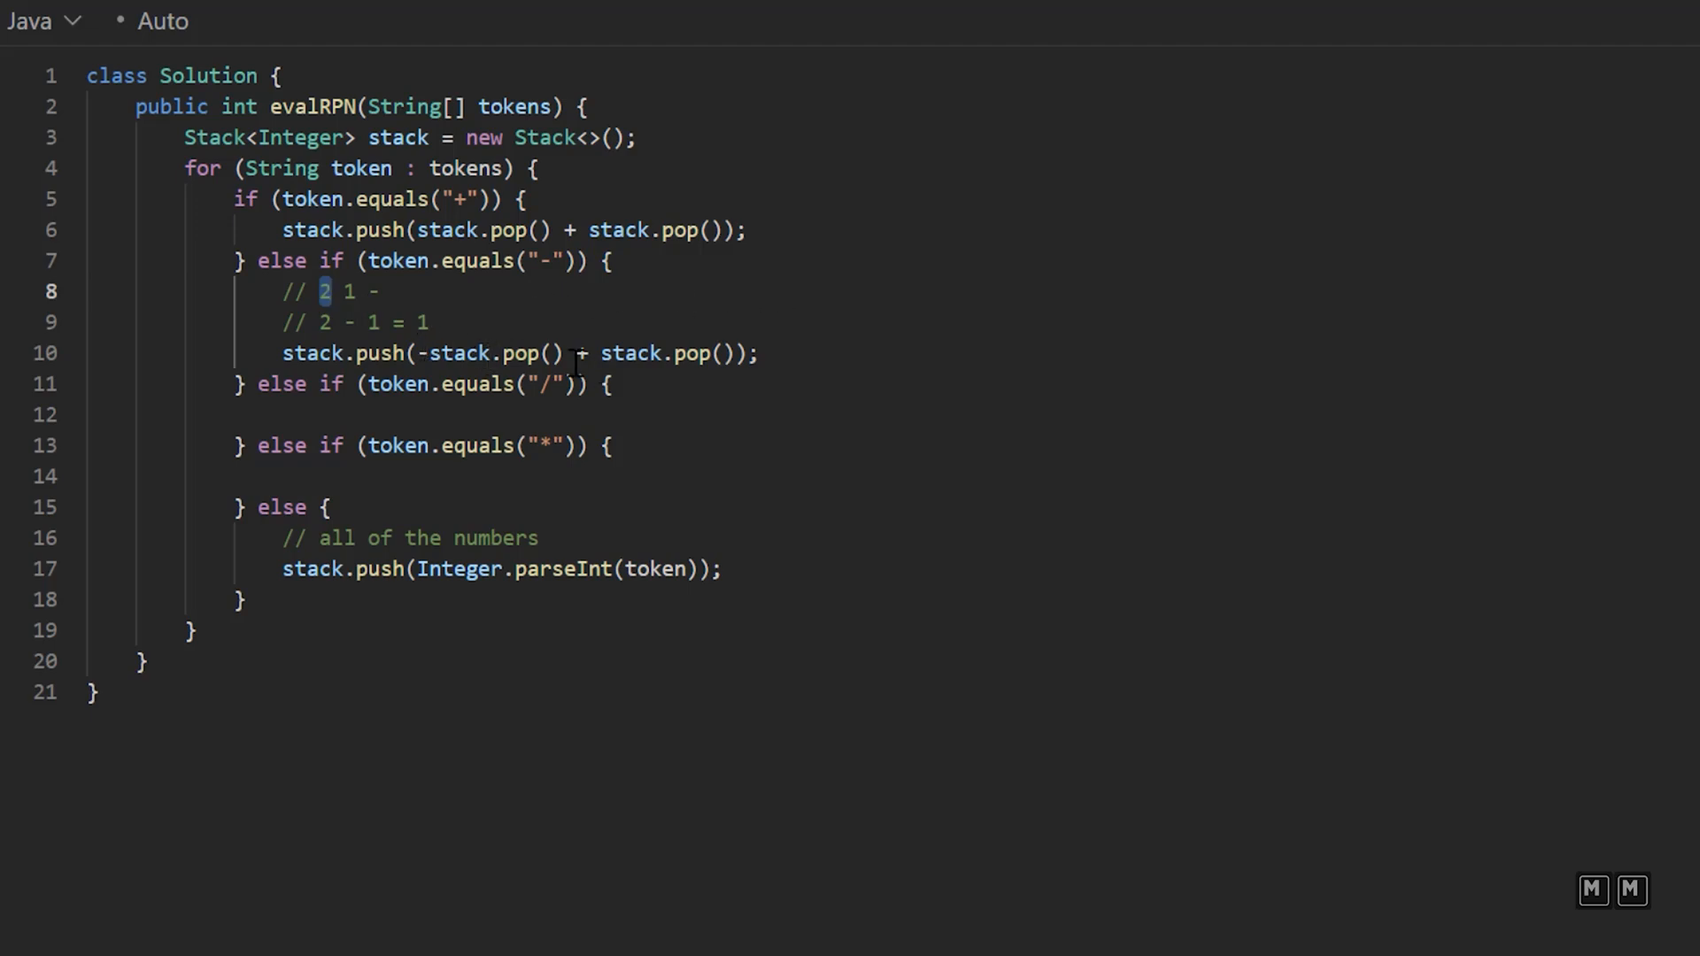
mouse_move(742, 386)
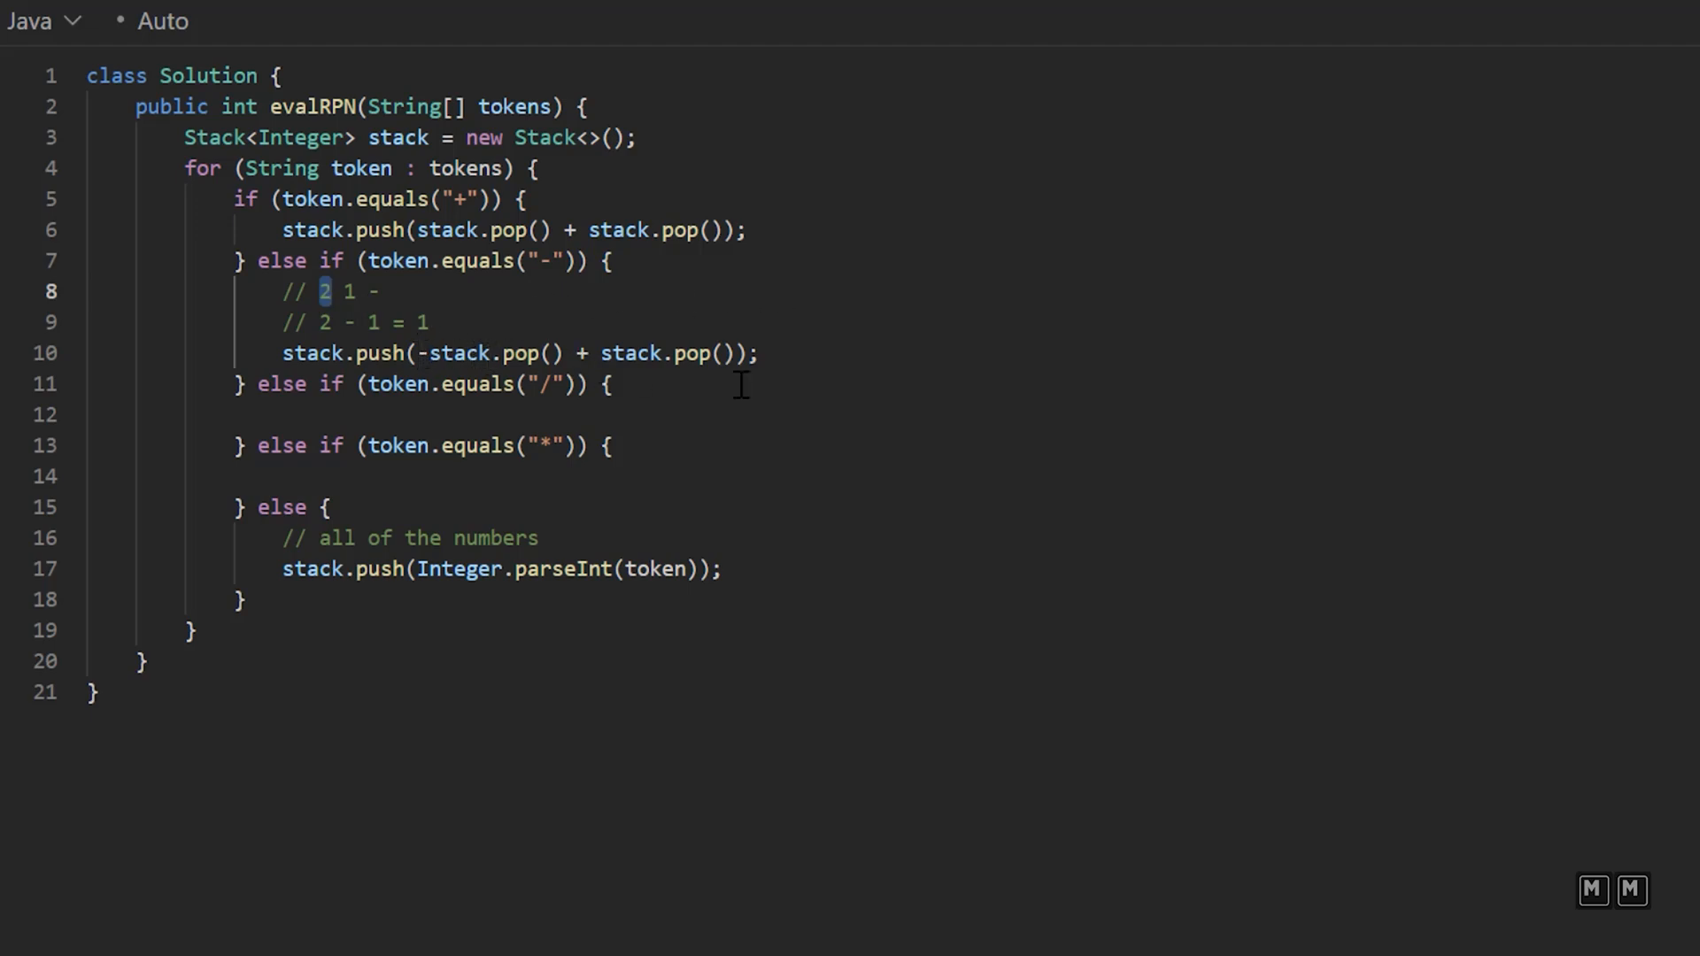
mouse_move(526, 333)
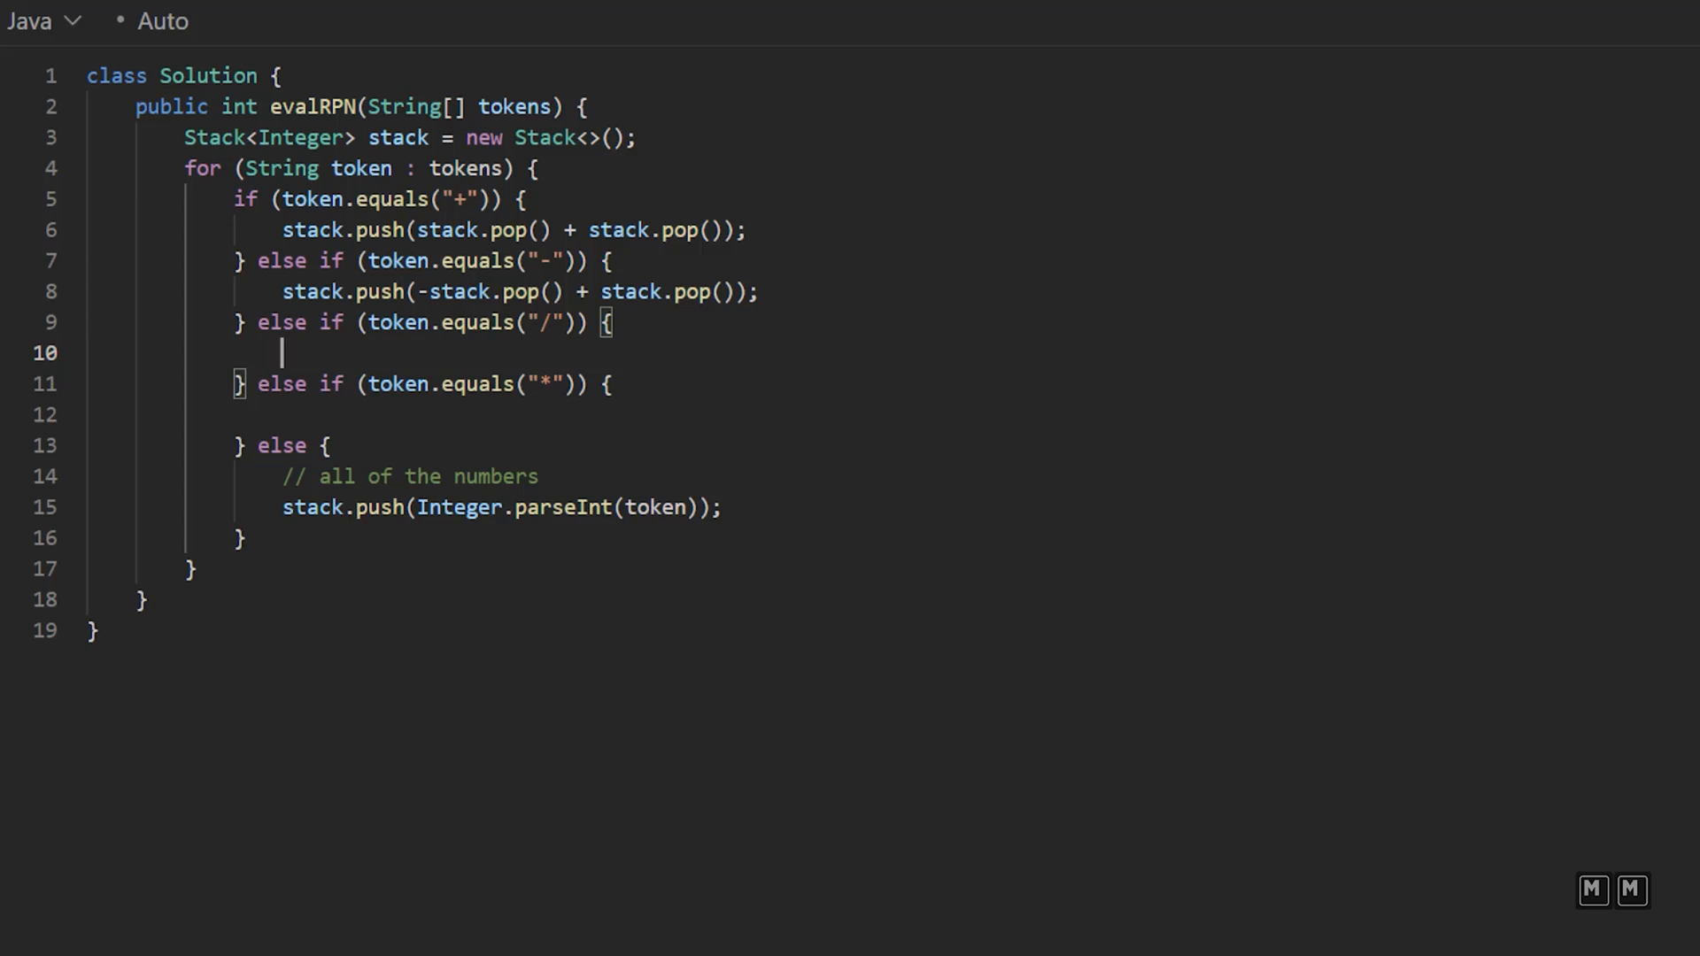
Step: Make the / branch pop the divisor into int num and push stack.pop() / num
text(int num =)
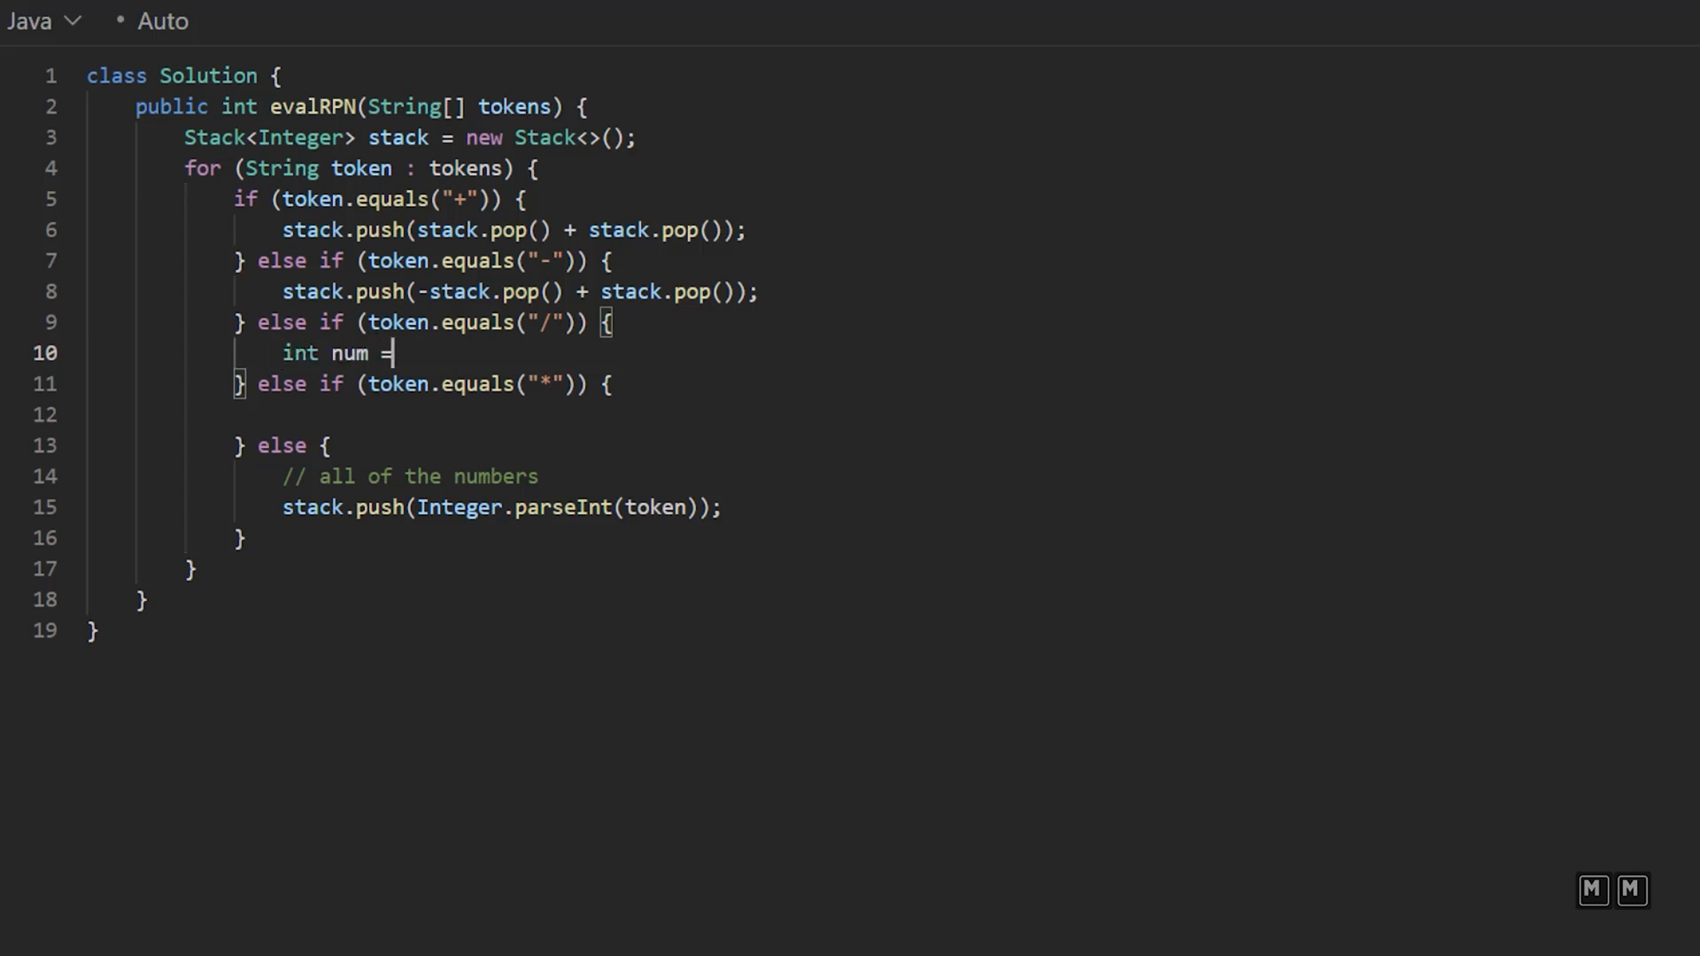
text(stack.pop();)
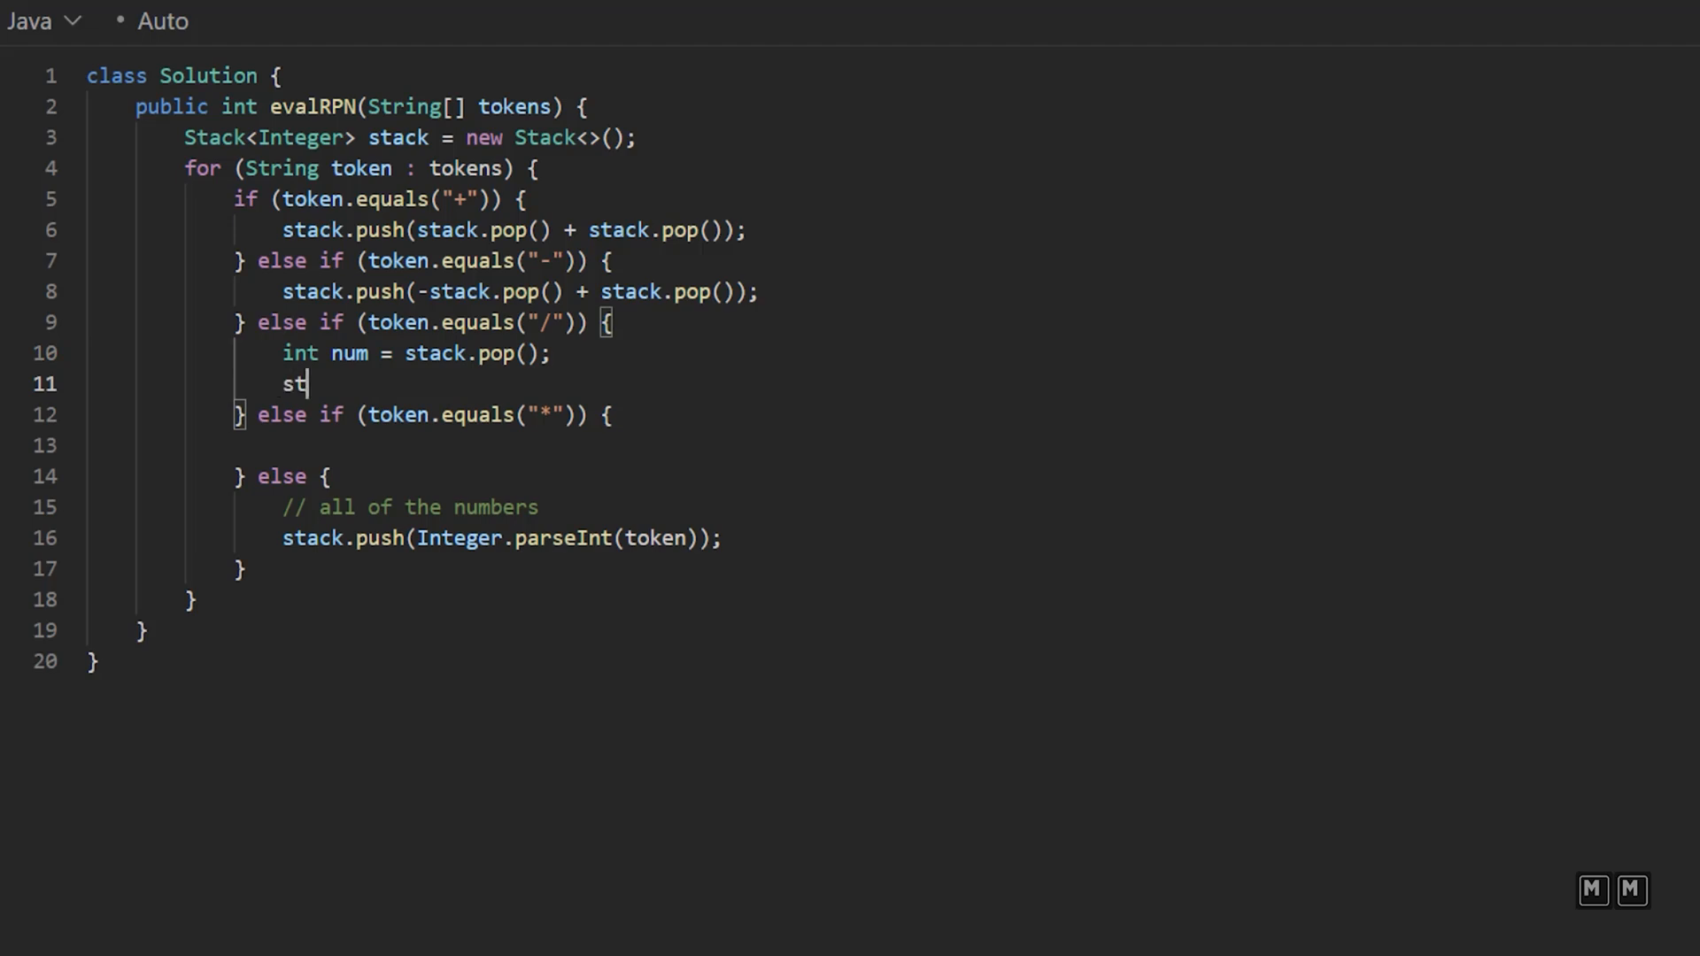
text(ack.push(s)
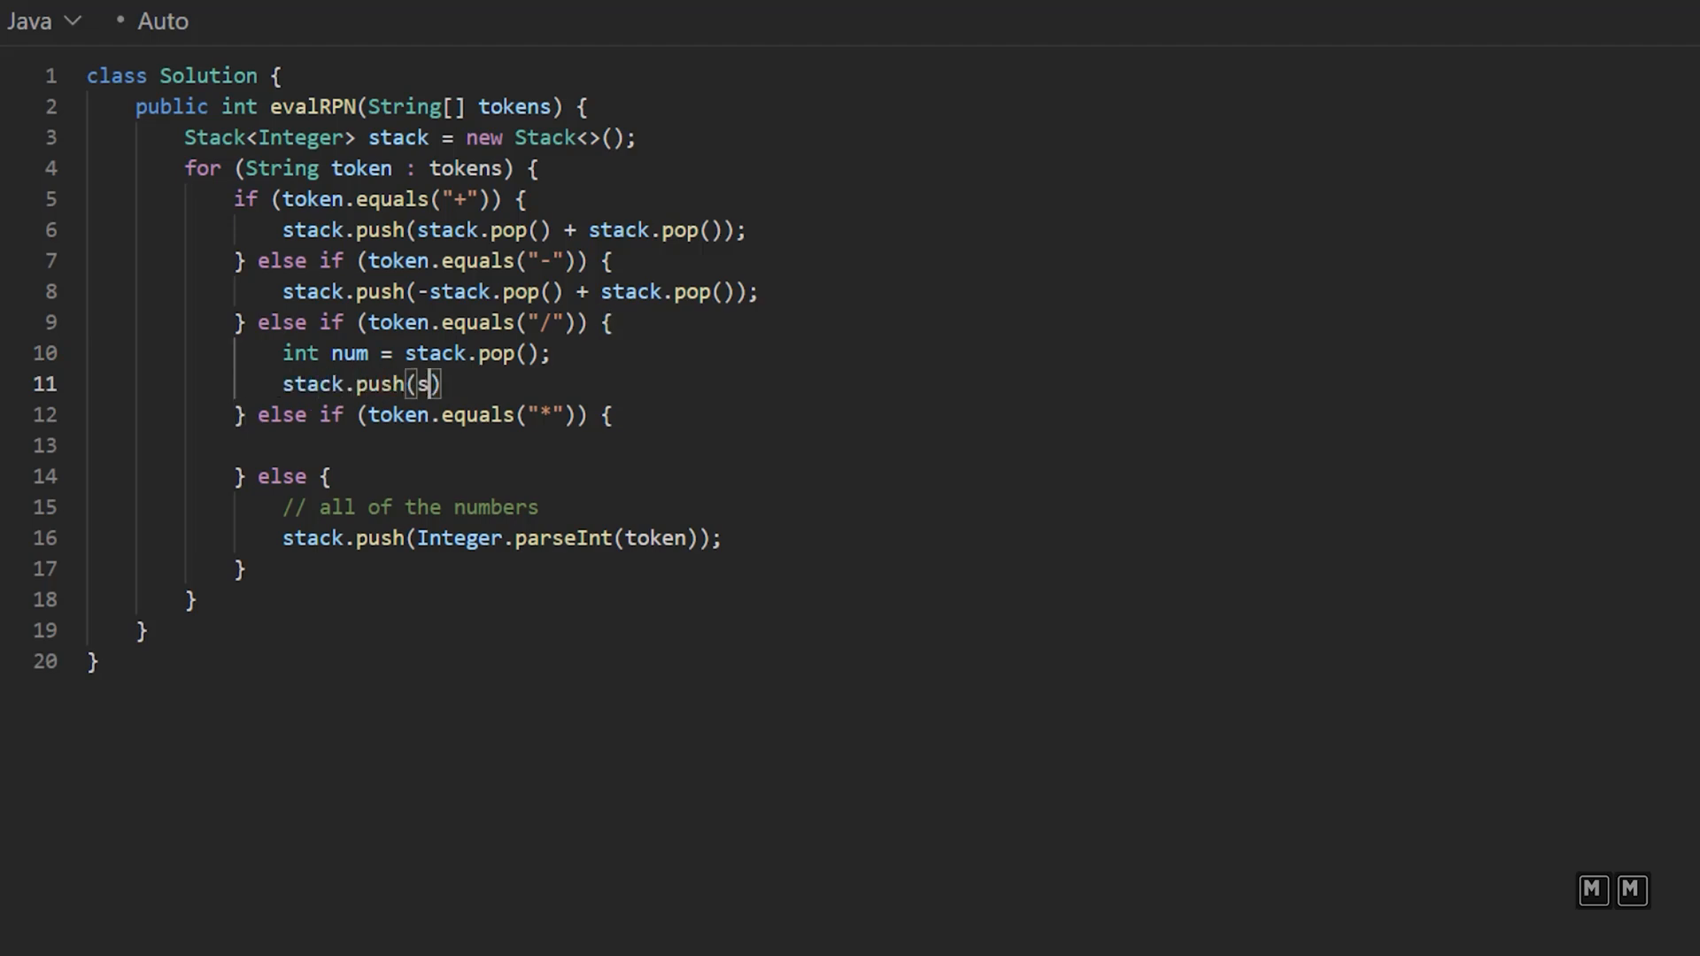
text(tack.pop())
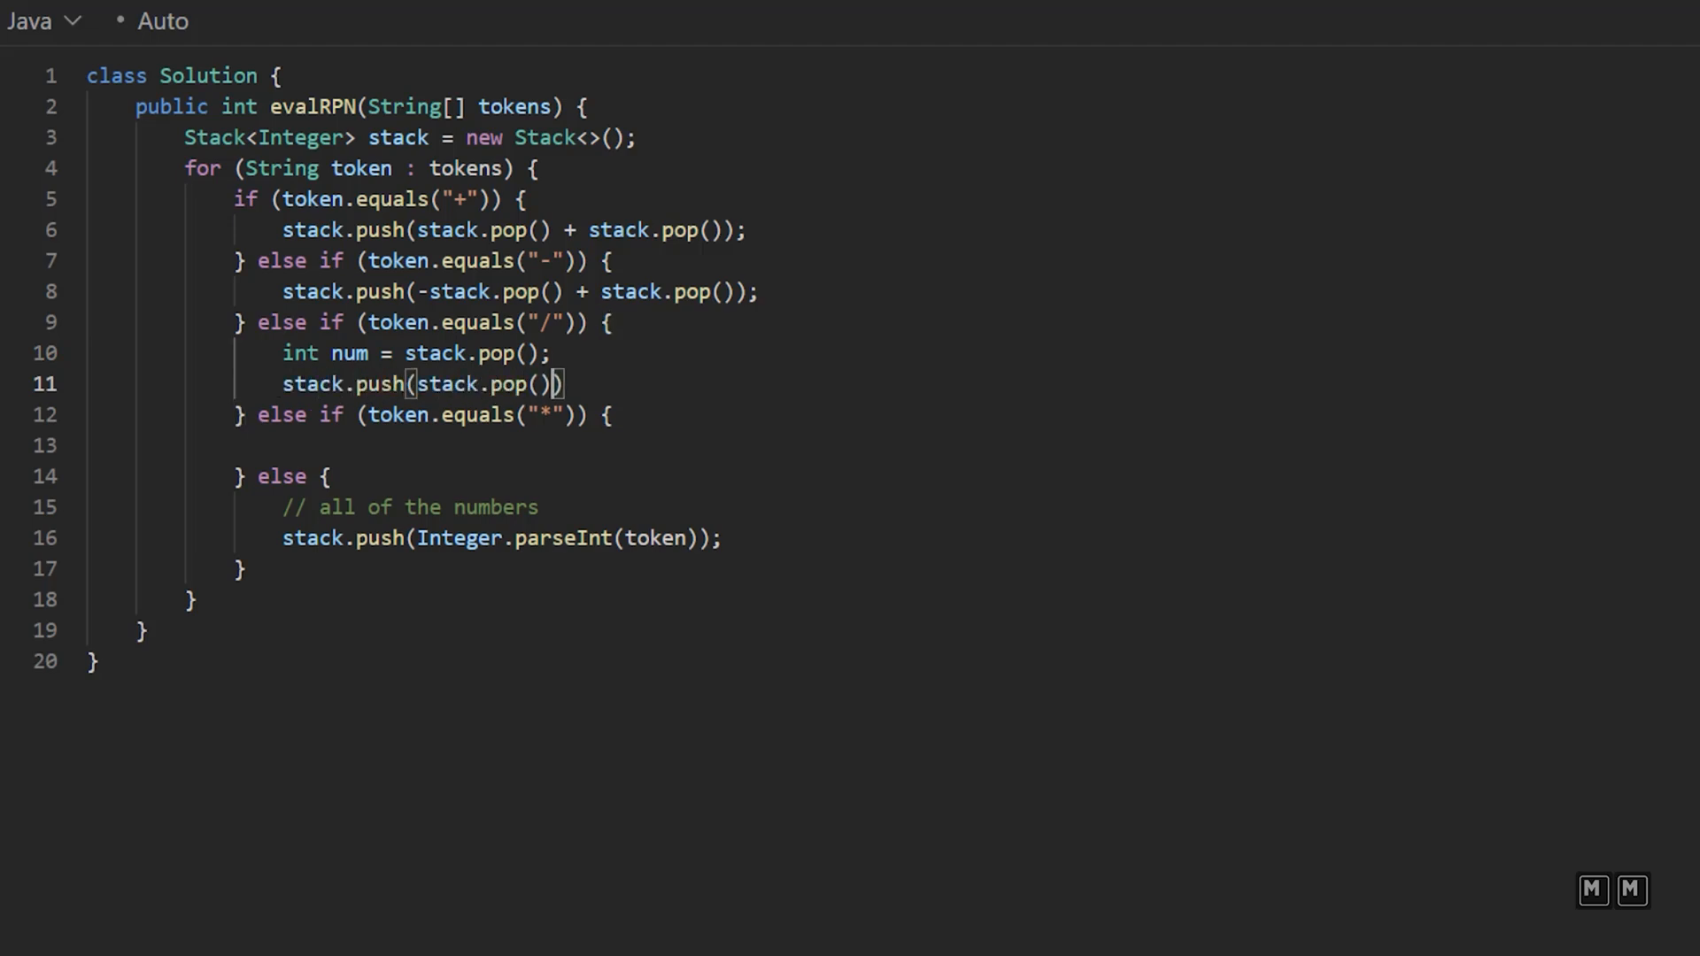
text(/ num);)
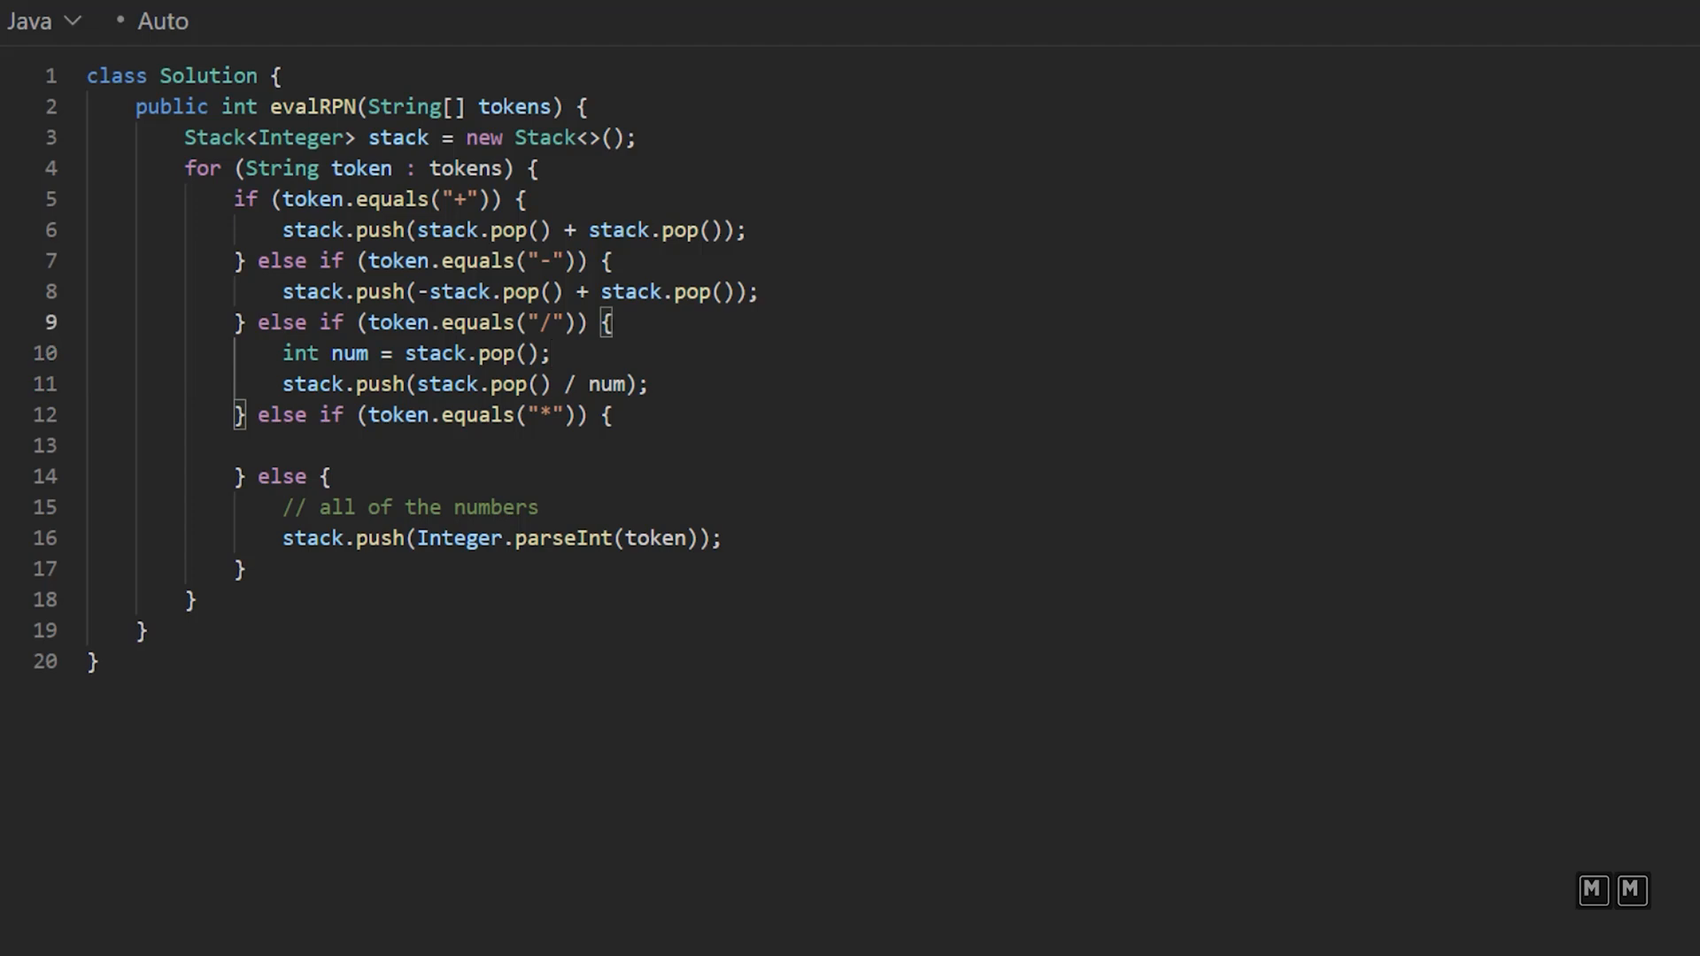
Step: Jot '2 1 /' example comments for the division branch, then select them for removal
text(// 2)
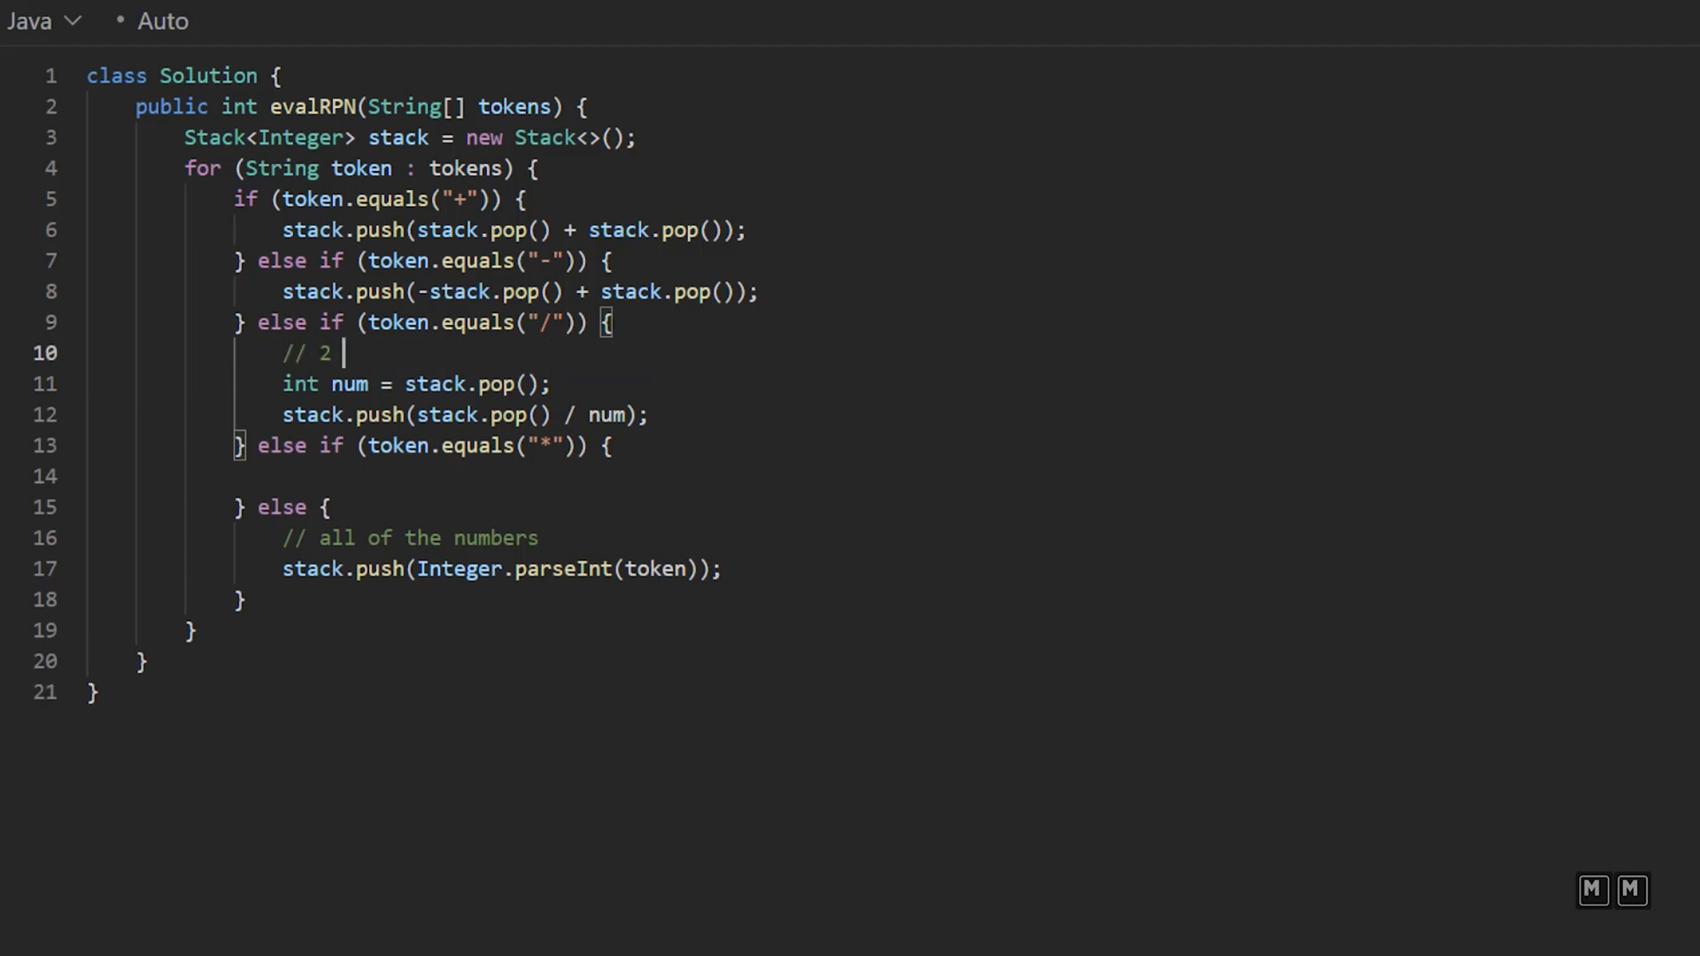
text(1 /)
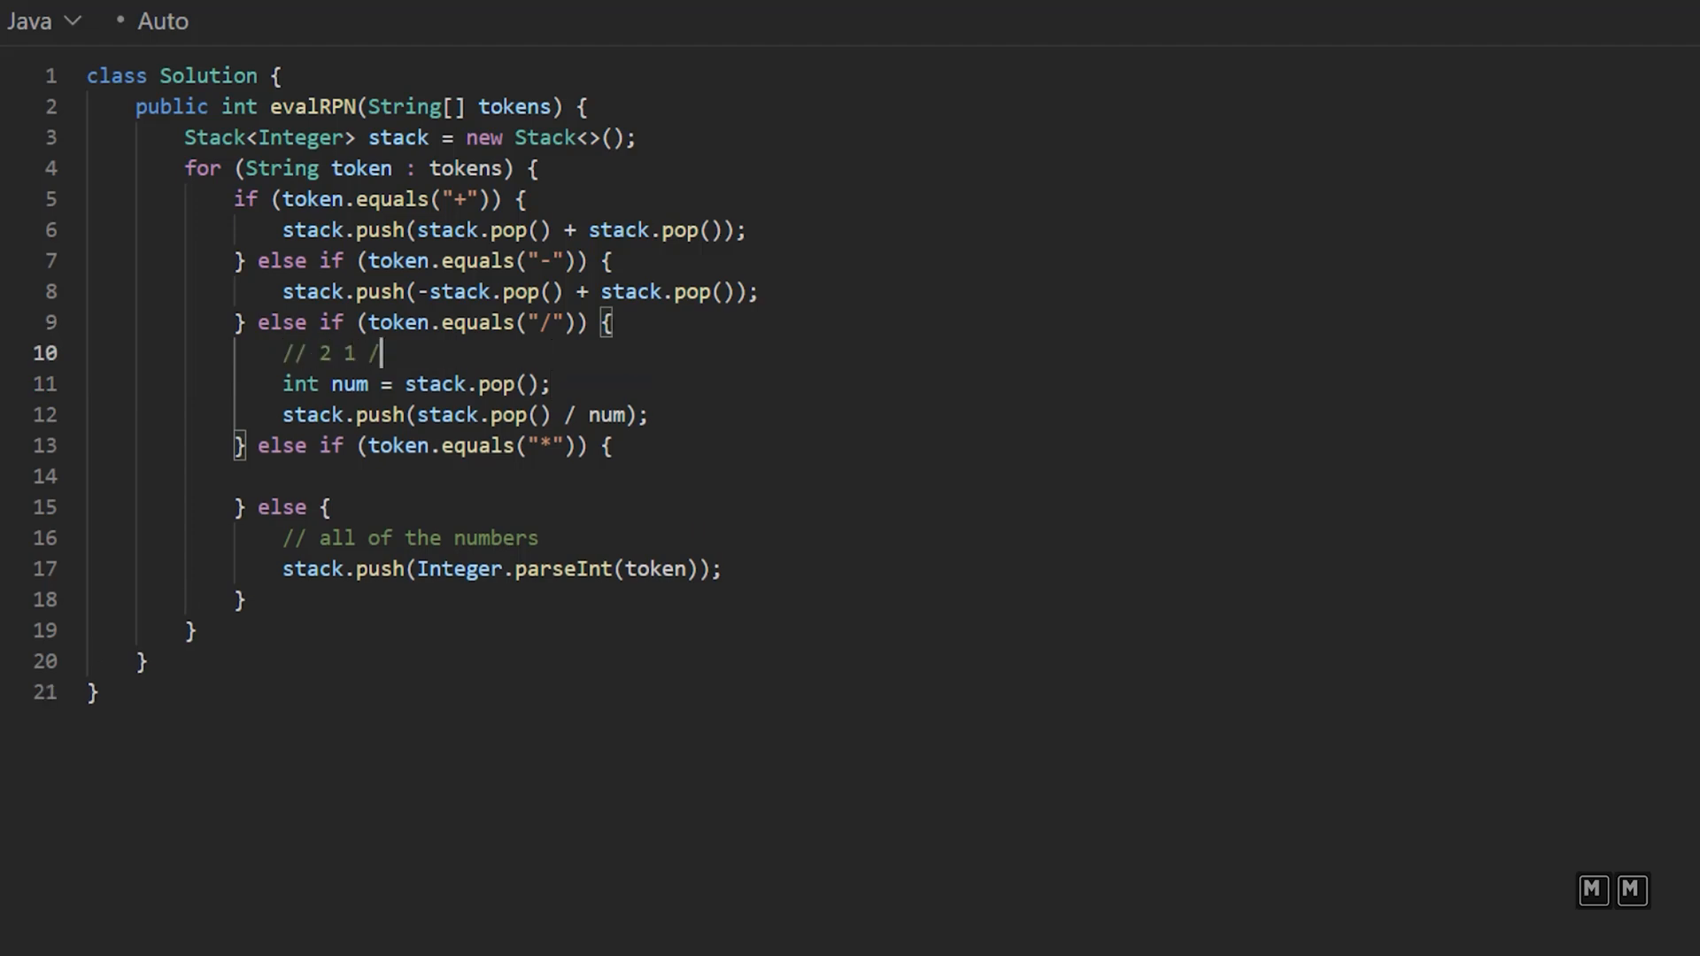
key(Enter)
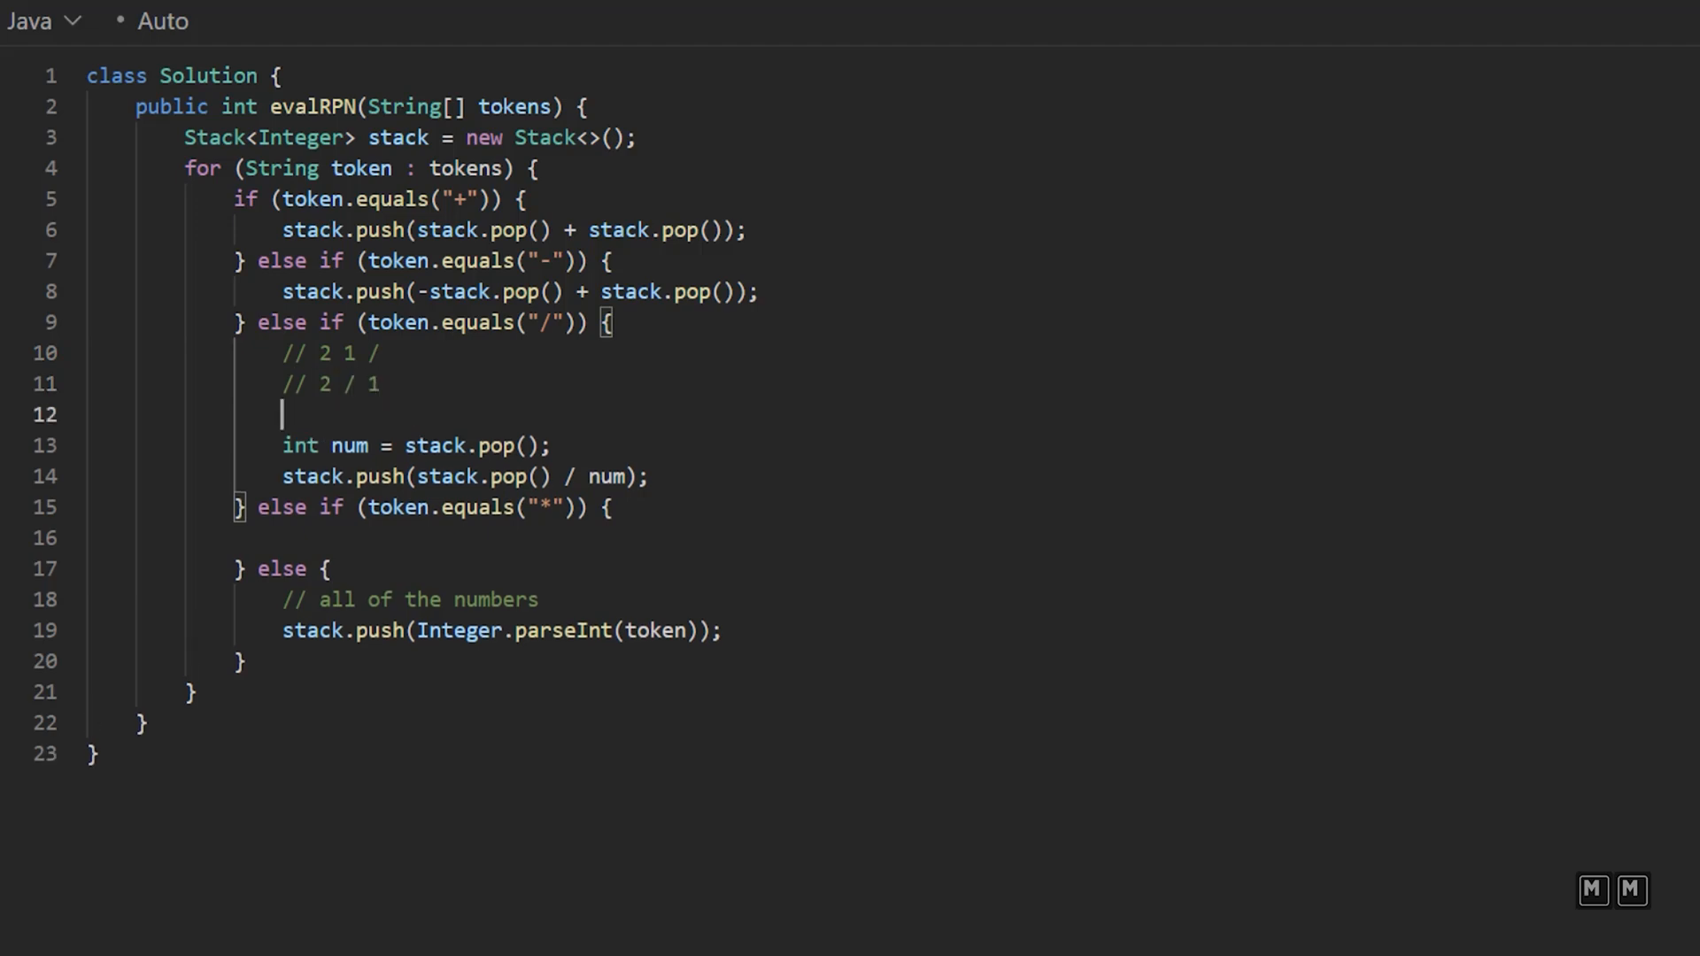
text(// 1 /)
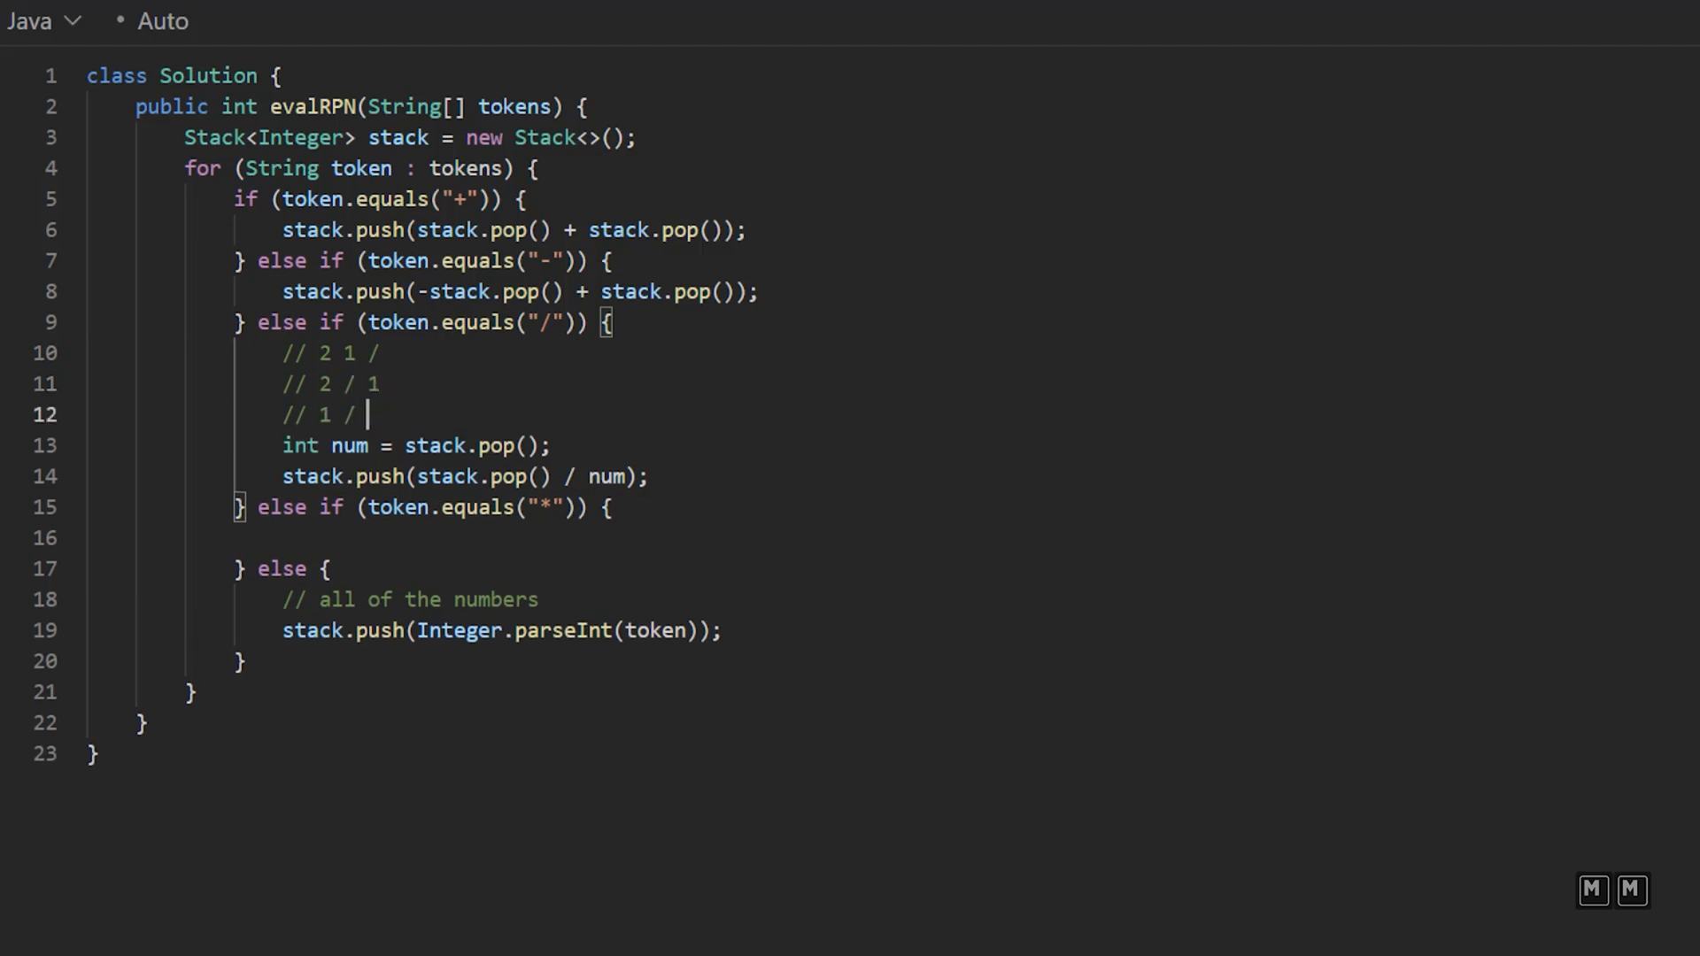
key(Backspace)
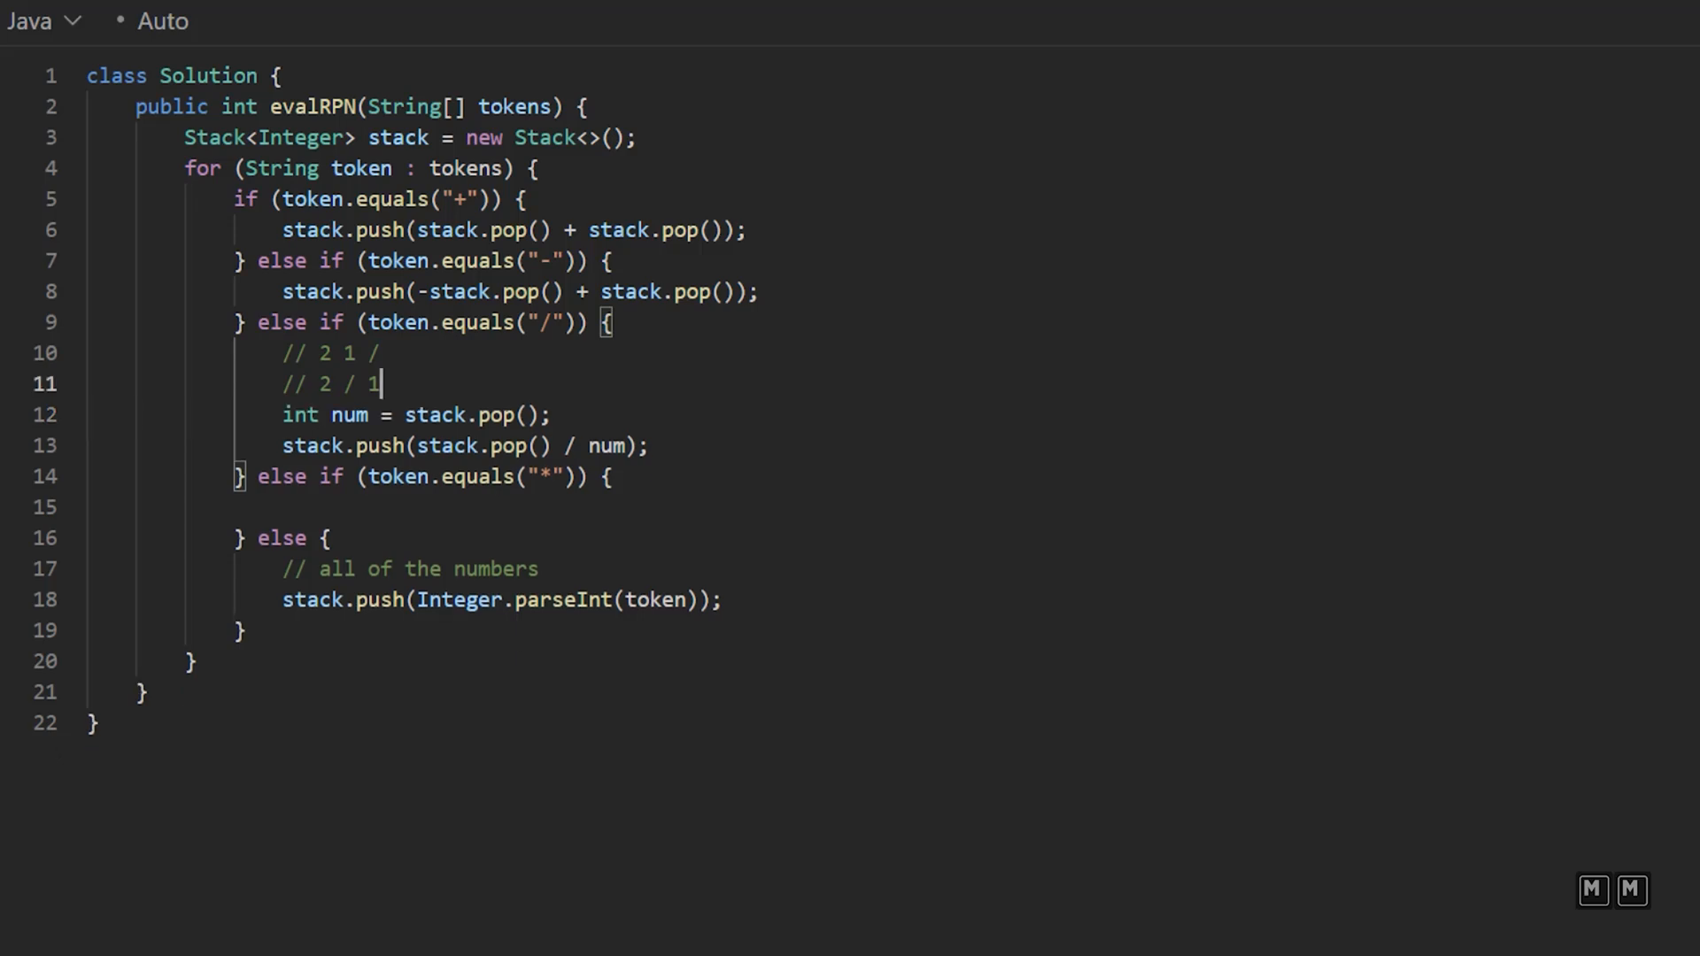
double_click(350, 415)
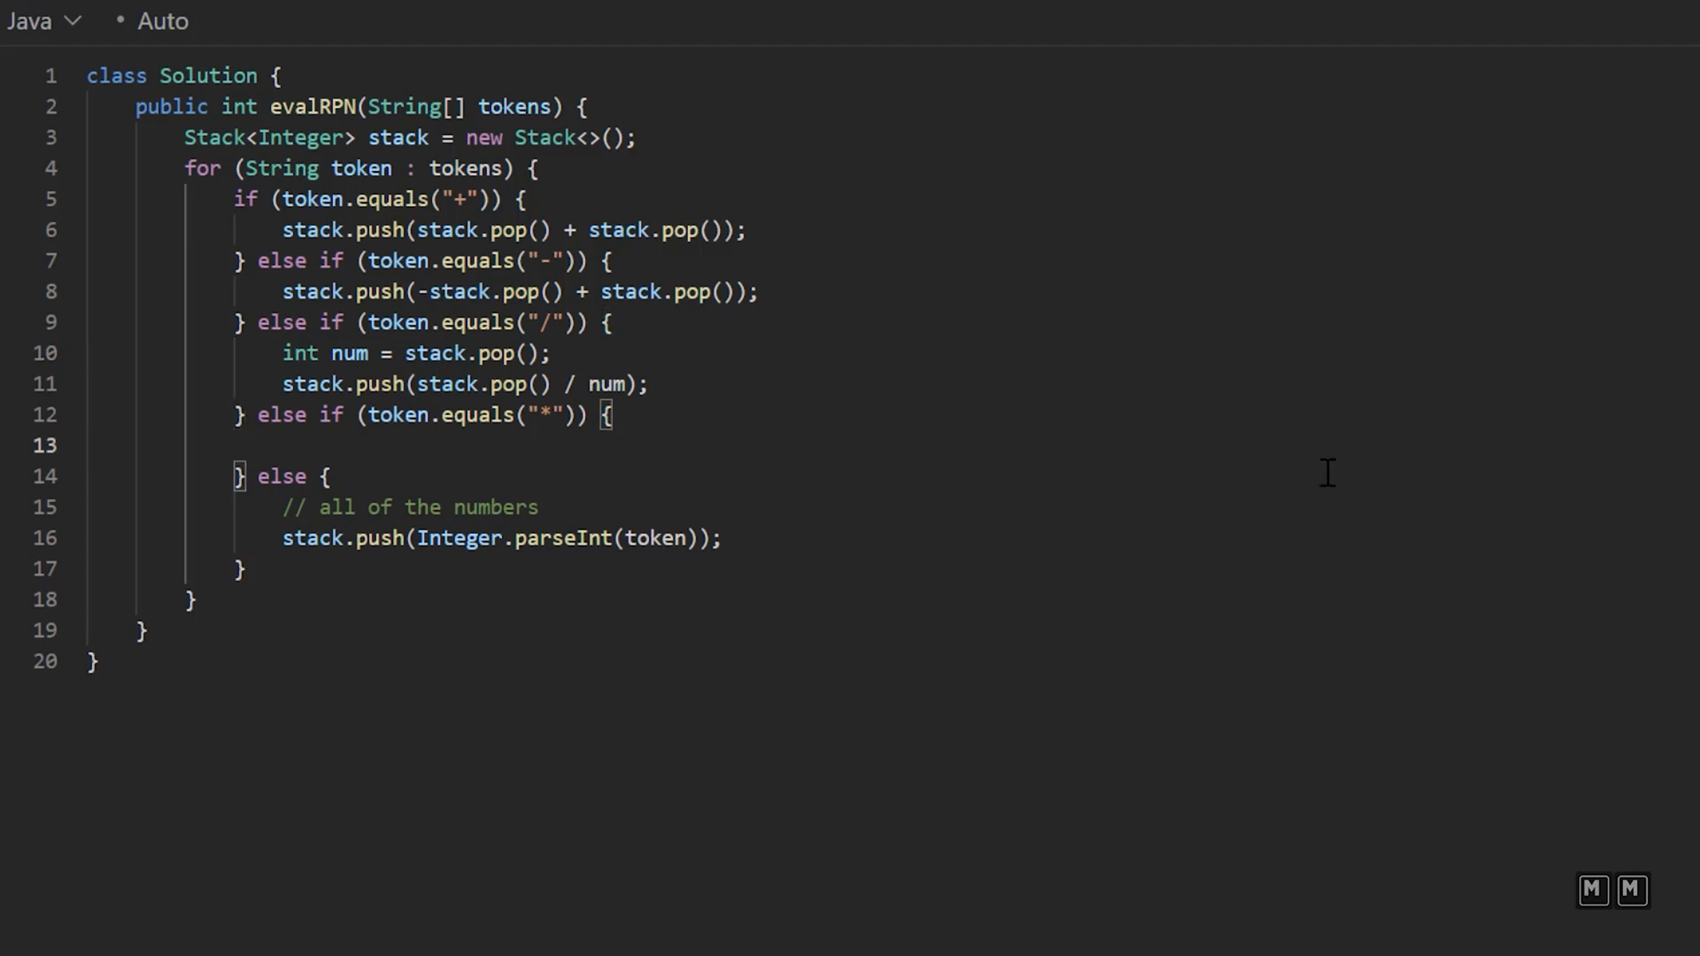
Step: Make the * branch do stack.push(stack.pop() * stack.pop());
text(stac)
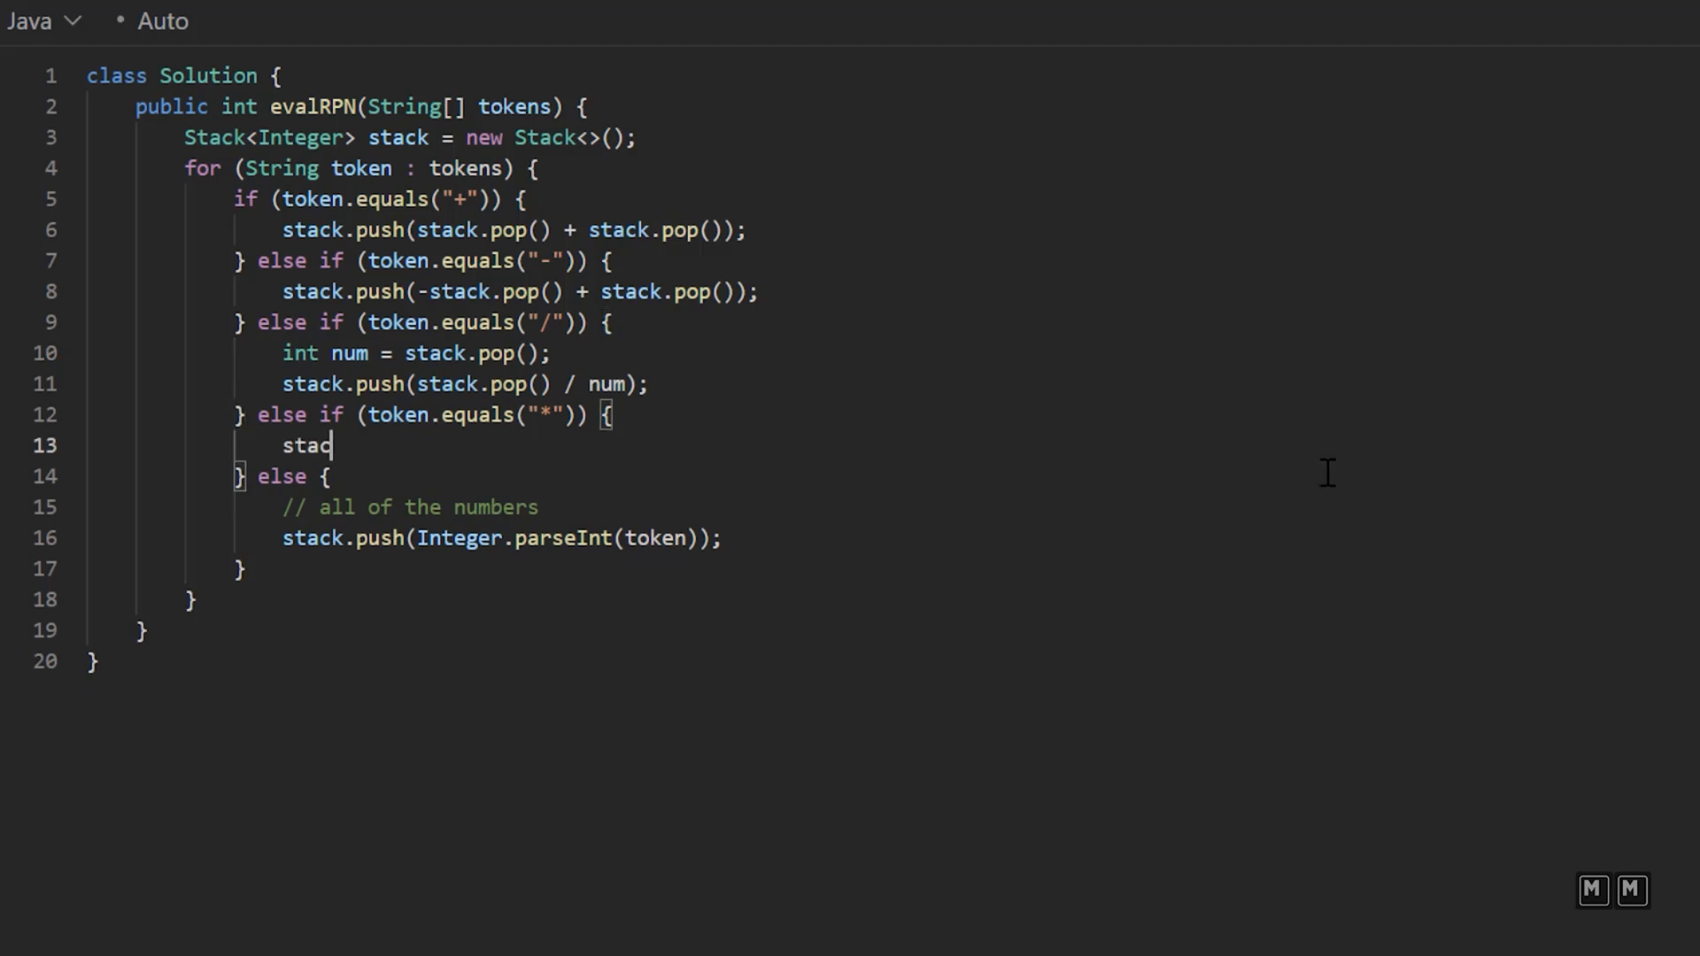
text(k.push)
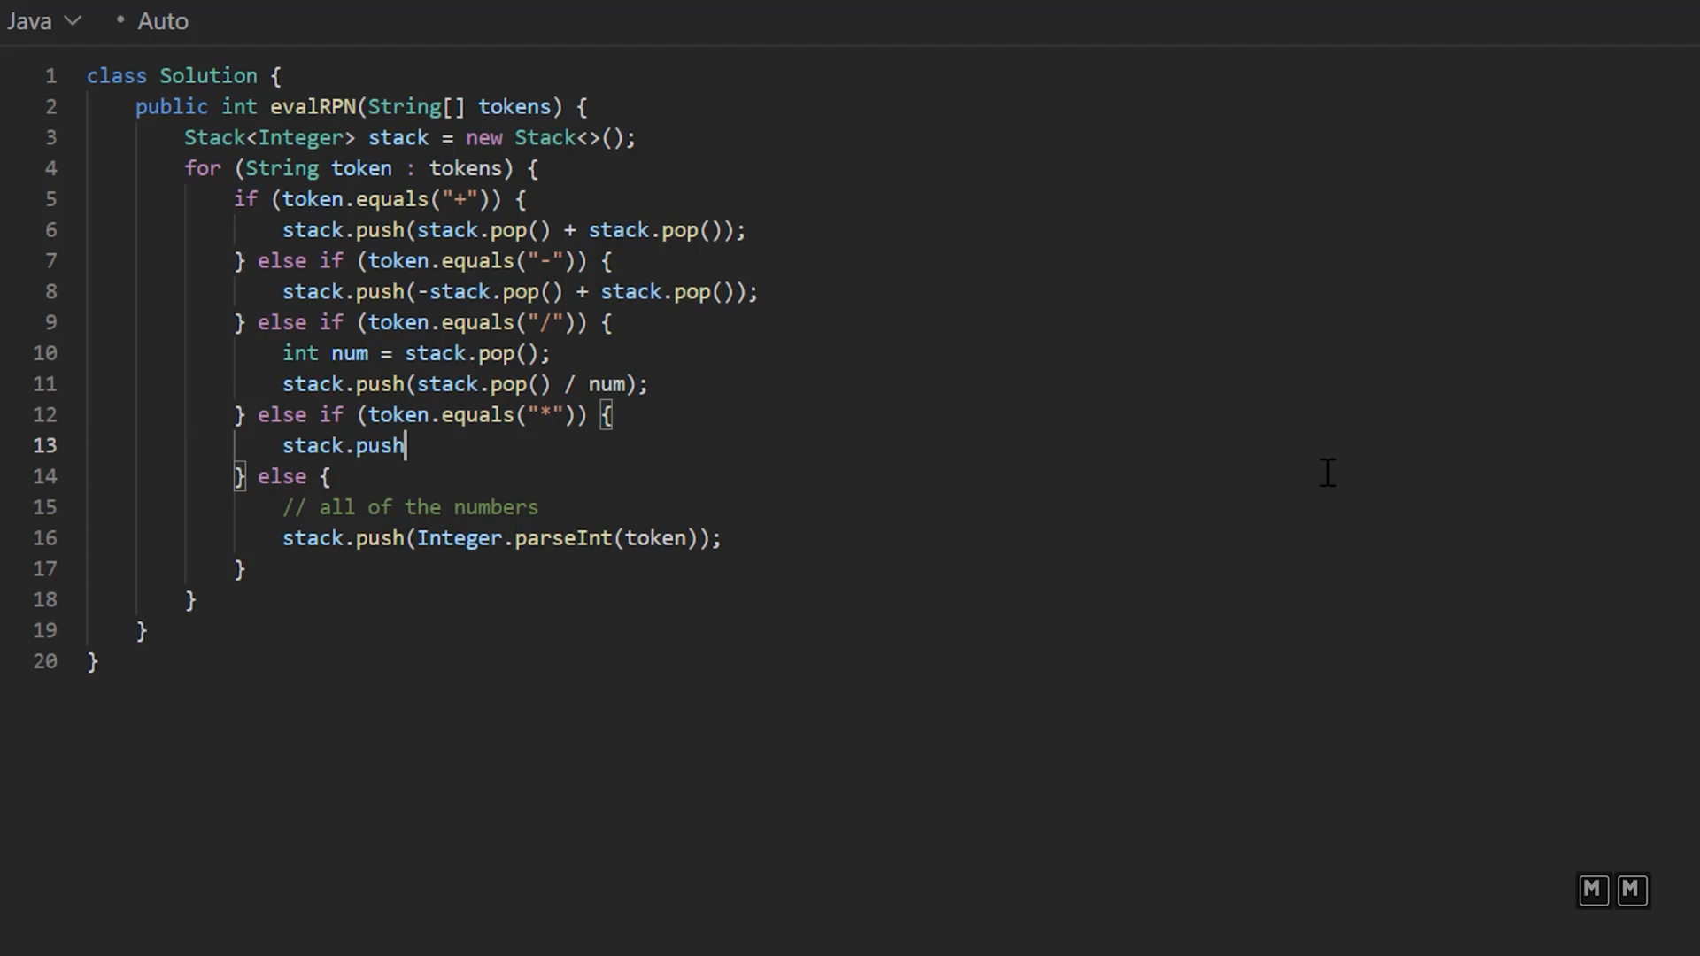
text((stack.)
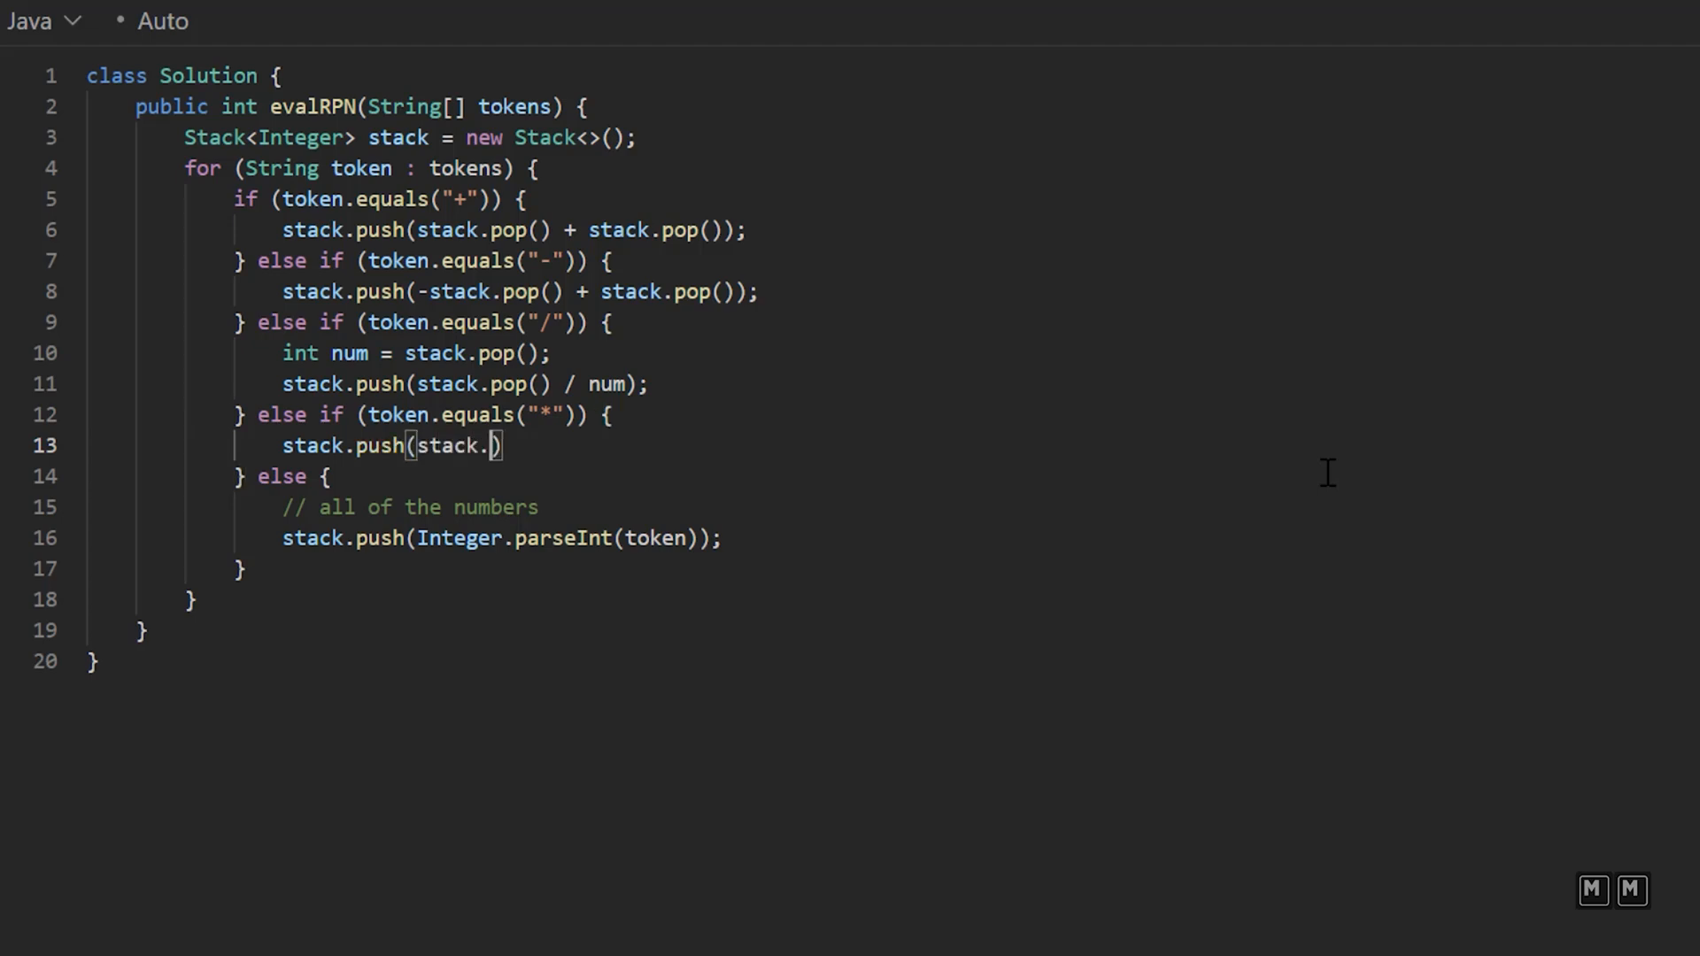
text(pop() *)
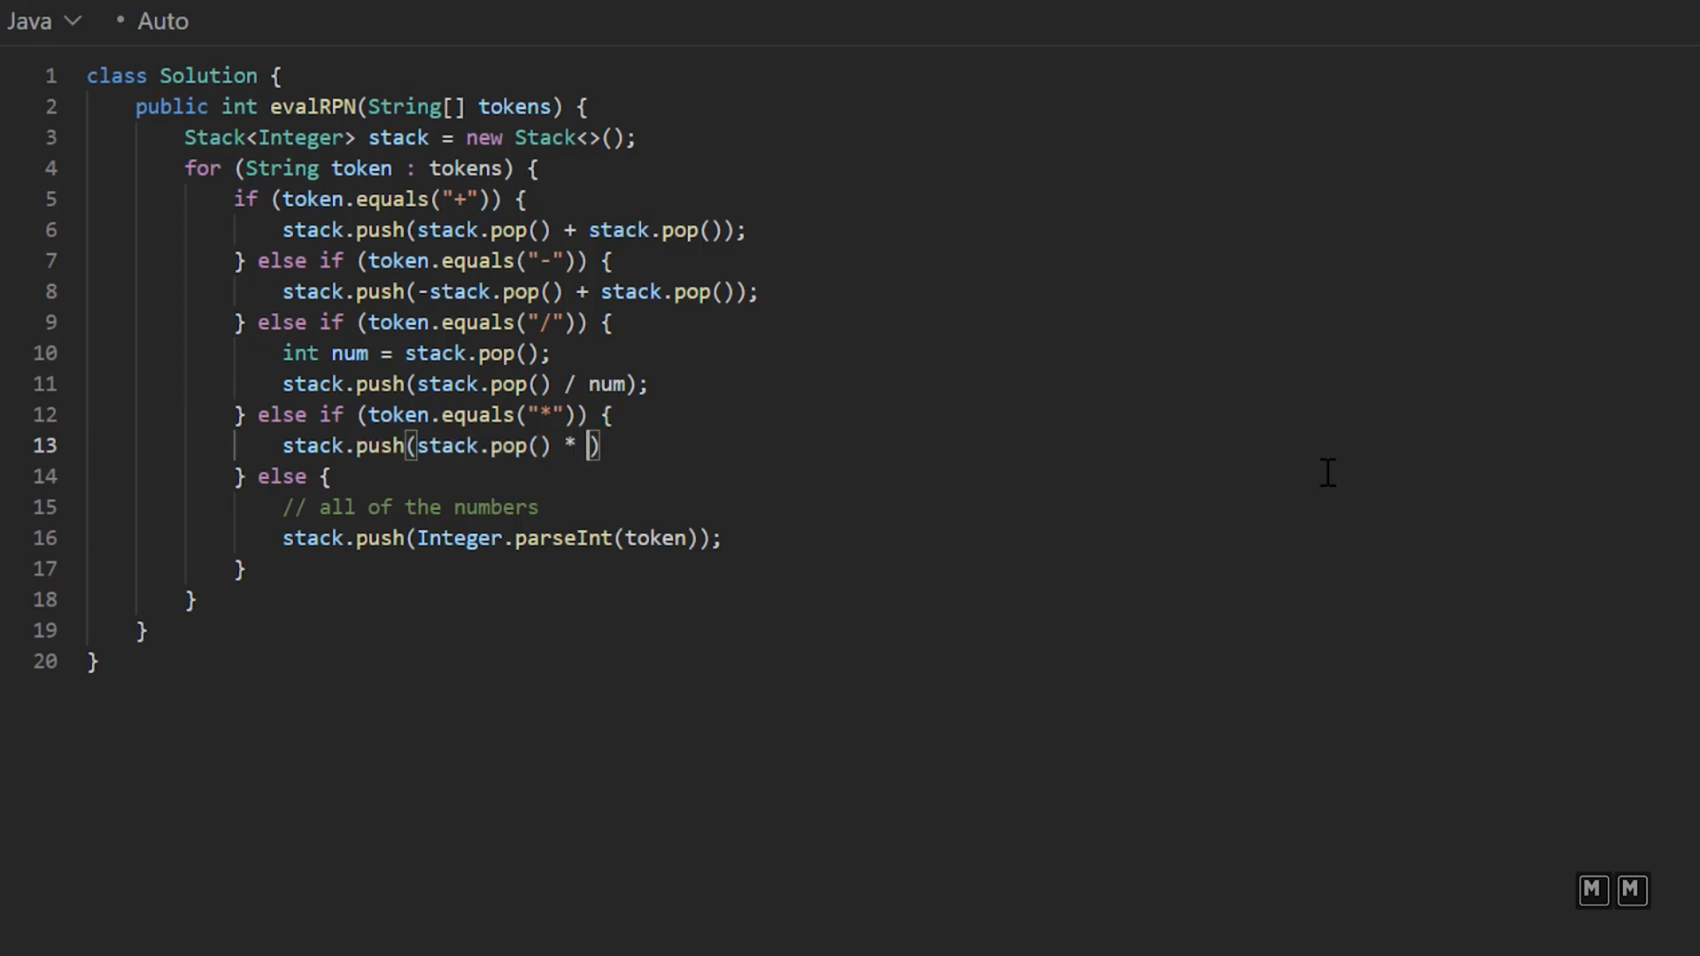
text(stack.po)
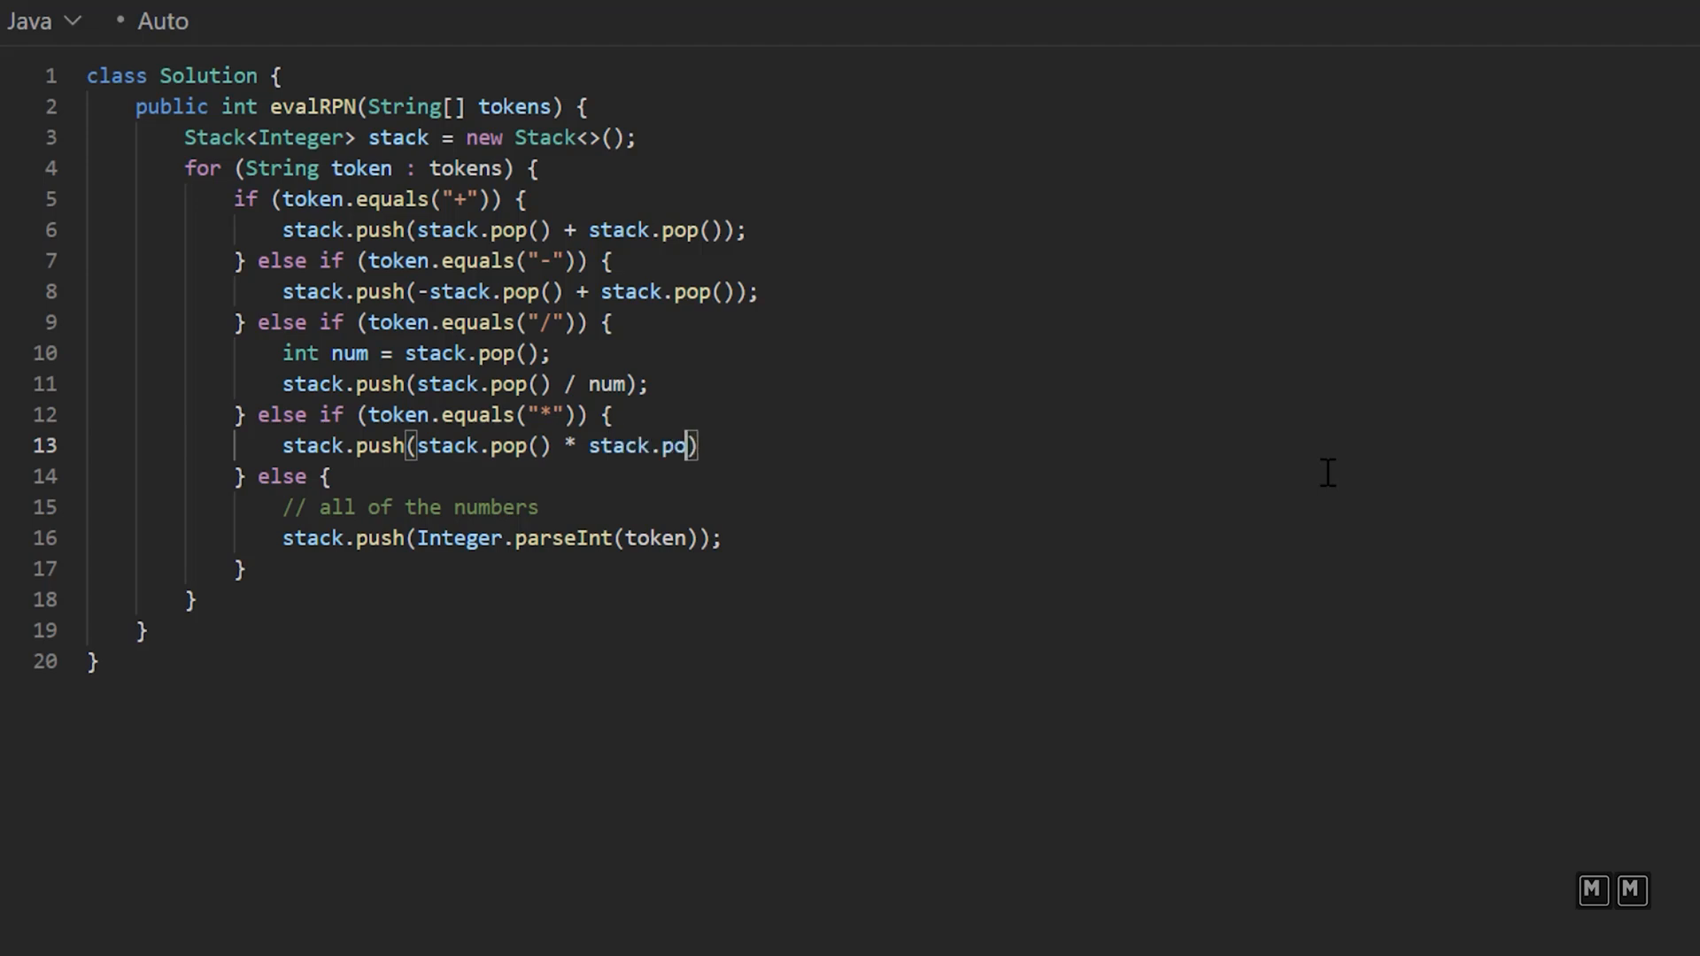
text(p());)
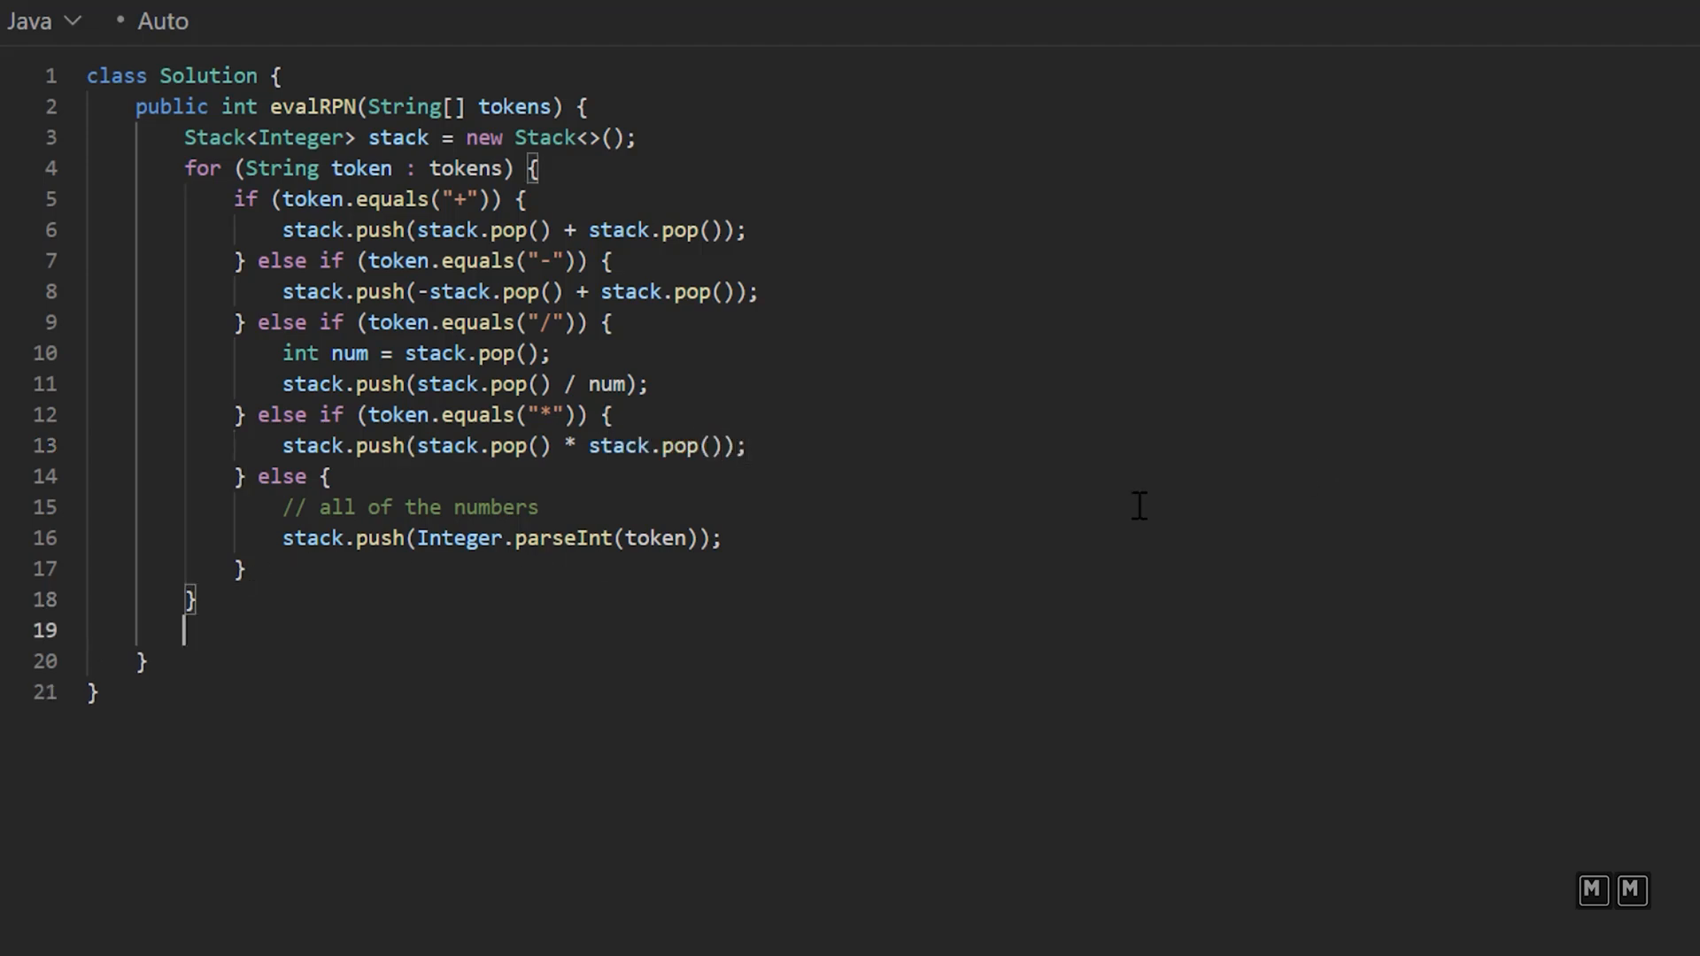
Step: End evalRPN with return stack.peek(); after the loop
text(ret)
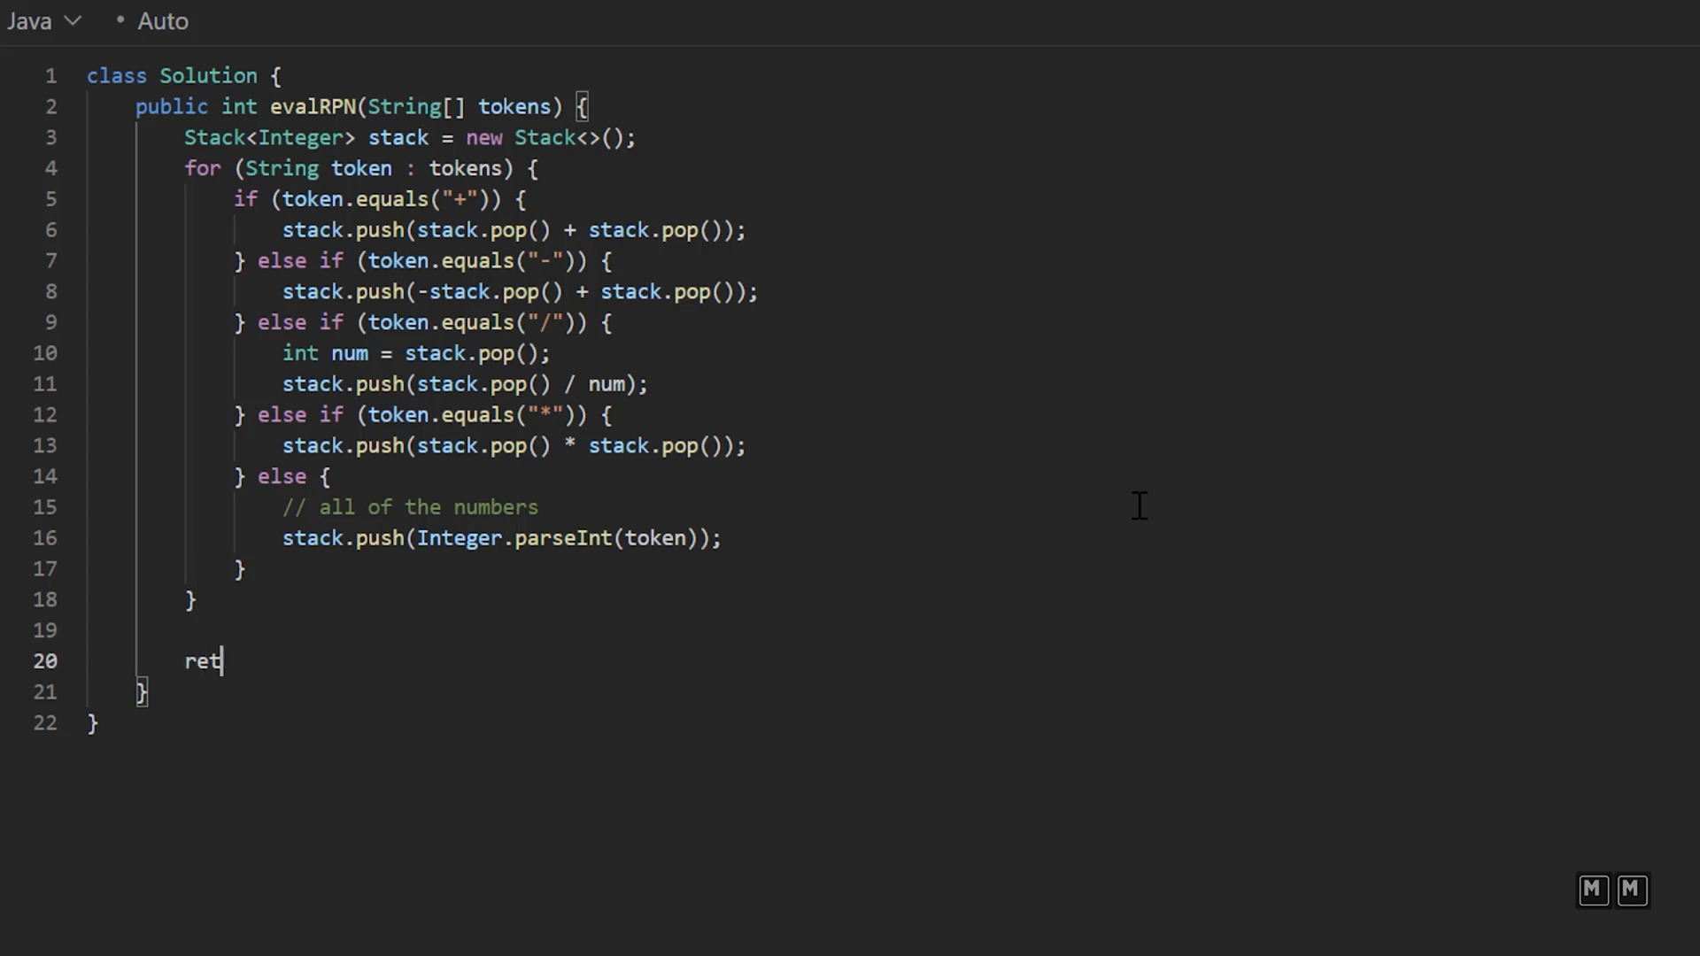
text(urn stack)
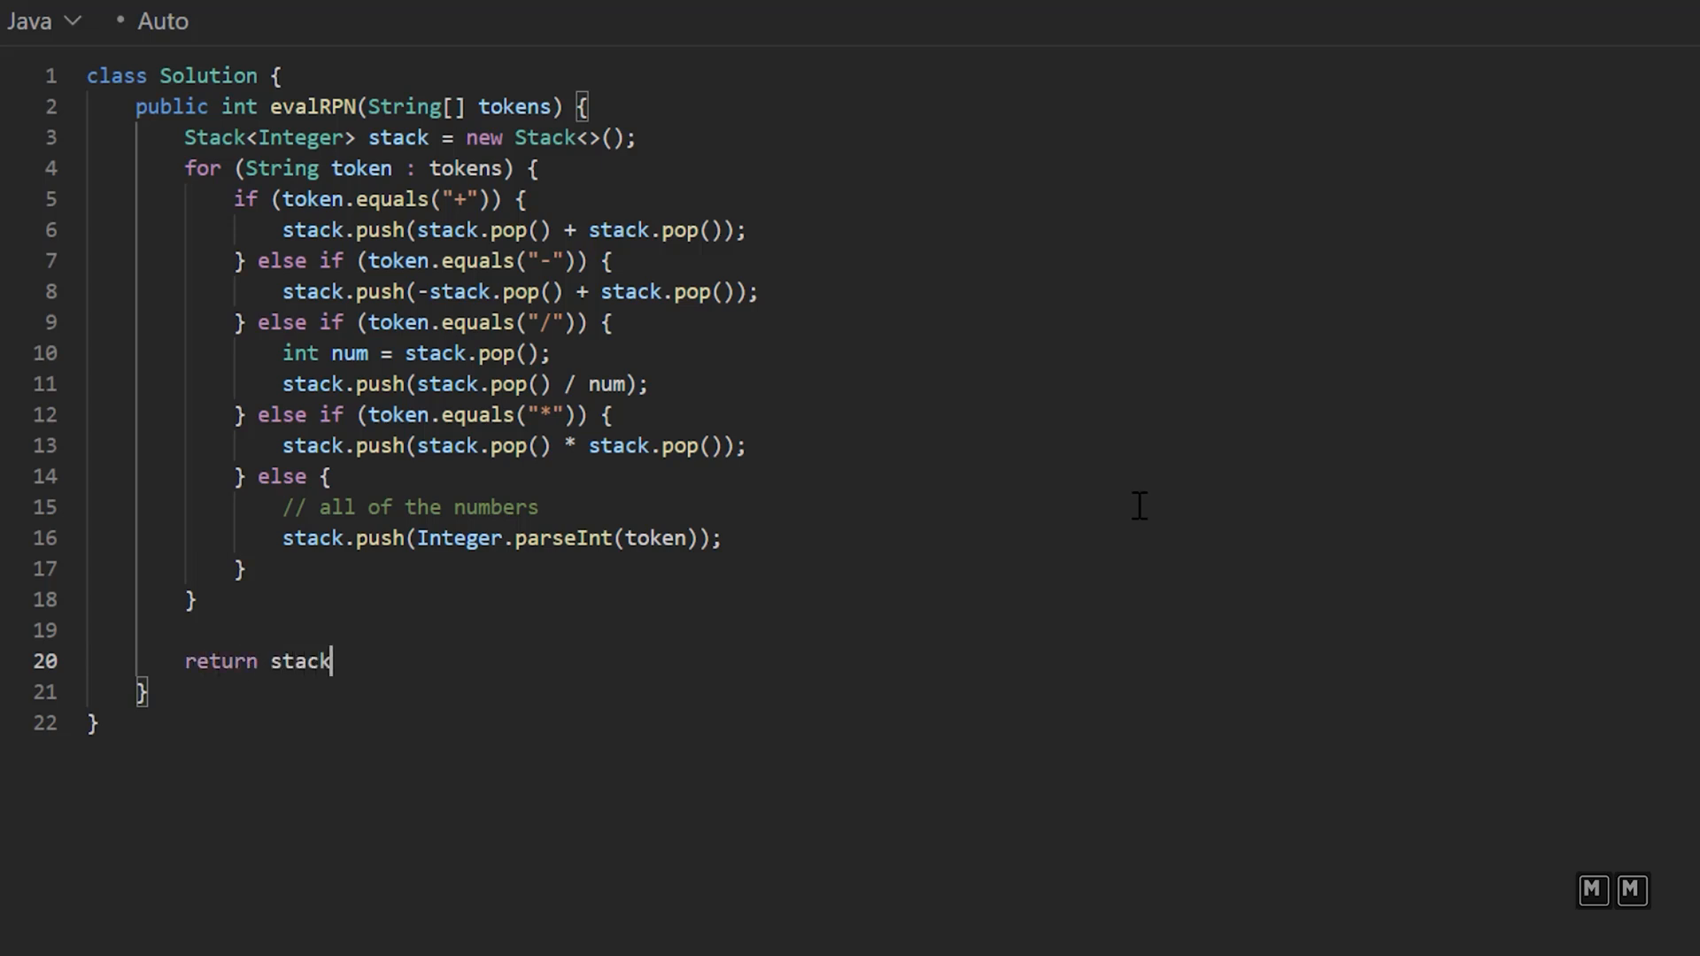
text(.peek();)
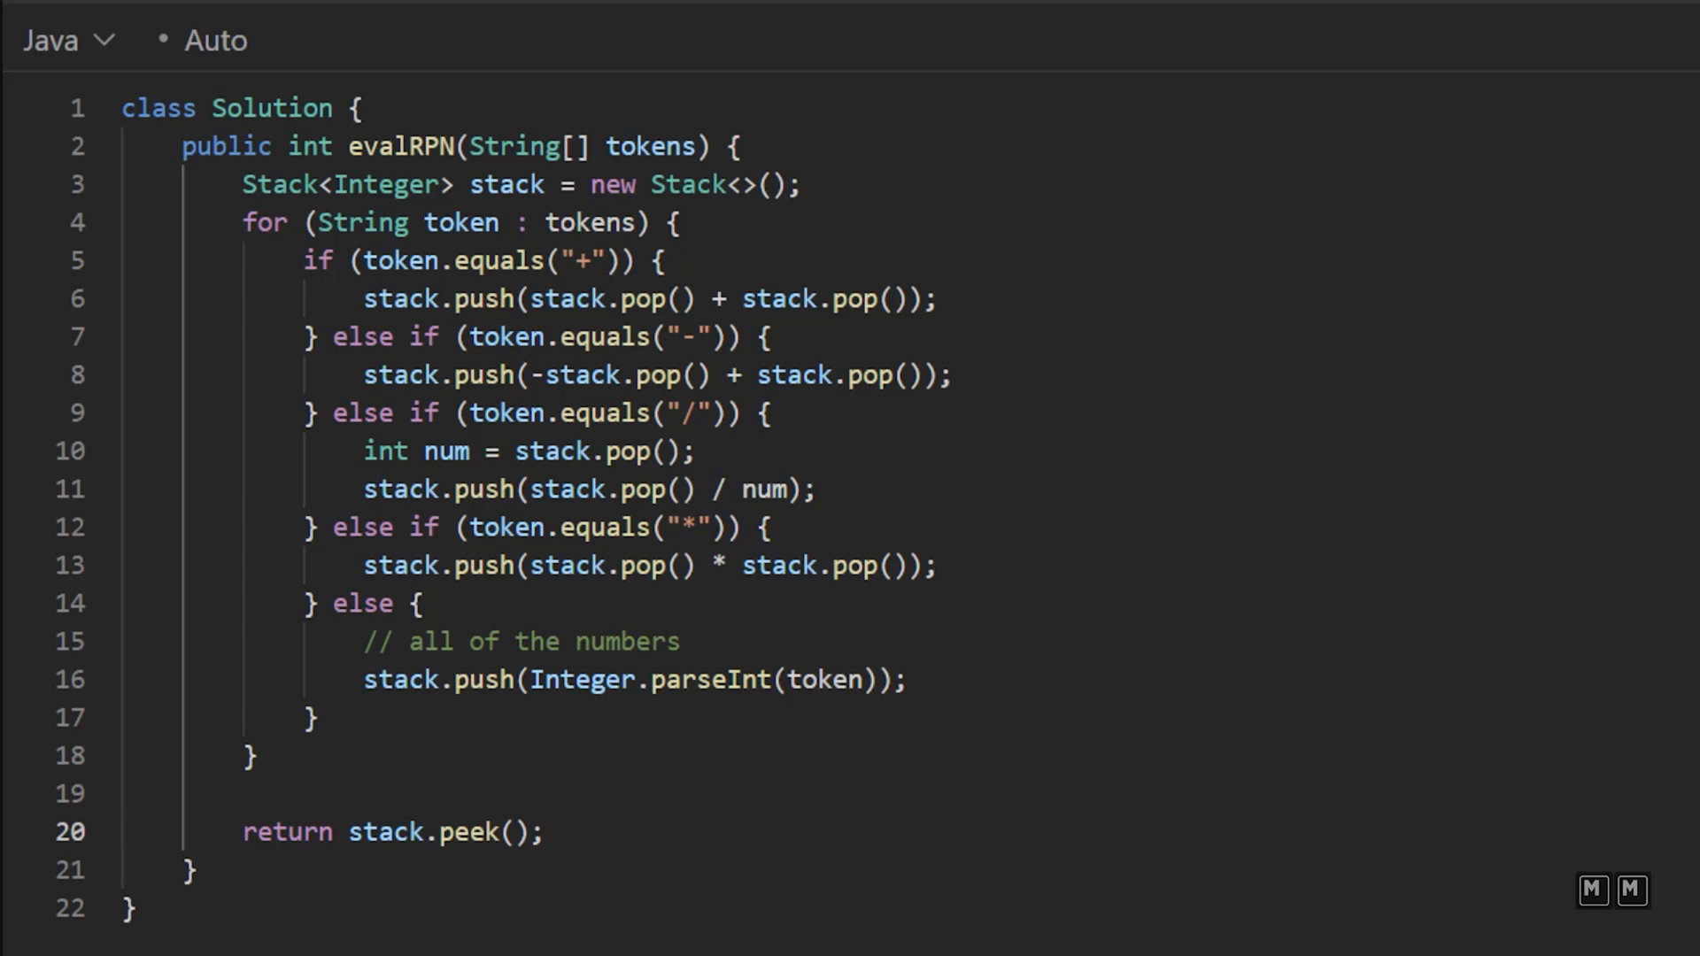
mouse_move(1526, 443)
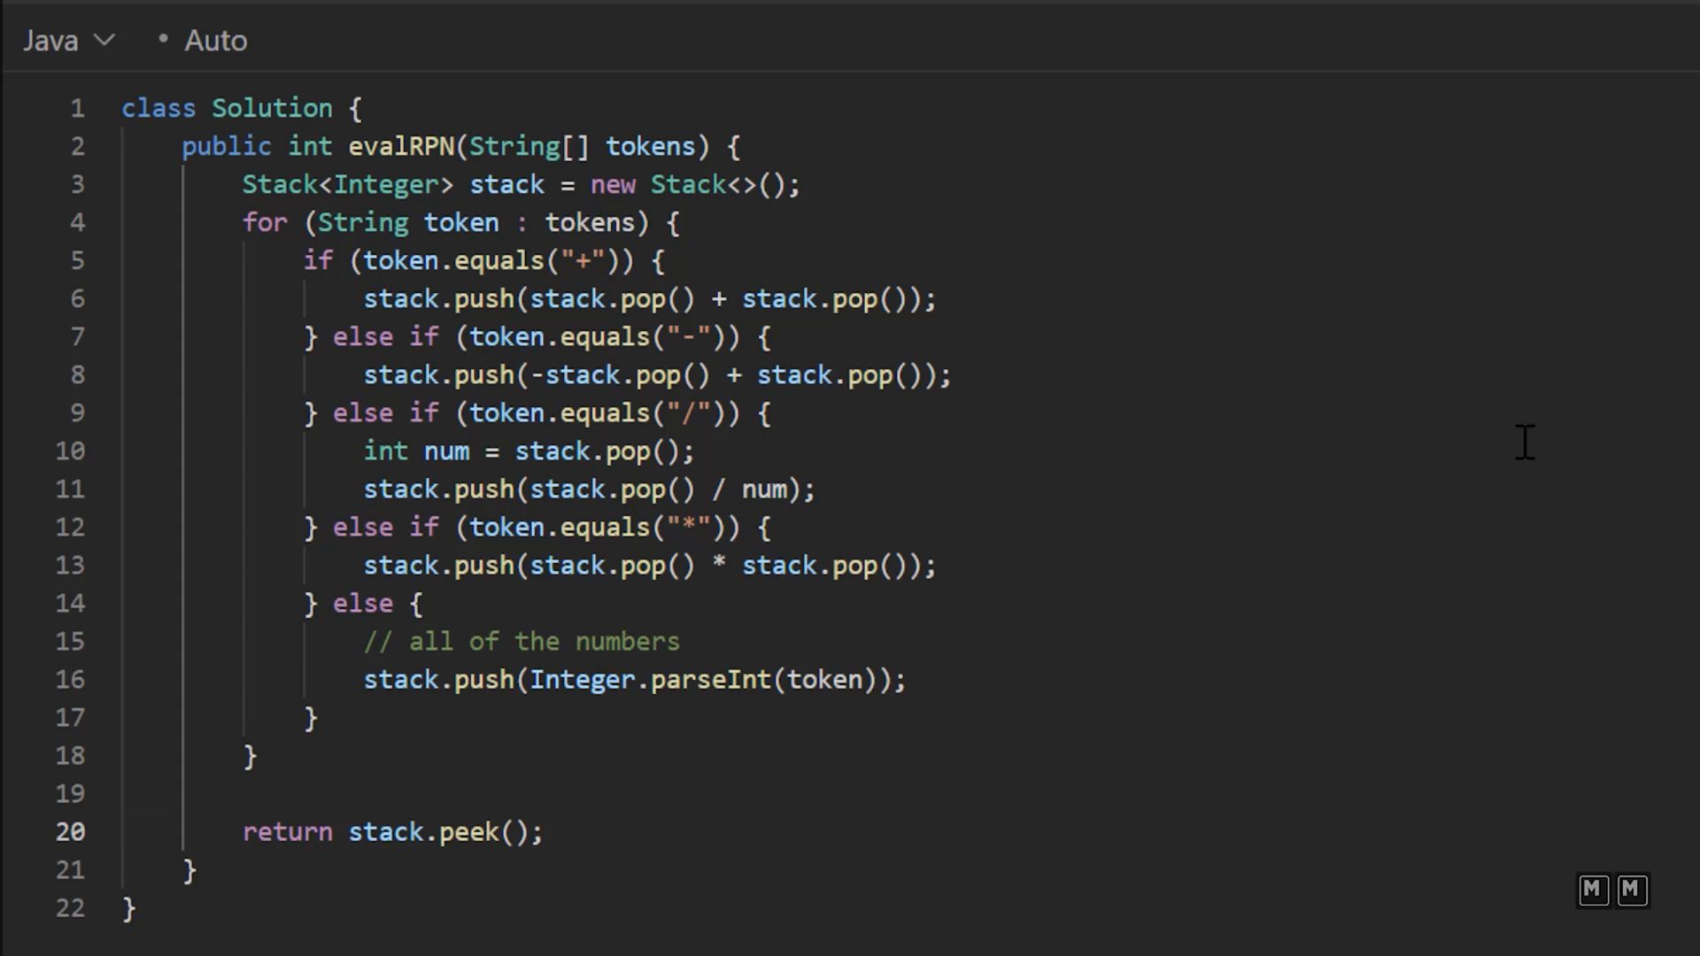